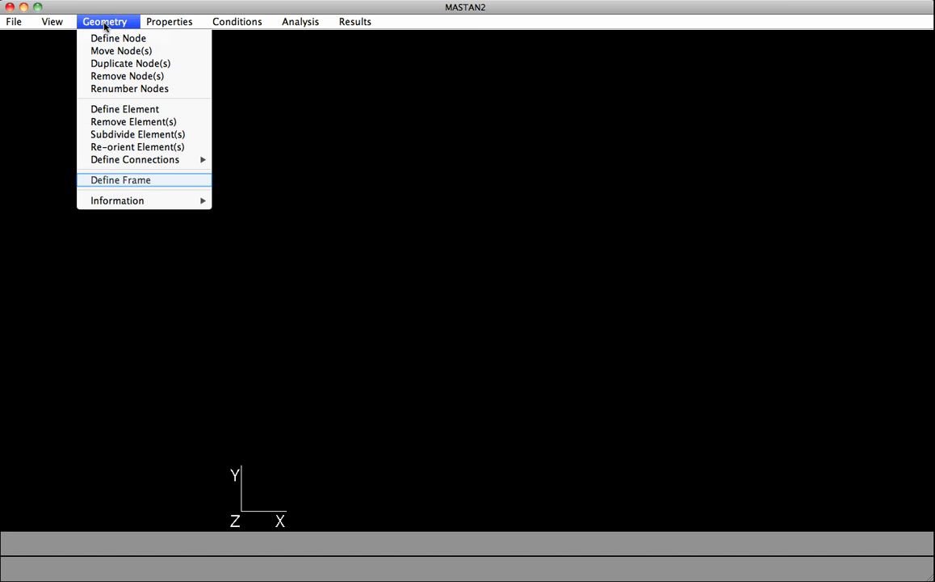
pyautogui.moveTo(131, 126)
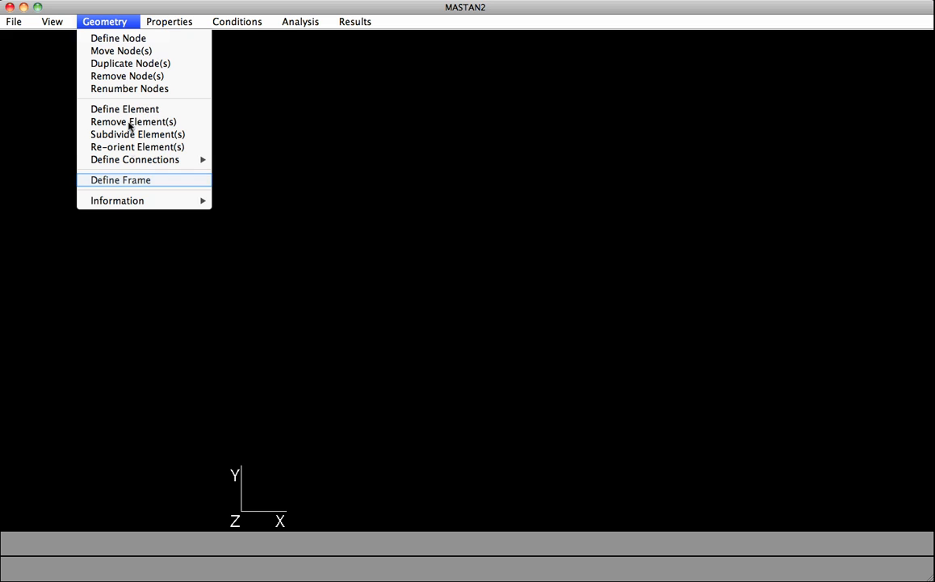
# - Generate a frame of 1 bay with bay length 24*12 and 0 stories, creating element E1 between N1 and N2
pyautogui.click(119, 179)
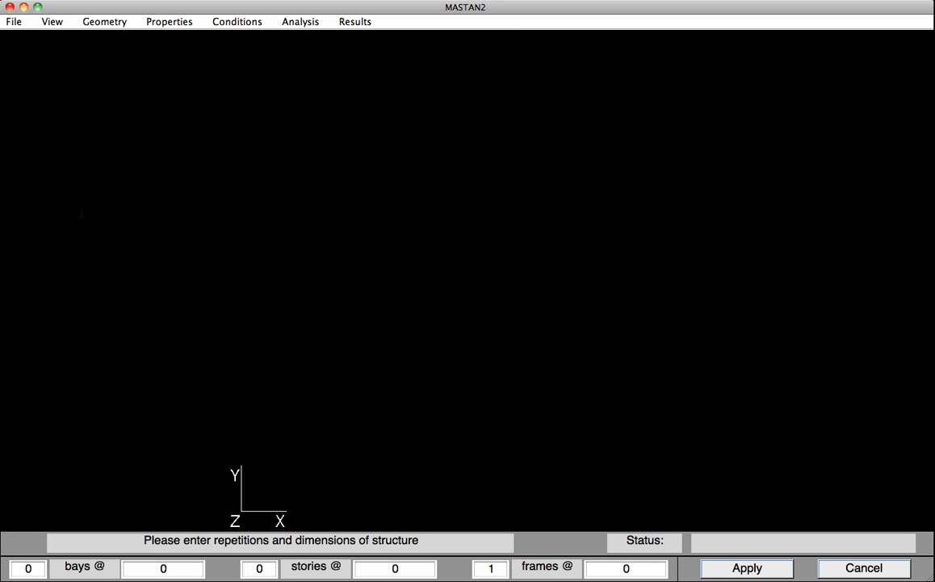
pyautogui.click(27, 569)
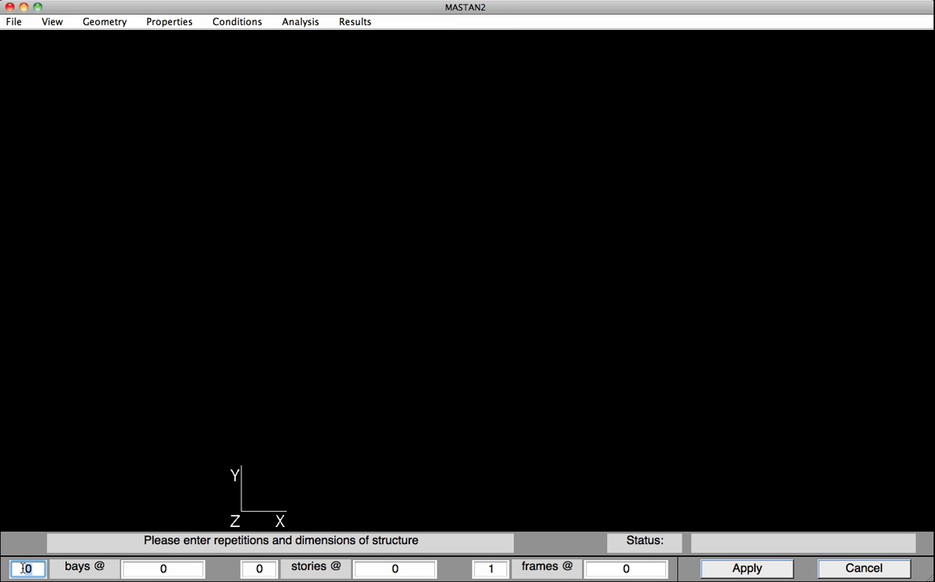
pyautogui.write('1')
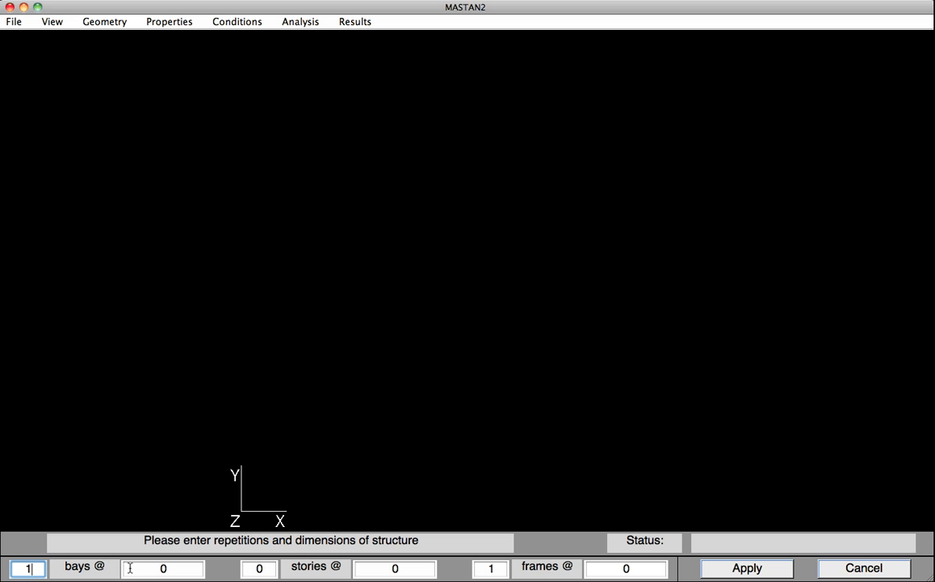
pyautogui.click(162, 569)
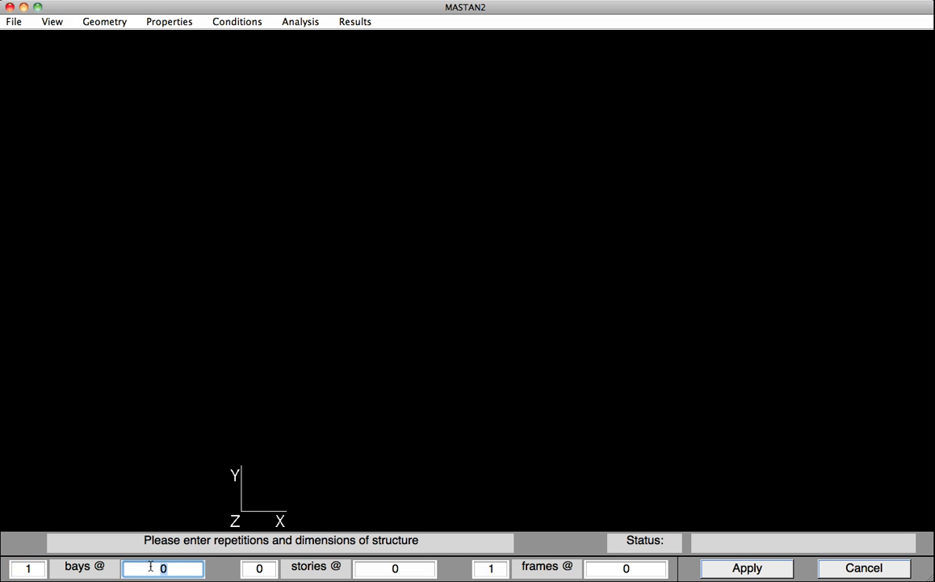
pyautogui.write('24')
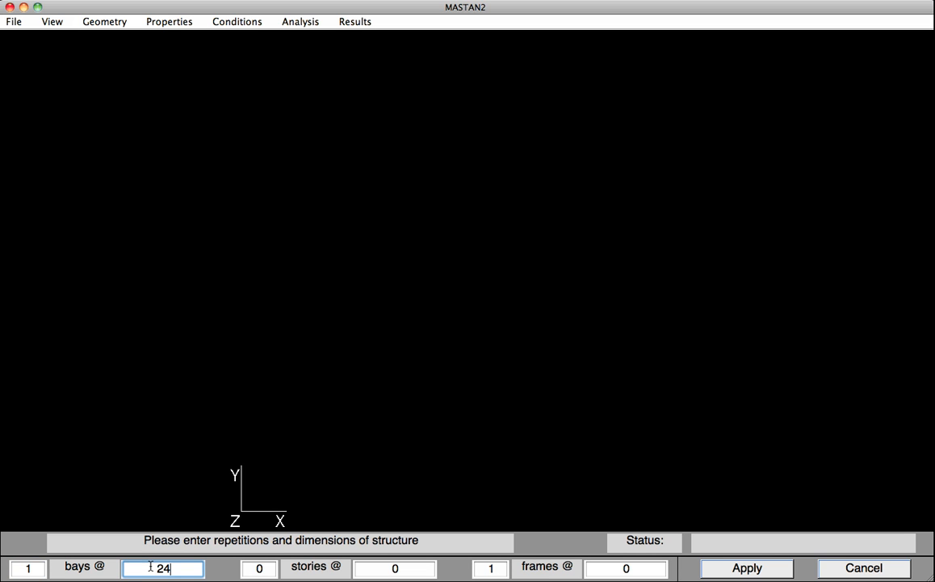
pyautogui.write('*12')
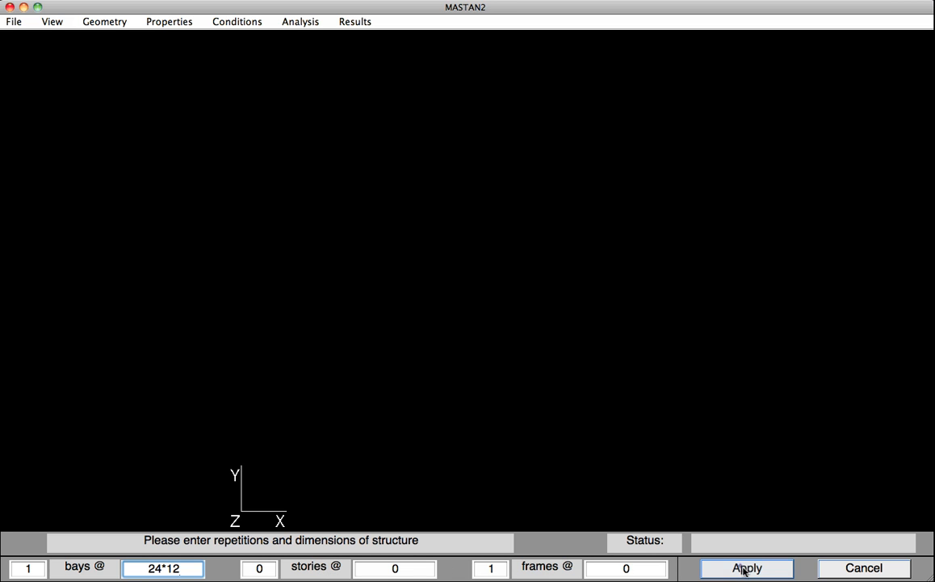
pyautogui.click(746, 567)
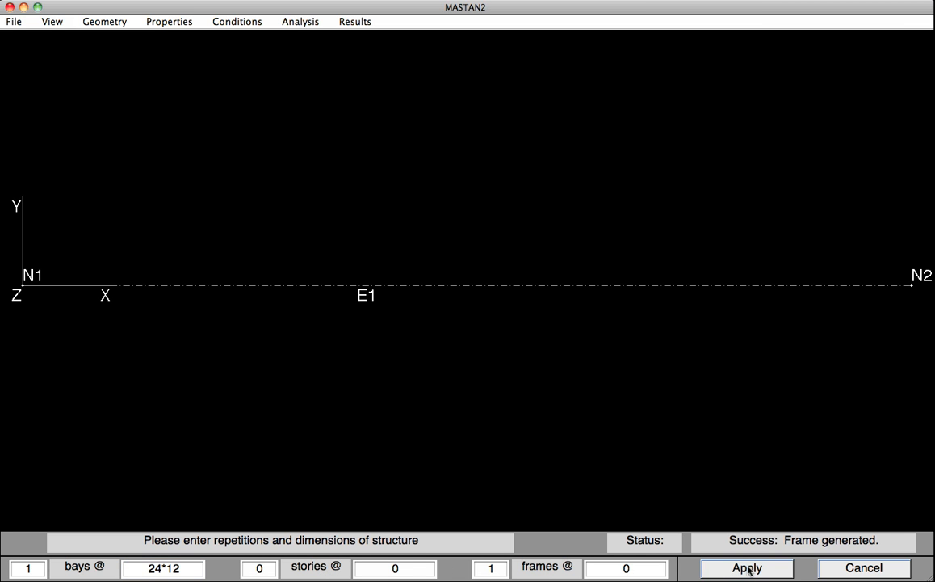
pyautogui.click(103, 21)
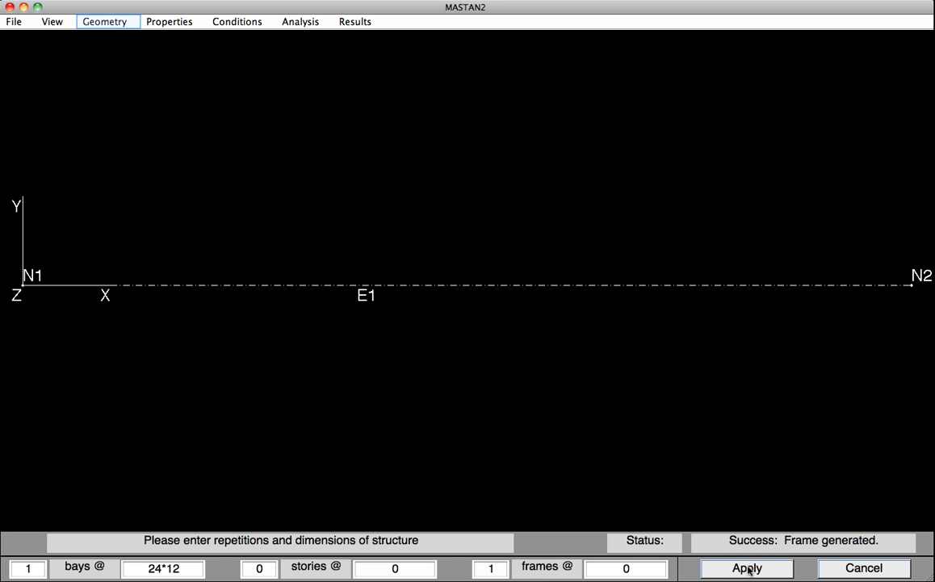
pyautogui.moveTo(428, 524)
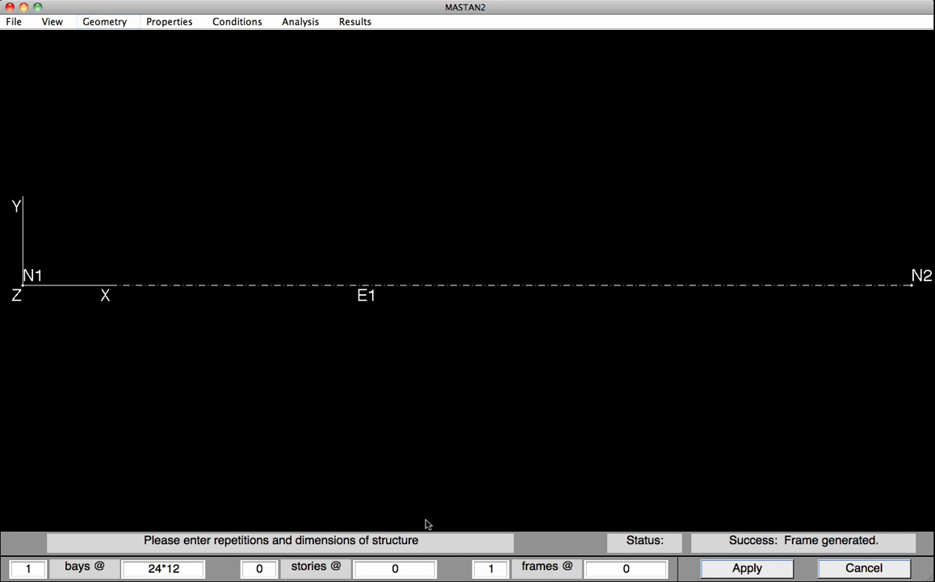
# - Subdivide element E1 into 8 equal segments, producing elements E1–E8 with nodes N3–N9
pyautogui.click(103, 21)
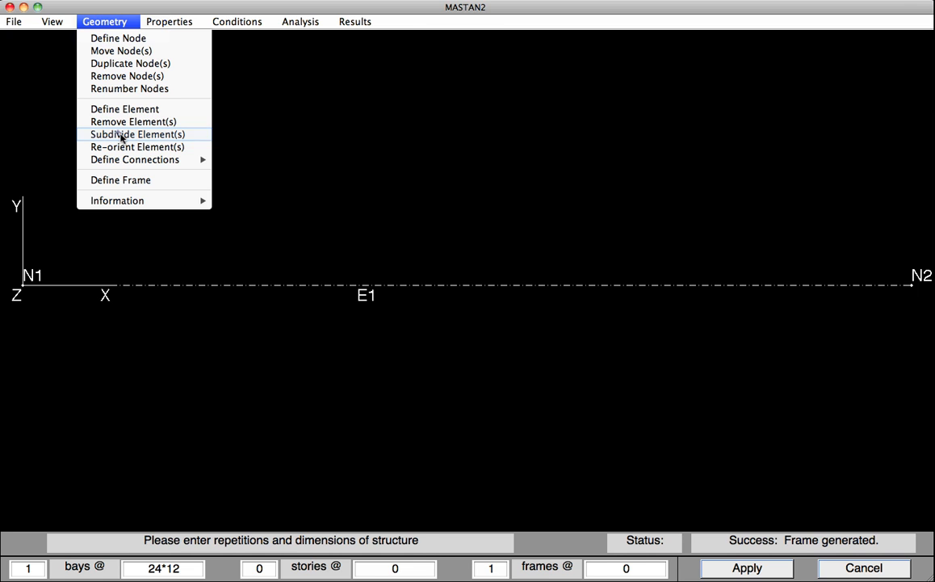
pyautogui.click(137, 134)
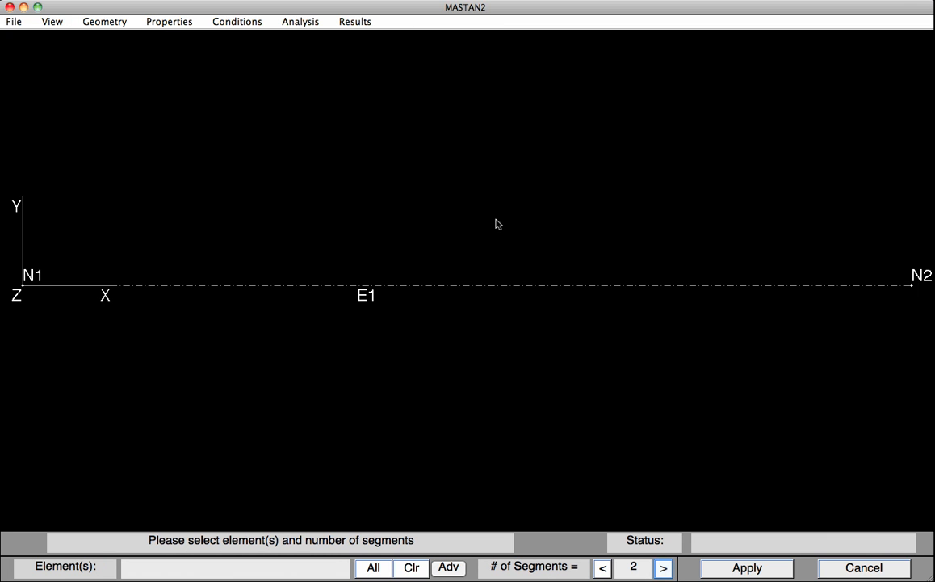
pyautogui.click(662, 568)
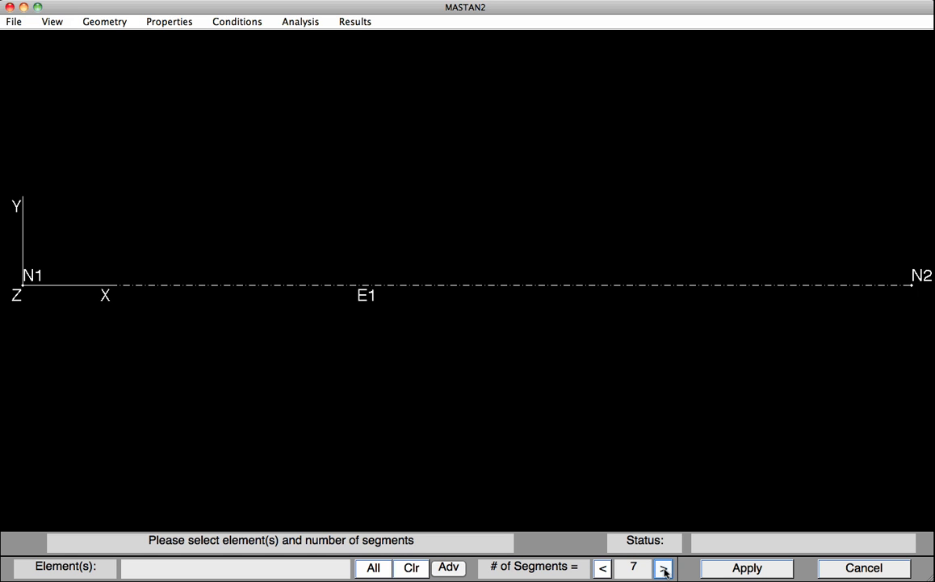
pyautogui.click(663, 565)
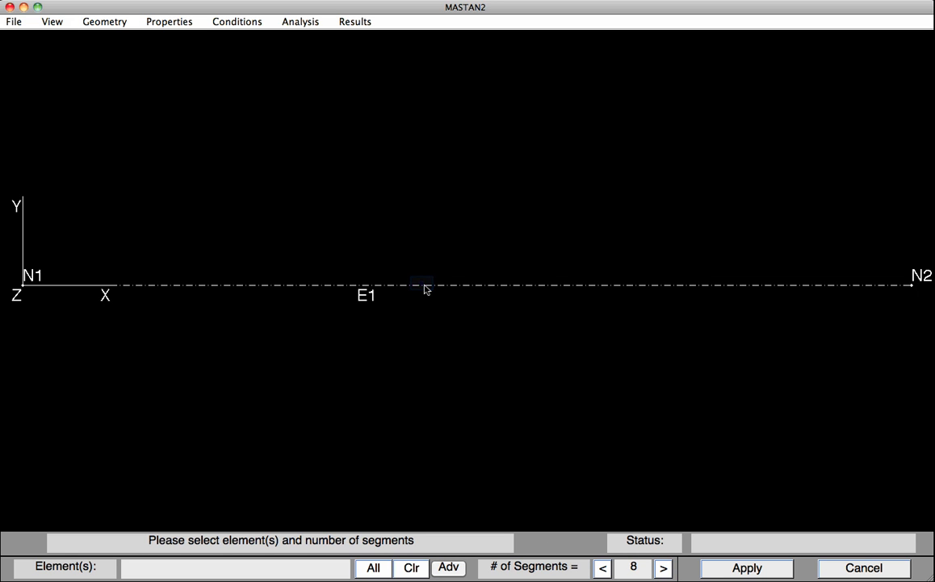
pyautogui.click(423, 284)
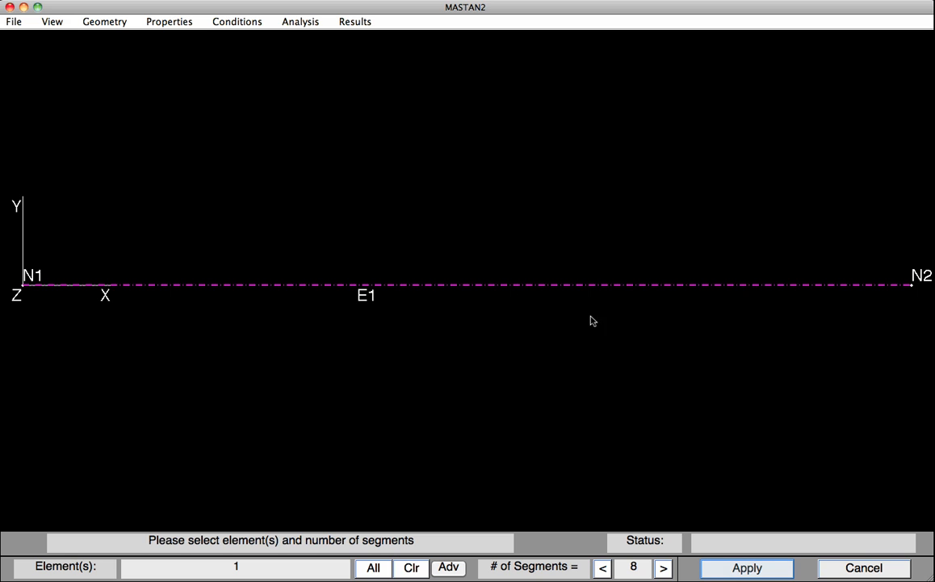
pyautogui.click(747, 567)
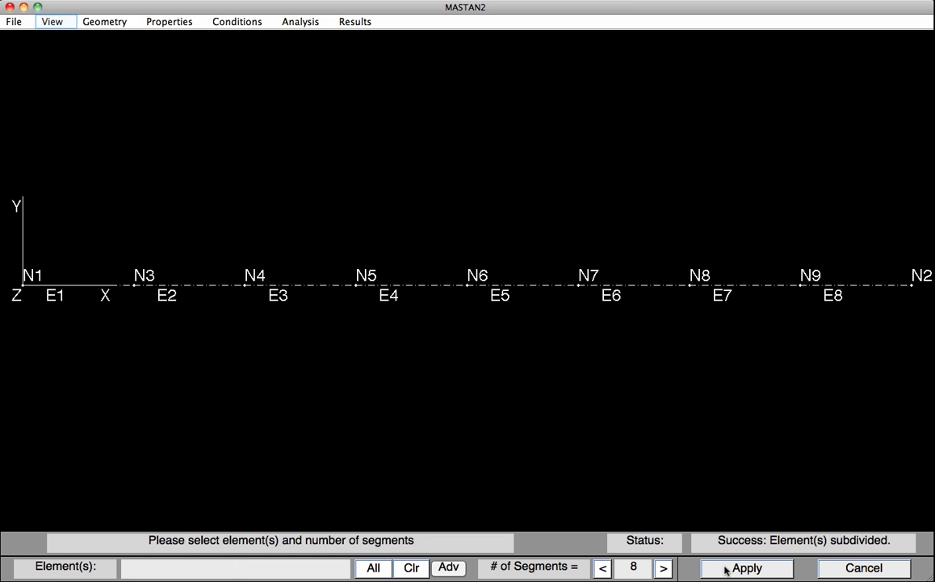
pyautogui.moveTo(315, 493)
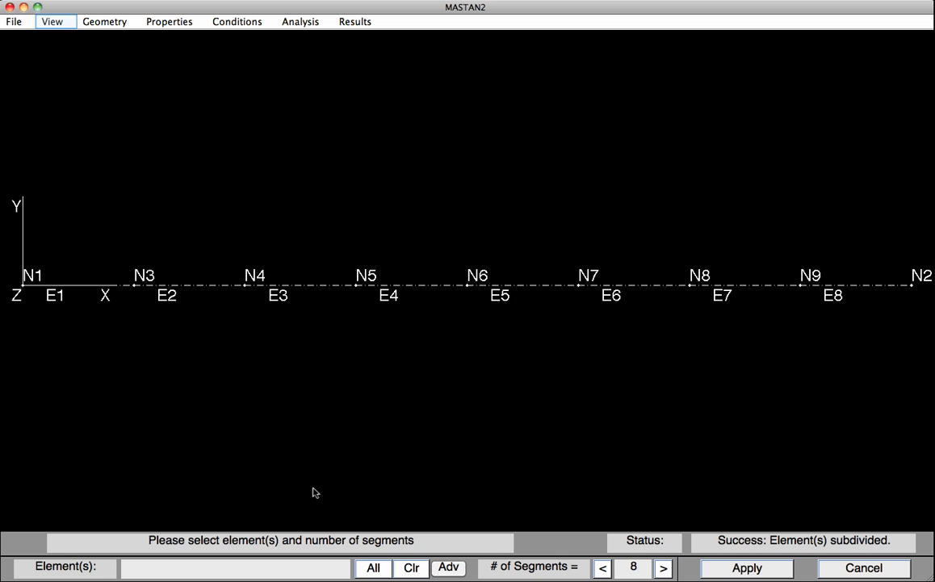
# - Switch to the isometric x-y-z view and hide the node and element number labels
pyautogui.click(52, 21)
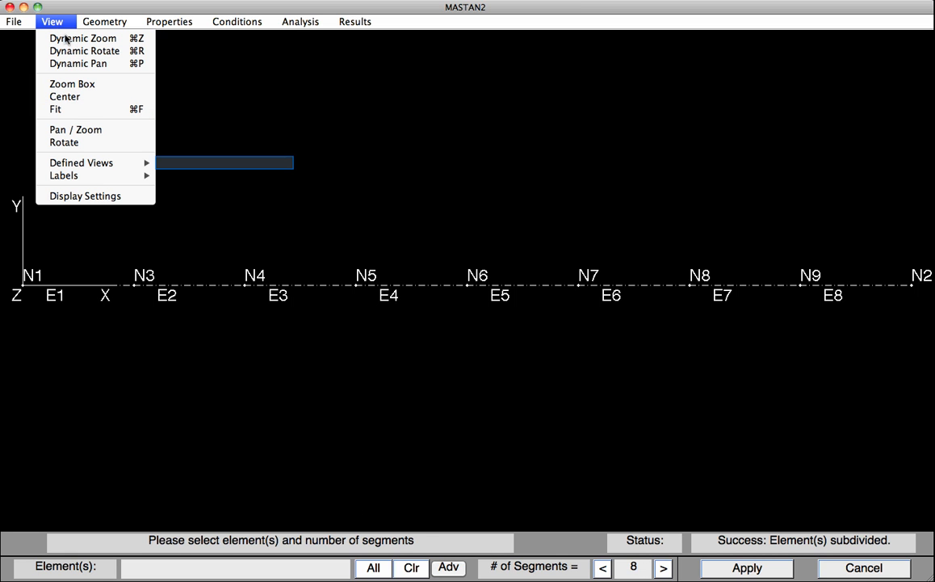
pyautogui.moveTo(81, 161)
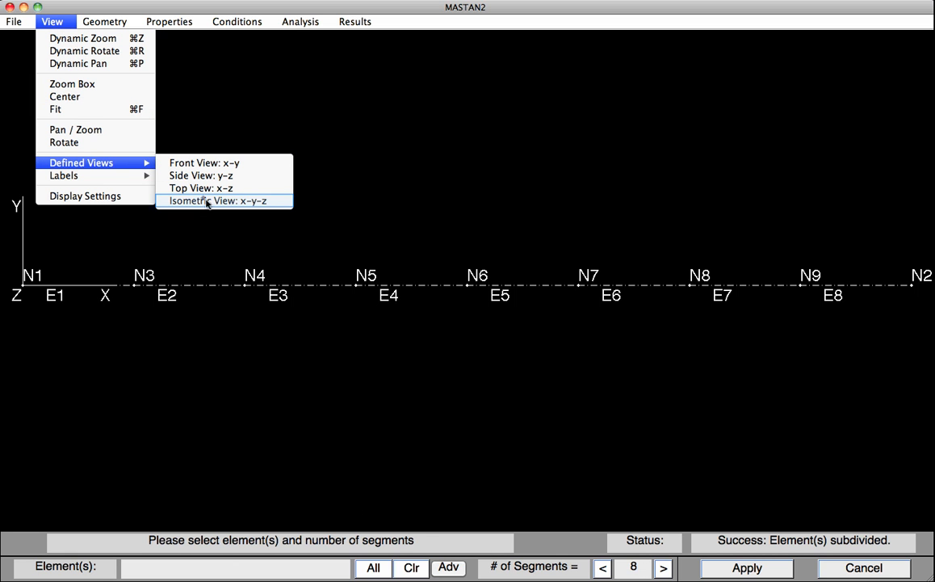
pyautogui.click(220, 201)
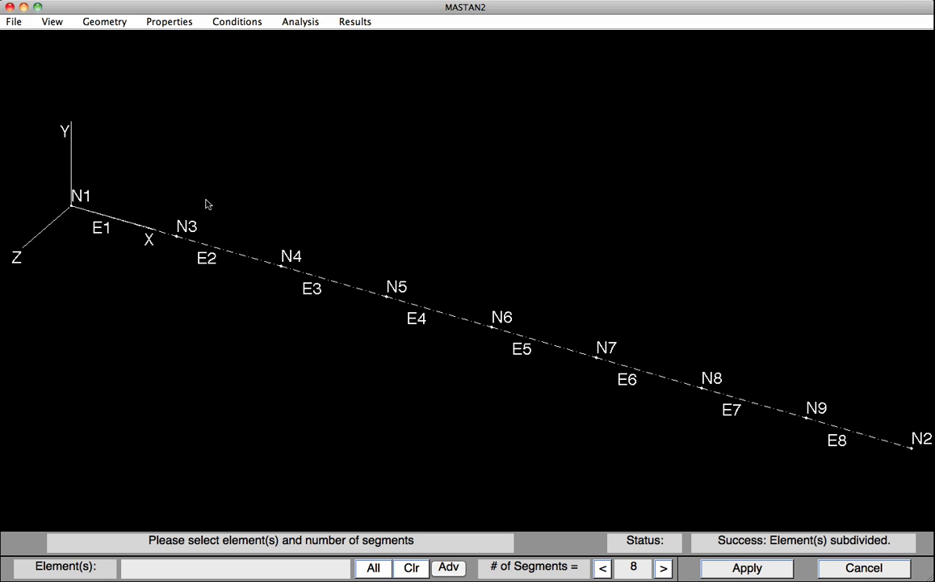
pyautogui.click(51, 21)
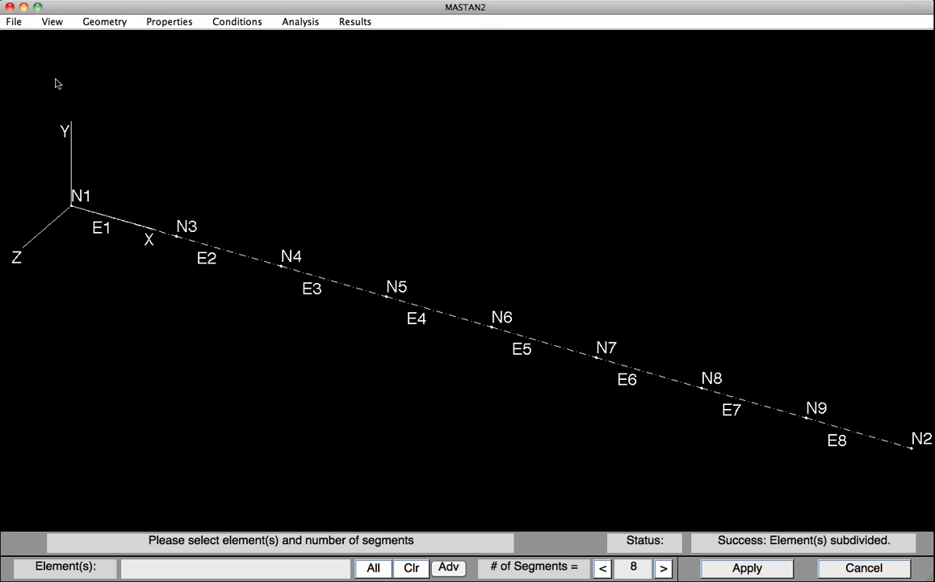
pyautogui.click(51, 21)
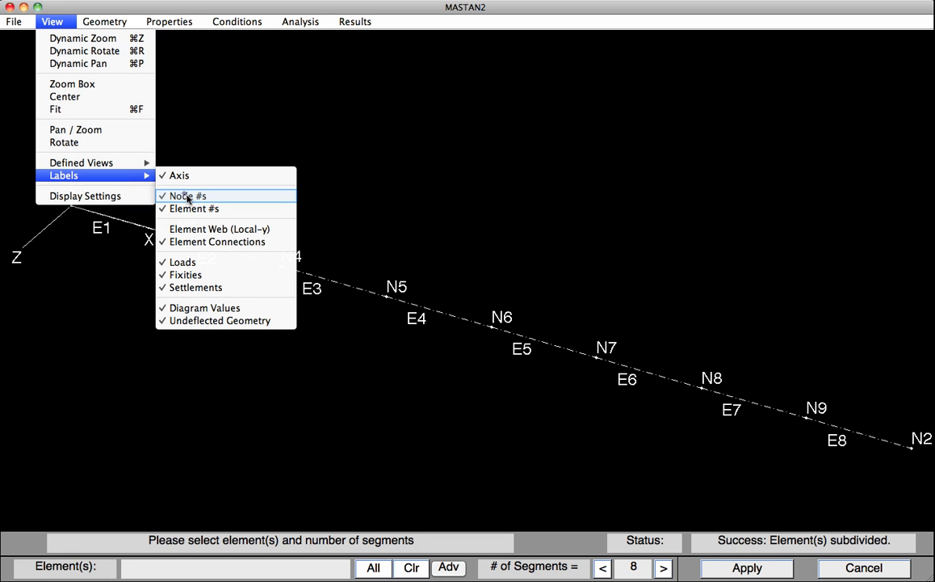
pyautogui.click(188, 195)
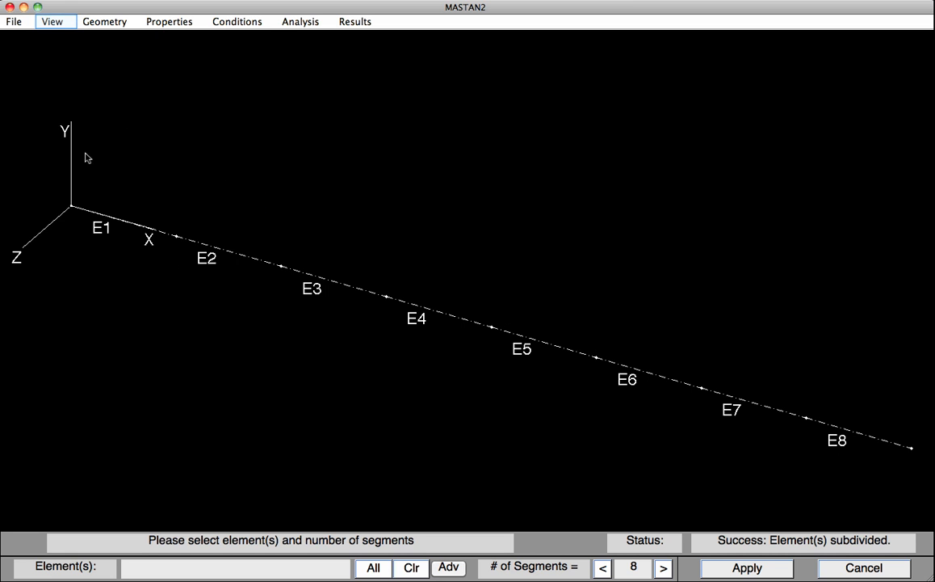
pyautogui.click(51, 21)
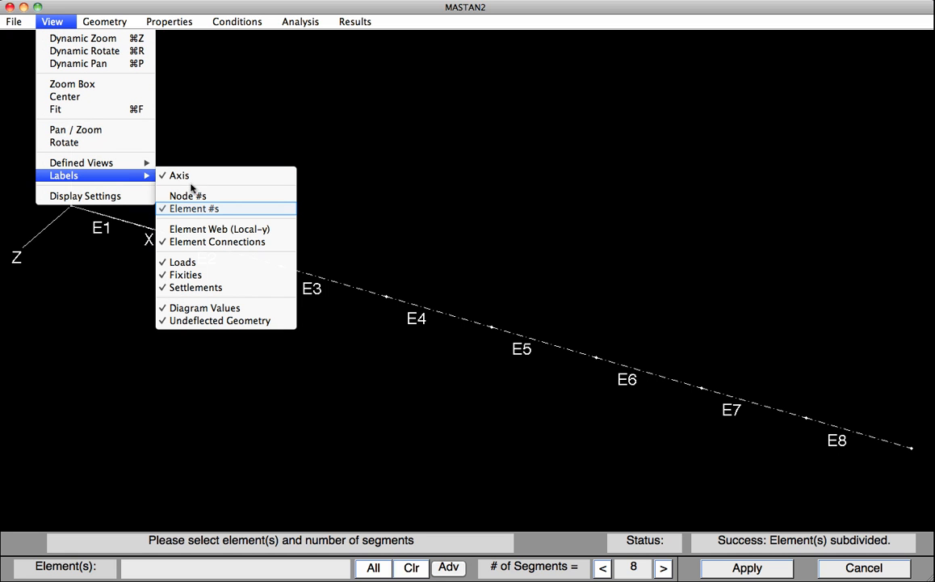
pyautogui.click(194, 208)
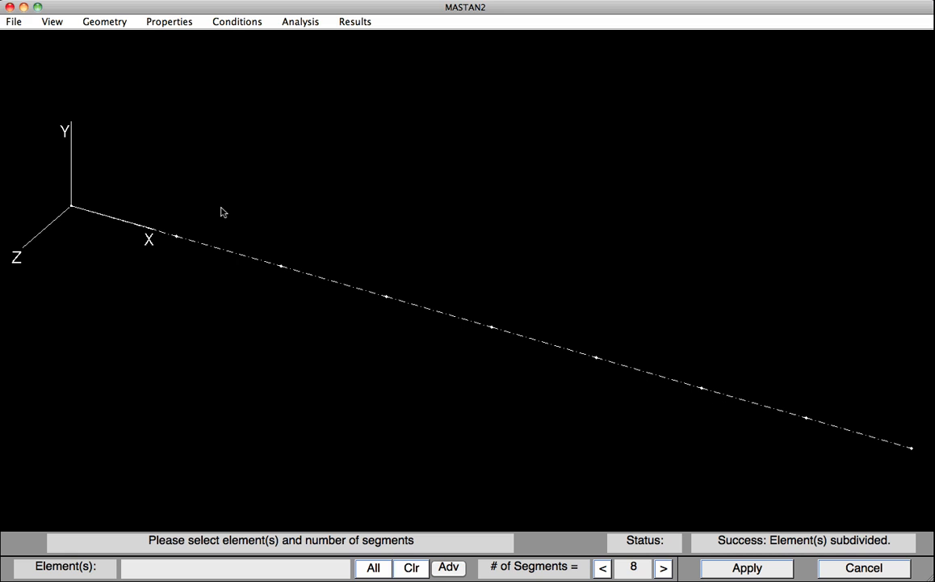
pyautogui.click(104, 21)
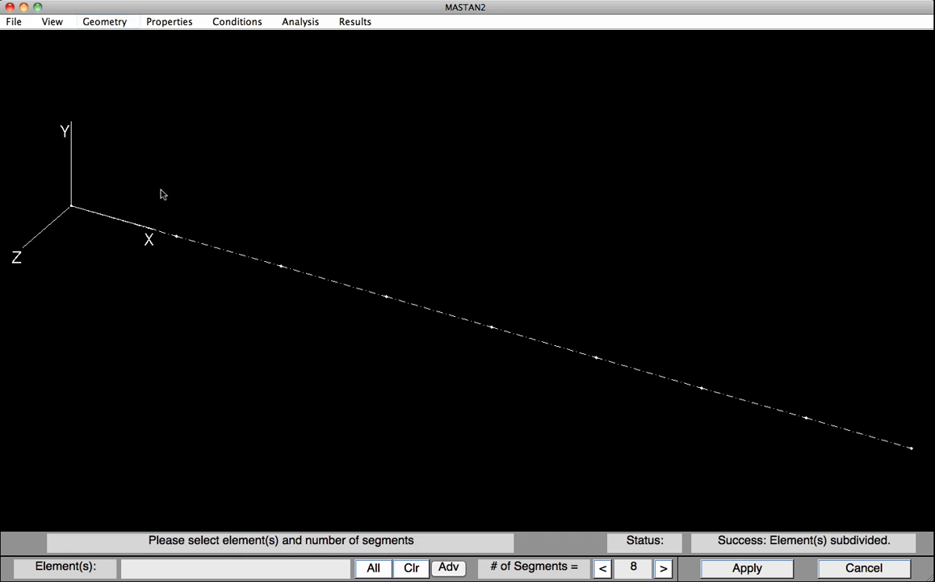
# - Duplicate mid-span node 6 with Delta y of 12 and -12, creating flange nodes N10 and N11
pyautogui.click(103, 21)
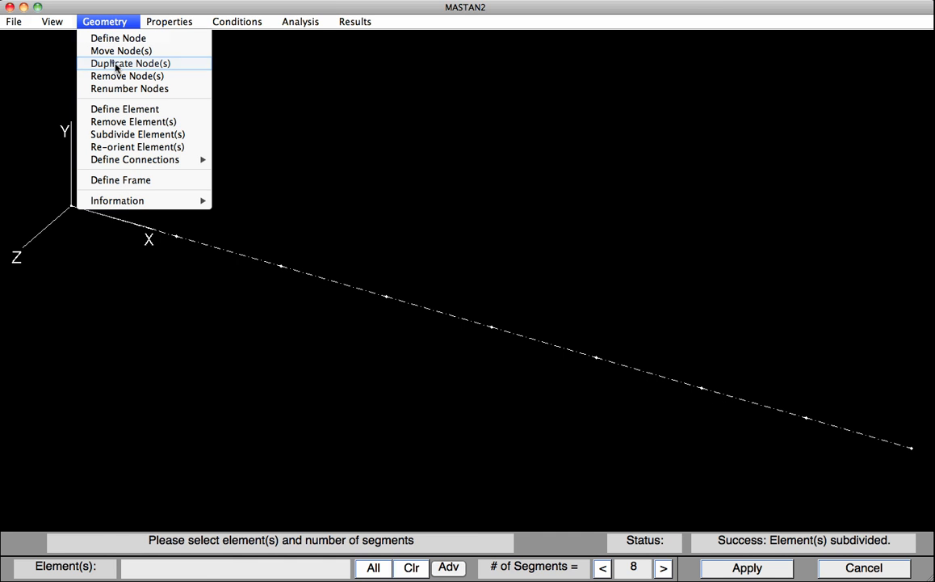
pyautogui.click(131, 63)
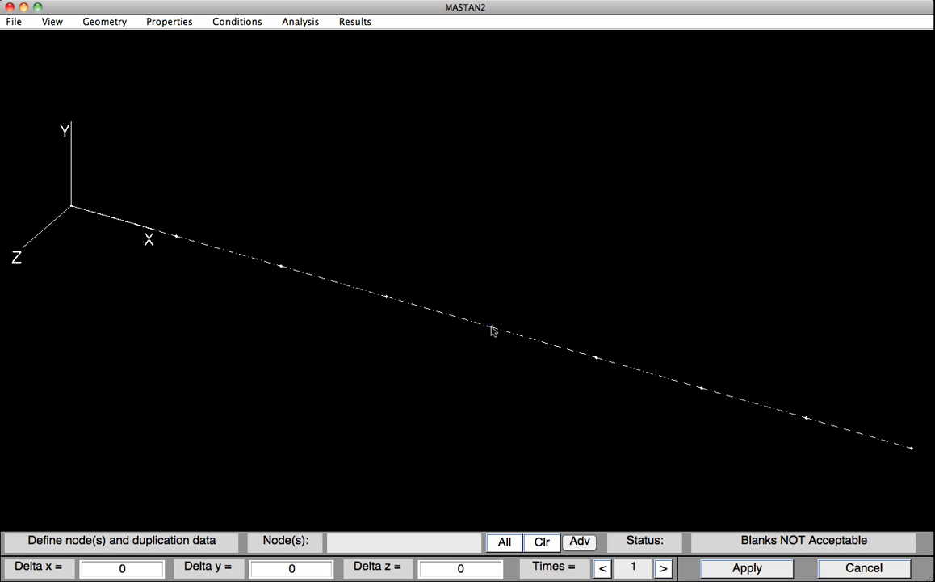
pyautogui.click(491, 328)
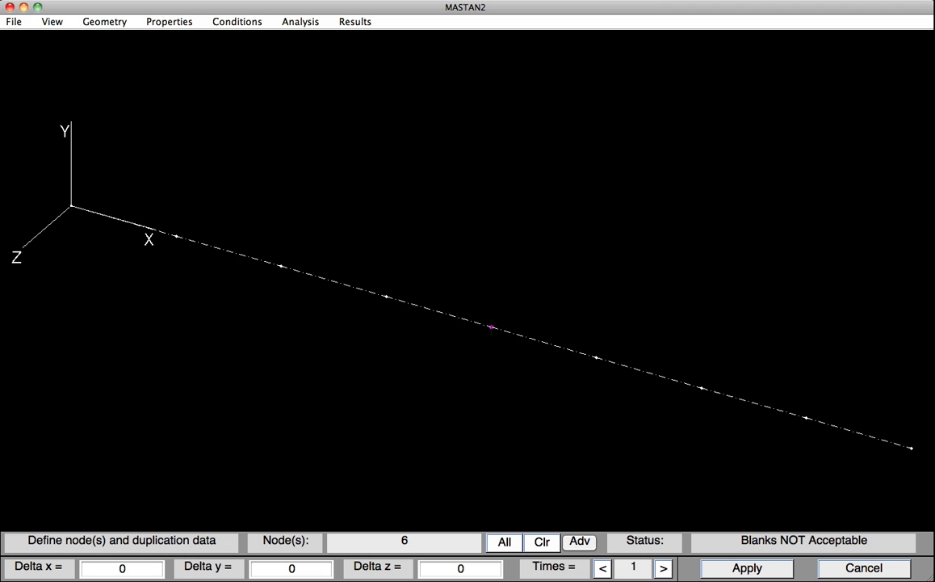
pyautogui.click(291, 568)
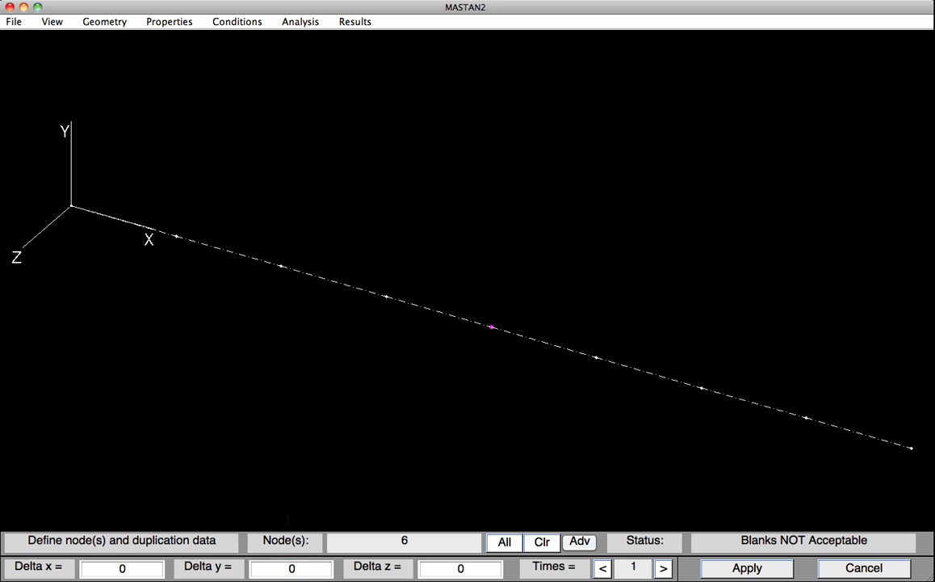
pyautogui.write('120')
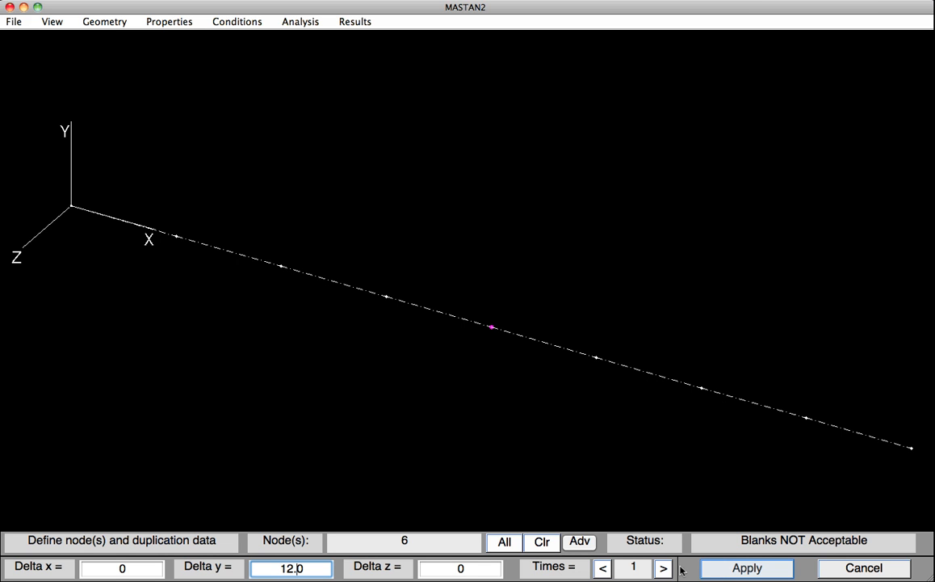
pyautogui.click(747, 567)
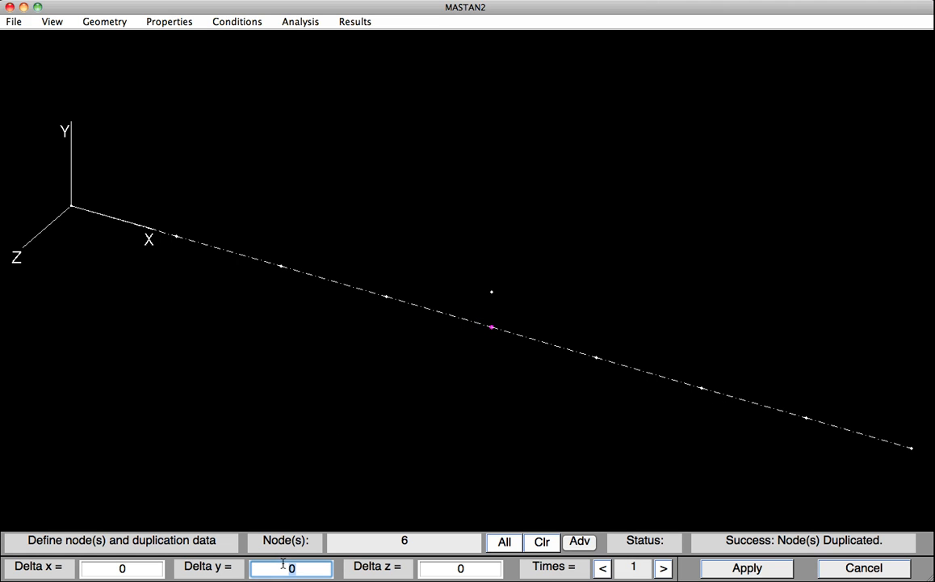
pyautogui.write('-12')
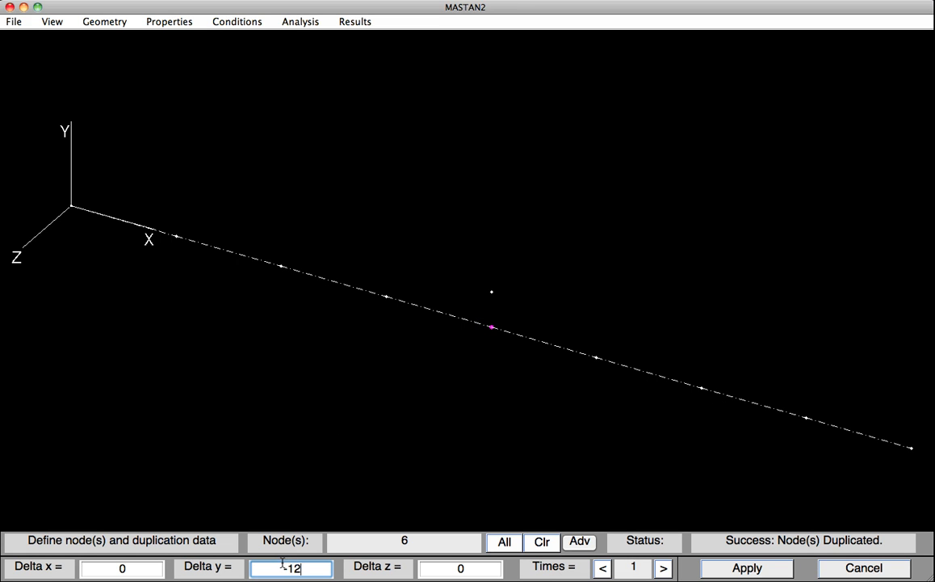
pyautogui.click(746, 567)
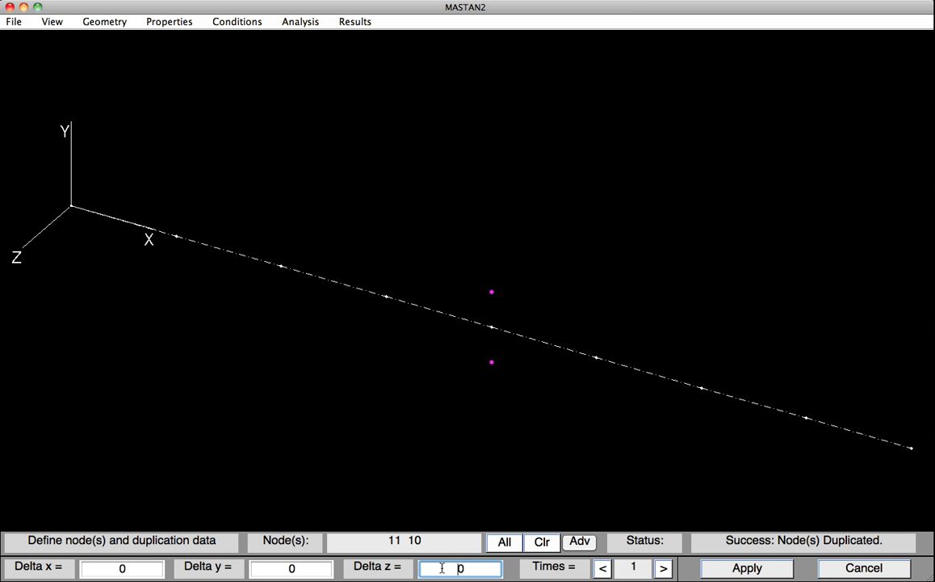
# - Duplicate nodes 10 and 11 with Delta z of 4.0 and -4.0 to create the flange-tip nodes
pyautogui.write('4.0')
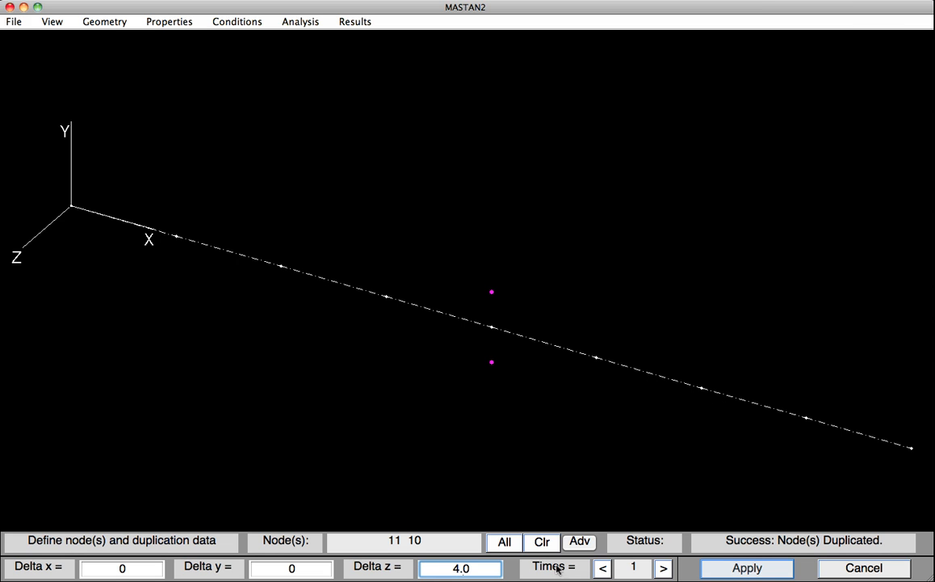
pyautogui.click(745, 567)
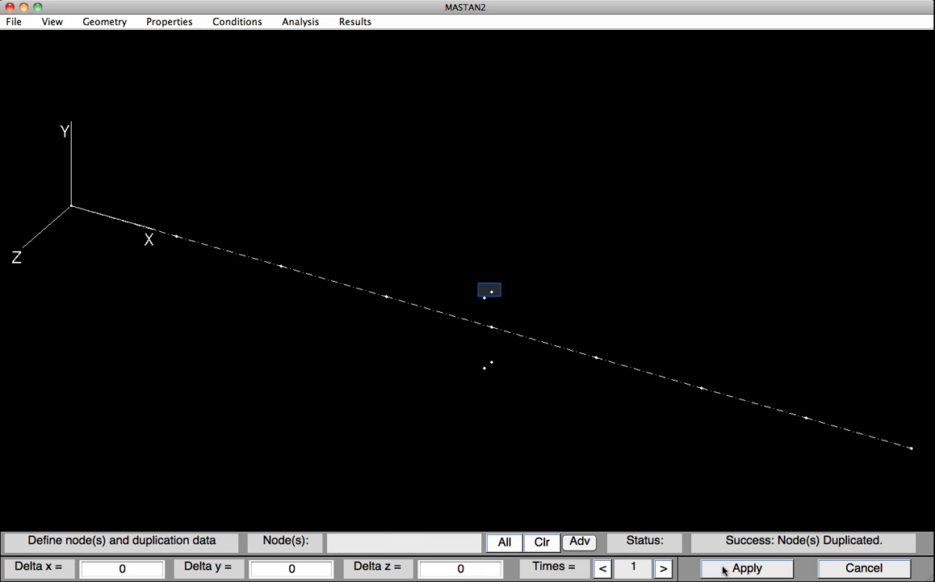
pyautogui.moveTo(520, 456)
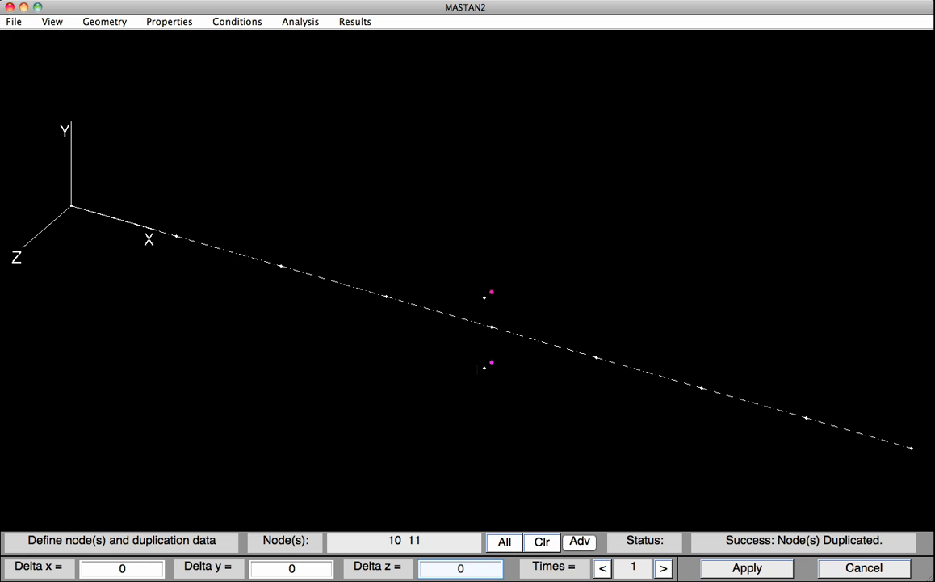
pyautogui.click(461, 569)
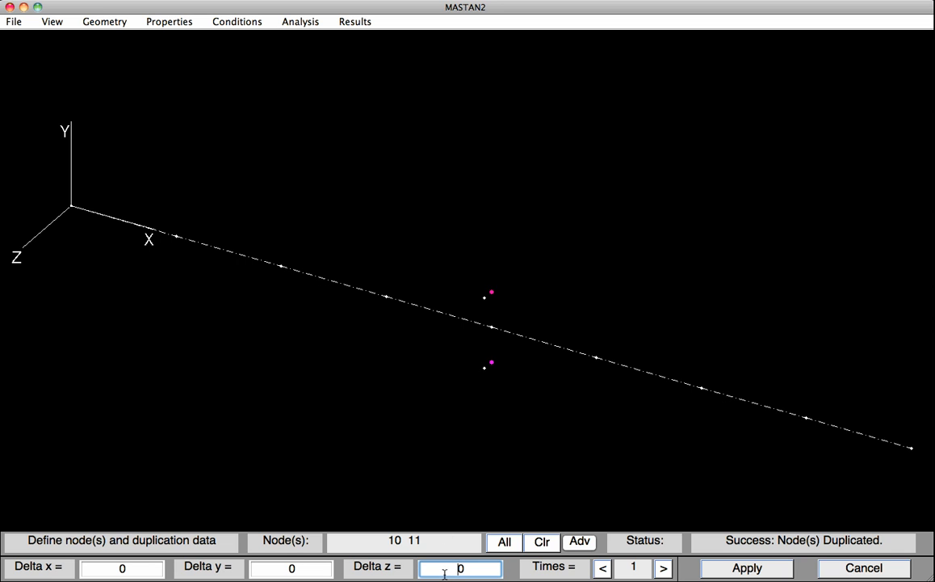
pyautogui.write('-4.0')
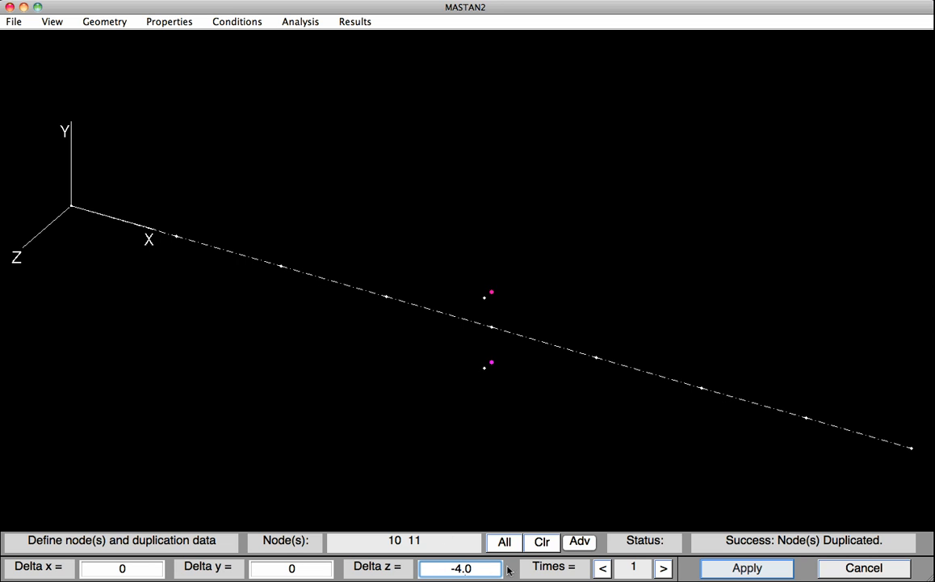
pyautogui.click(746, 567)
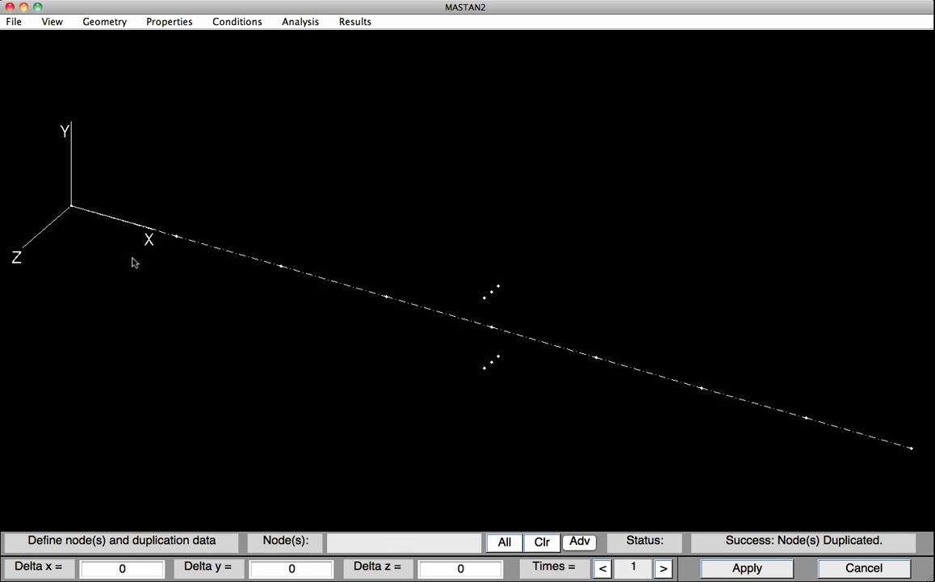
# - Define web elements 11–6 and 6–10, then flange element 12–11 at mid-span
pyautogui.click(104, 21)
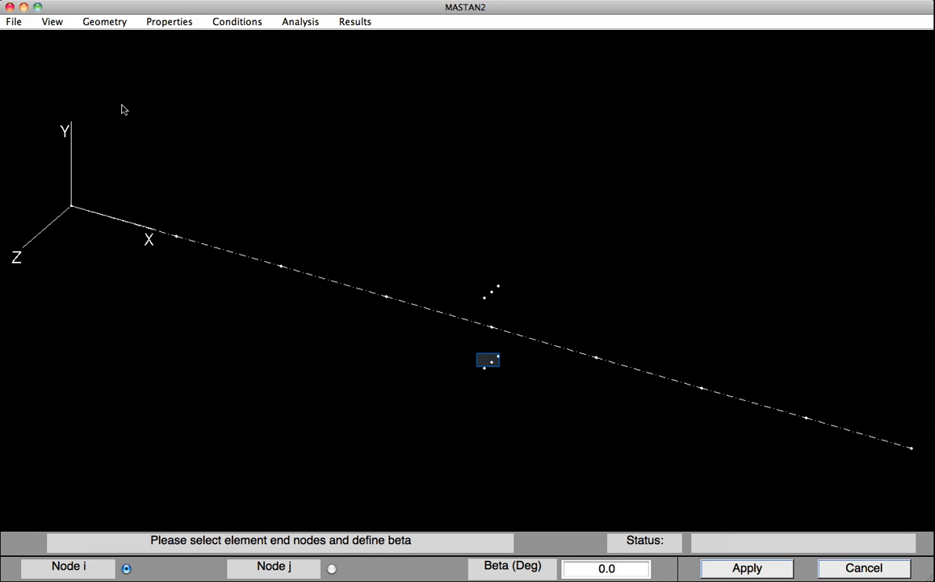
pyautogui.moveTo(138, 109)
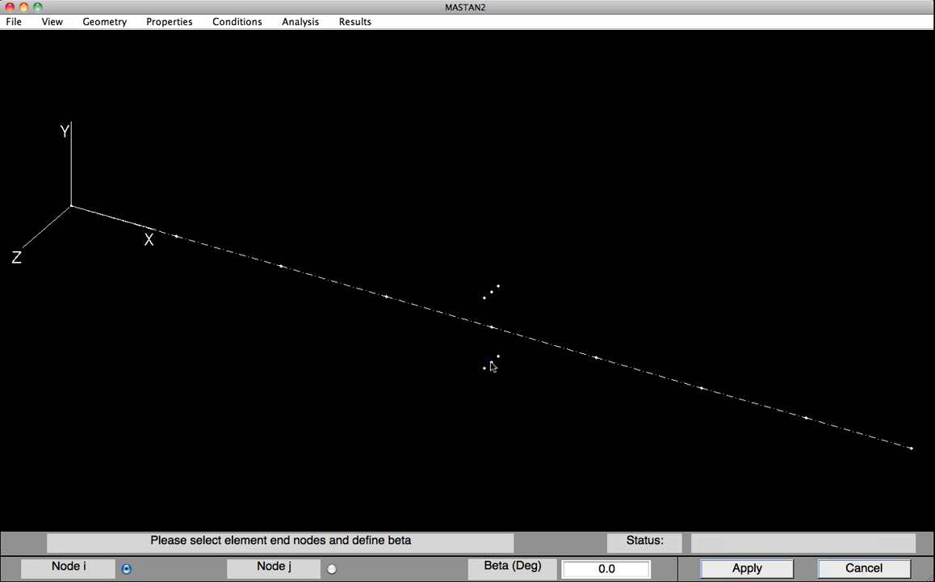
pyautogui.click(491, 327)
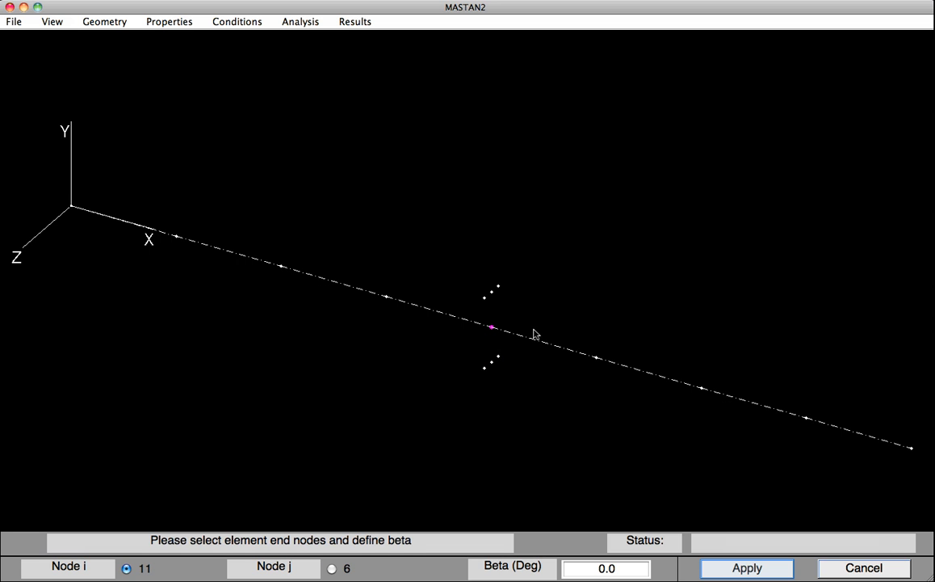
pyautogui.click(747, 567)
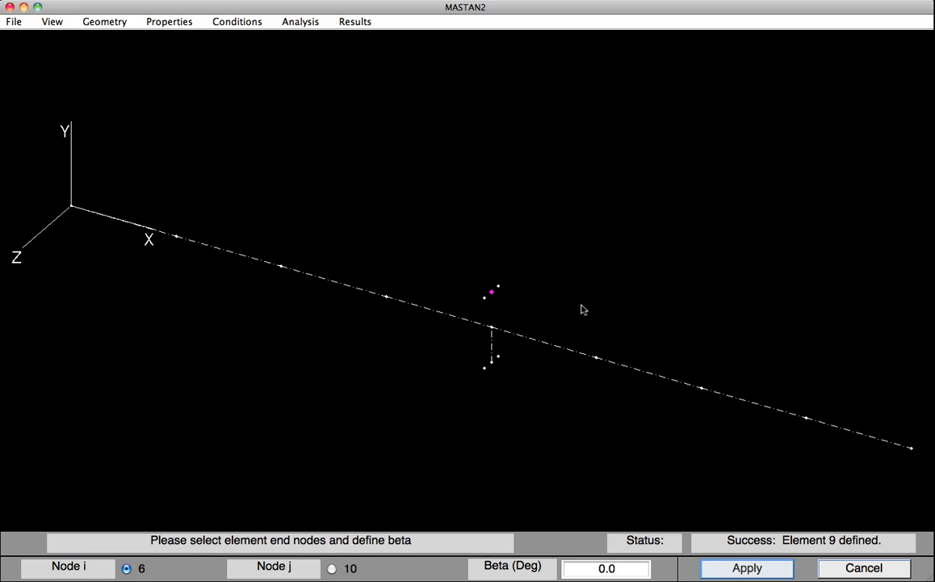
pyautogui.click(744, 567)
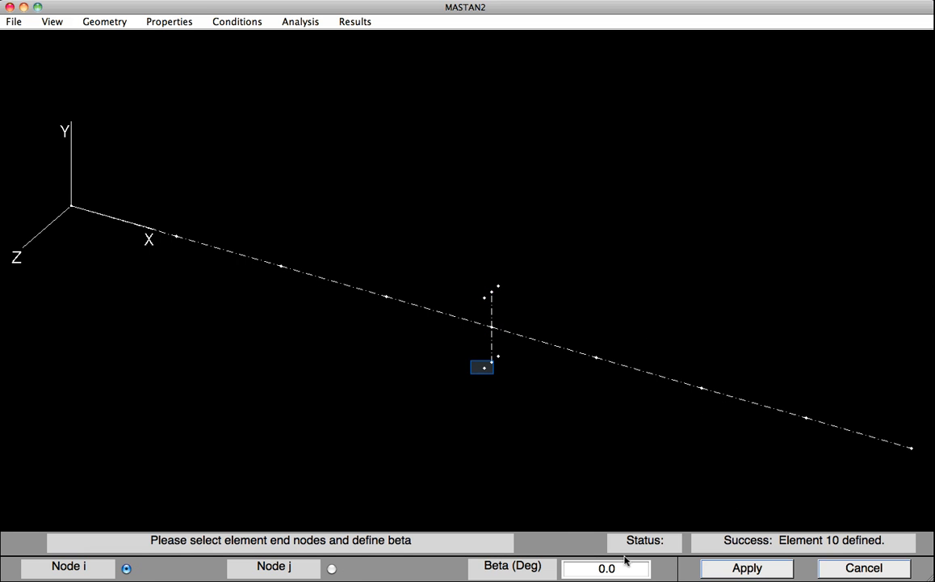
pyautogui.click(483, 365)
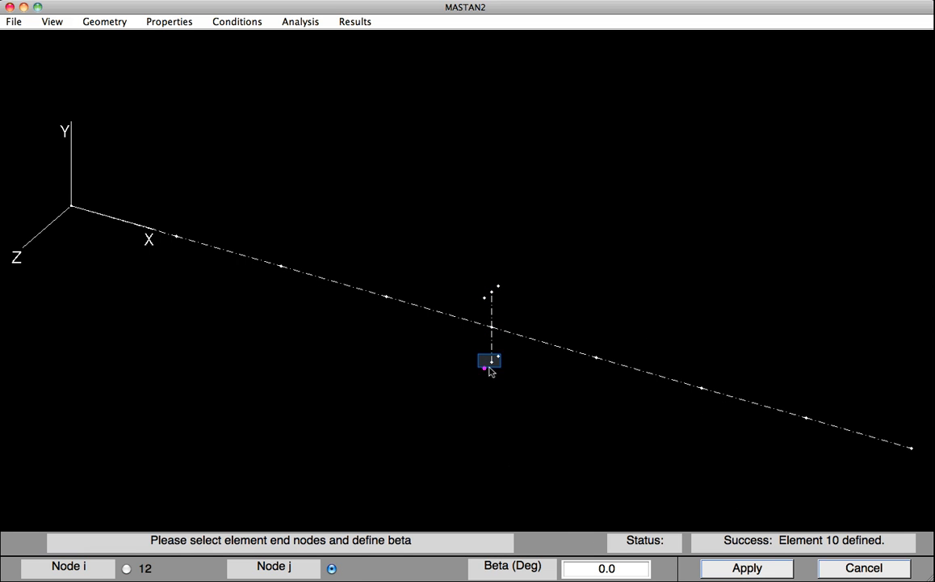
pyautogui.click(491, 364)
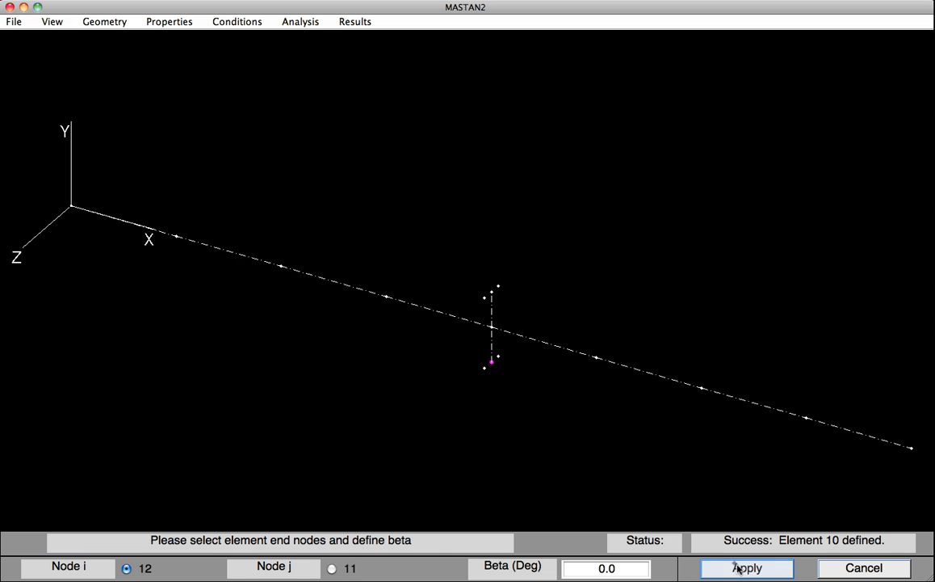
pyautogui.click(747, 567)
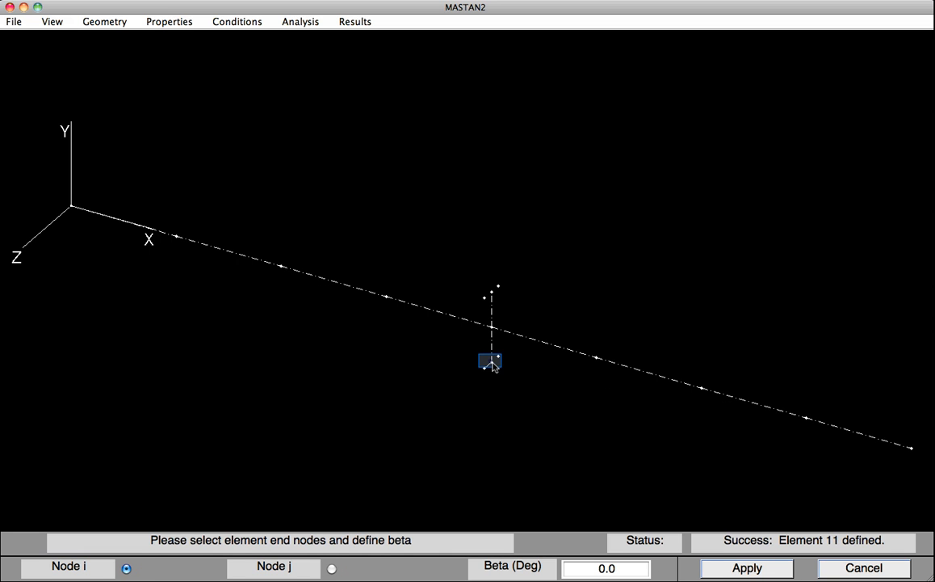
# - Define the remaining flange elements 11–15, 13–10 and 10–14, completing the I-shaped section
pyautogui.click(491, 362)
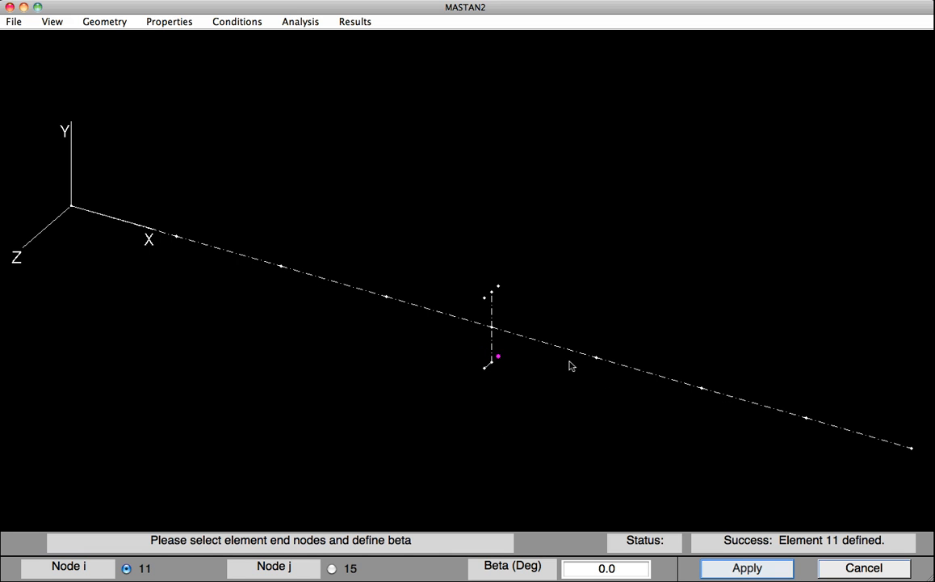
pyautogui.click(746, 569)
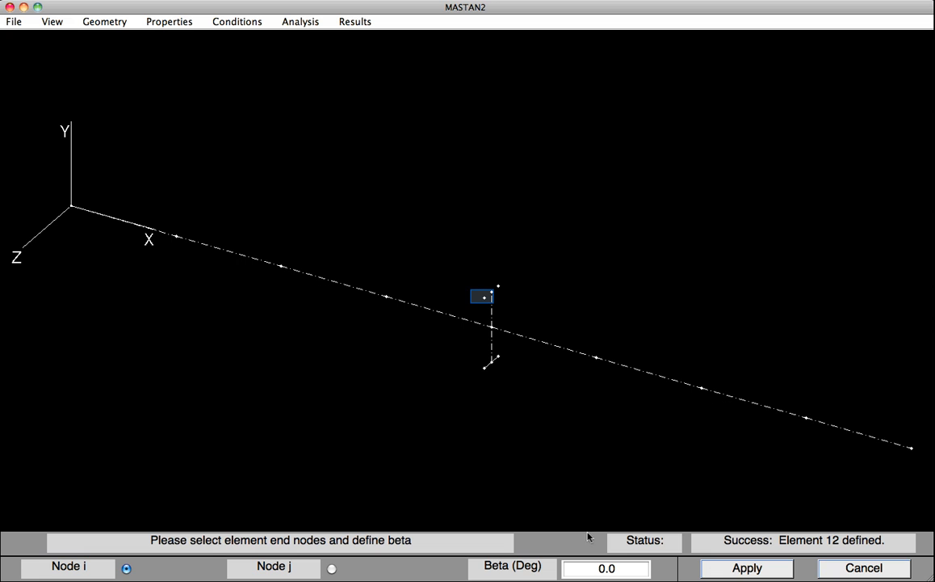
pyautogui.click(485, 297)
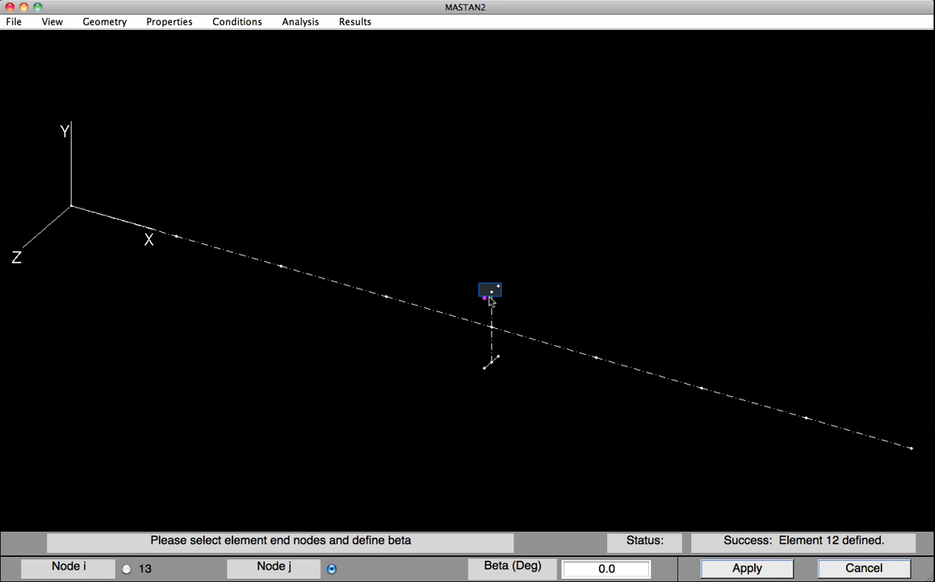
pyautogui.click(492, 292)
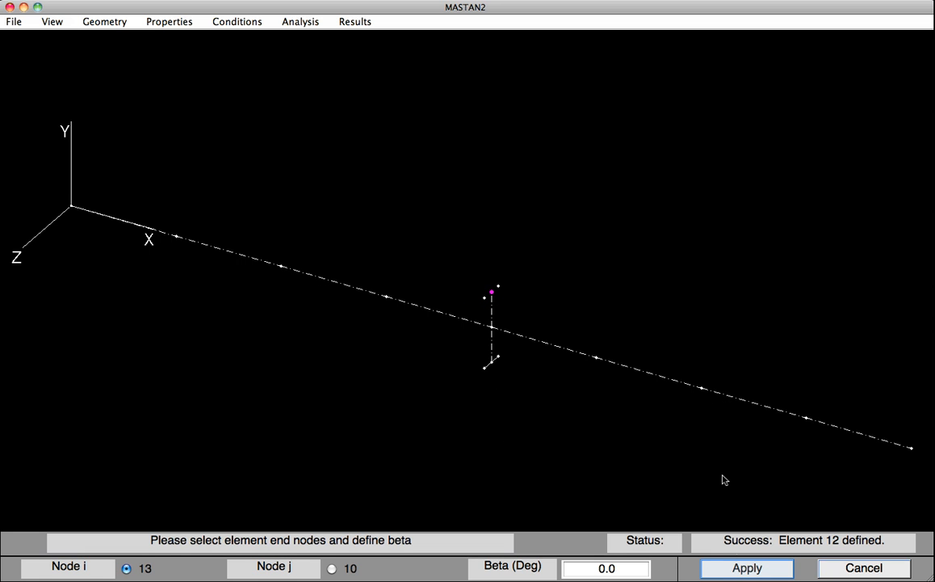
pyautogui.click(746, 569)
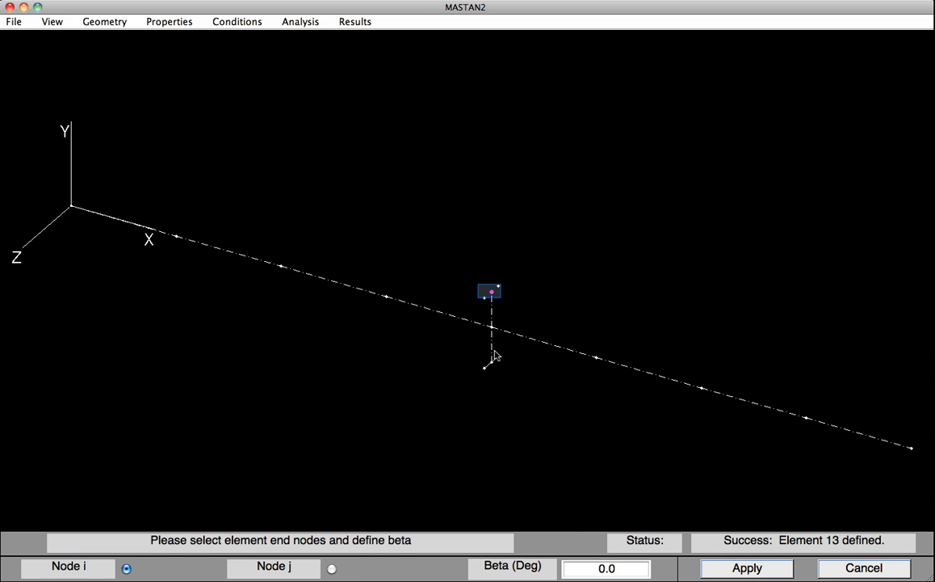
pyautogui.click(490, 292)
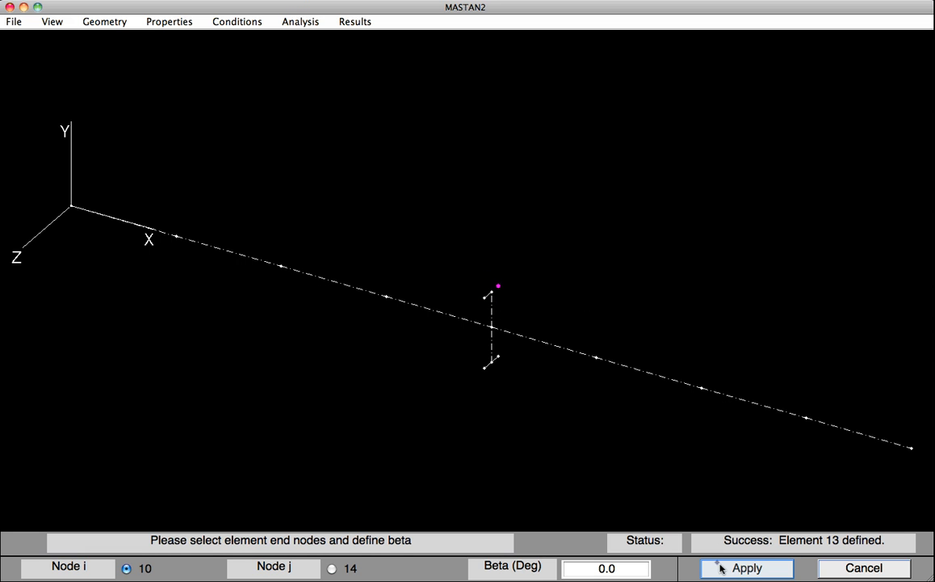
pyautogui.click(746, 568)
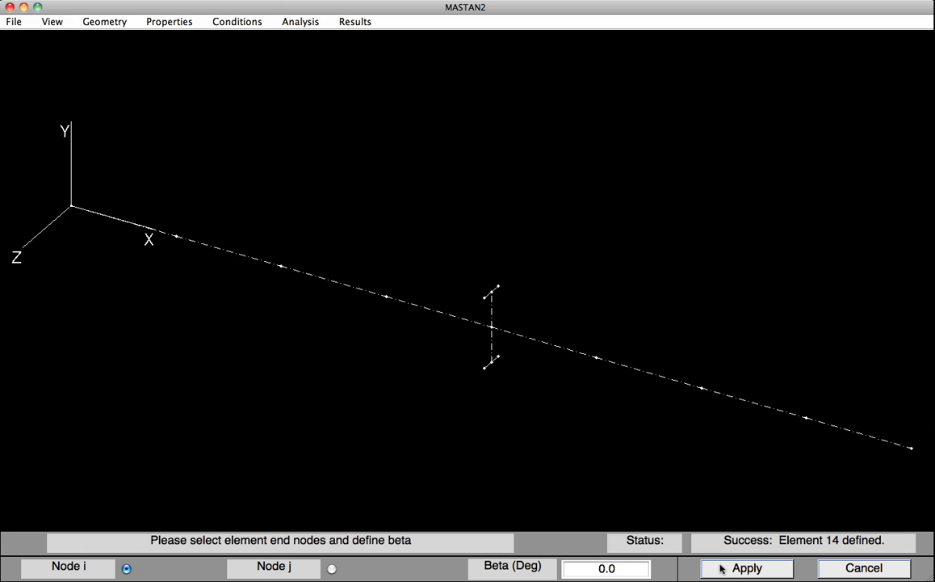
pyautogui.moveTo(697, 567)
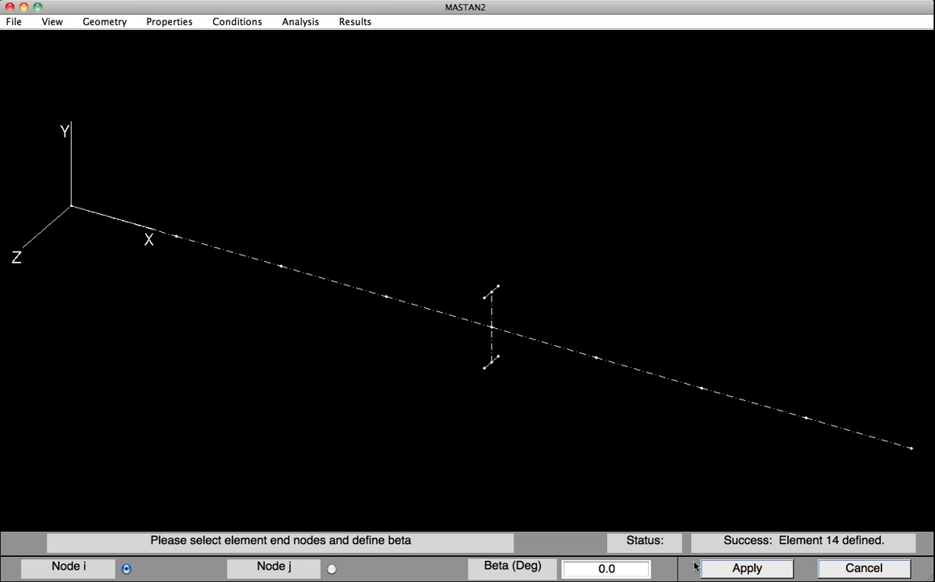
pyautogui.moveTo(572, 315)
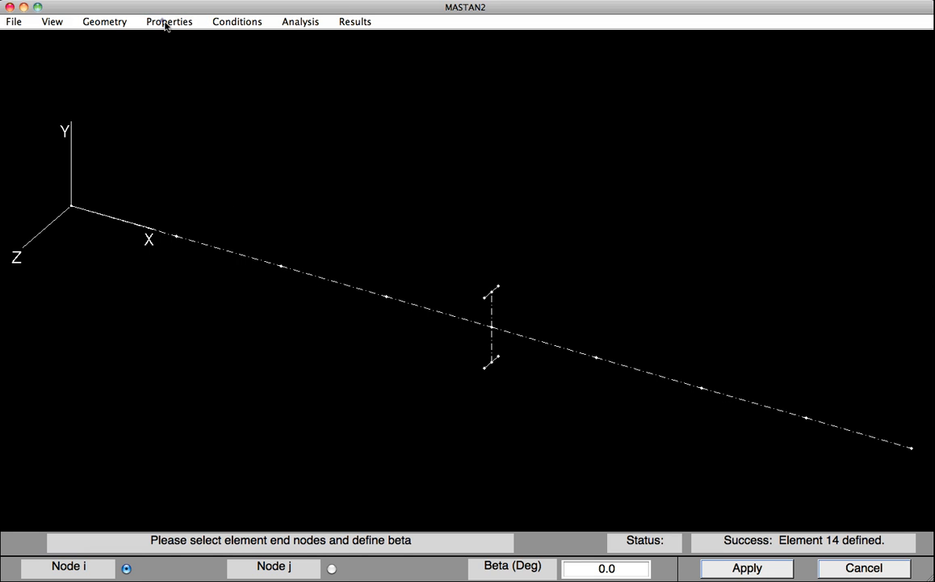
# - Define Section 1 as W24X68 from the AISC W Shapes database
pyautogui.click(168, 21)
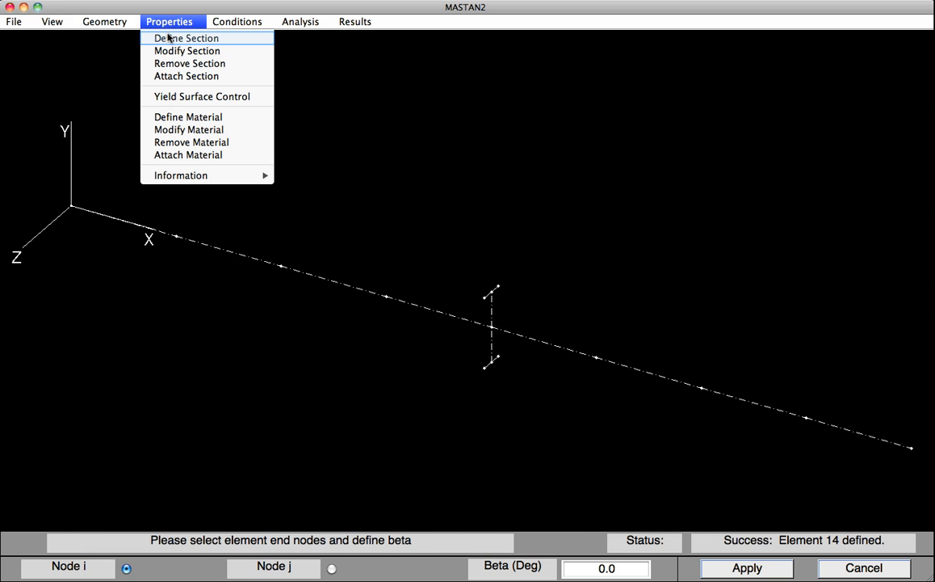
pyautogui.click(185, 39)
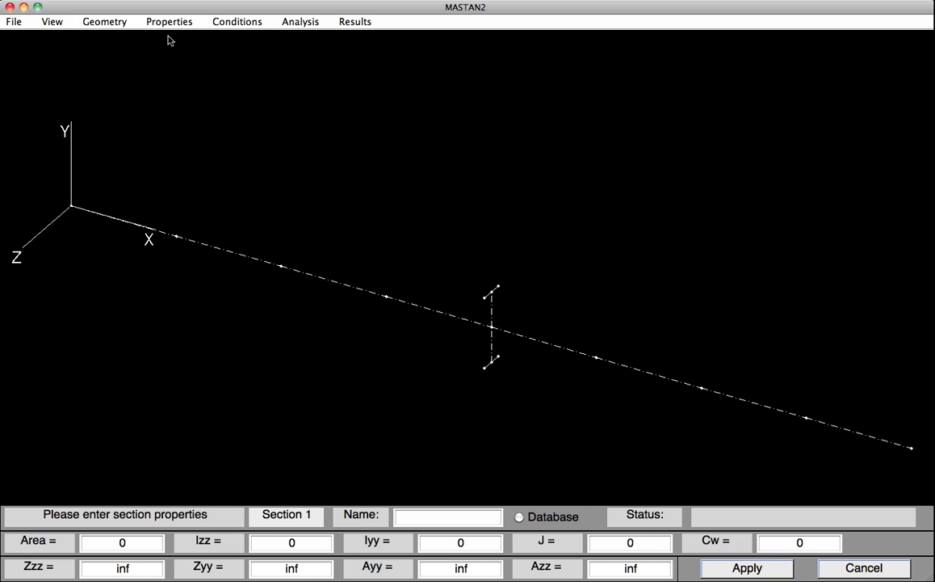
pyautogui.click(520, 517)
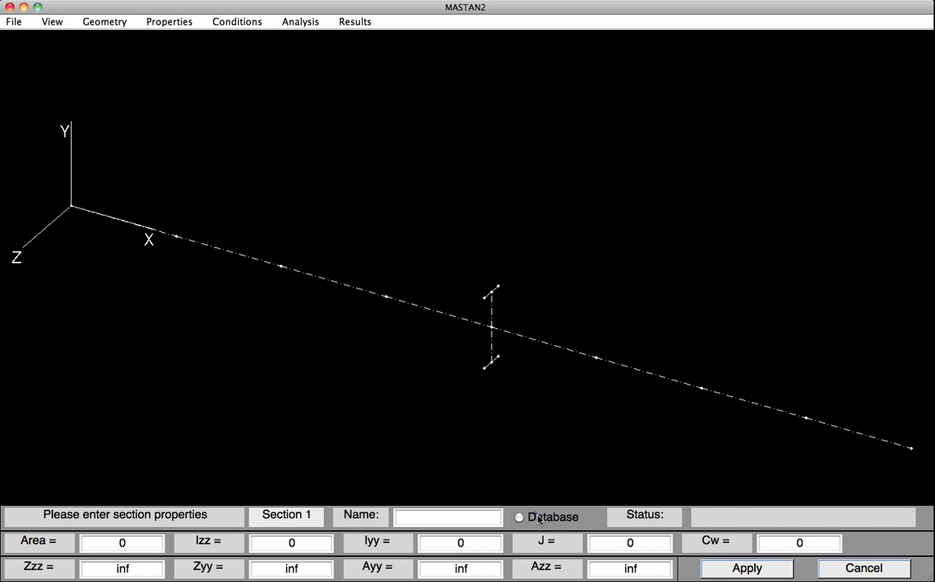
pyautogui.click(520, 517)
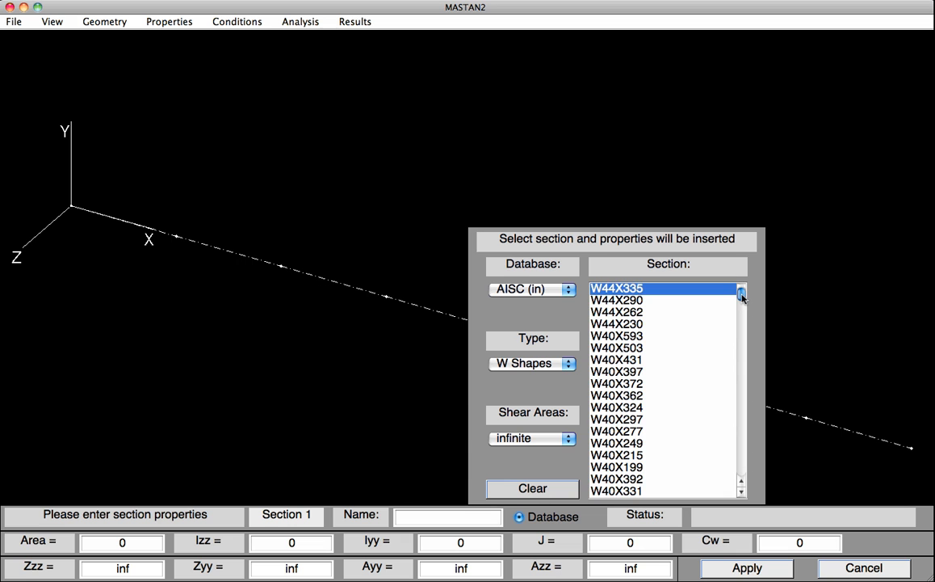
pyautogui.moveTo(740, 294); pyautogui.dragTo(740, 356)
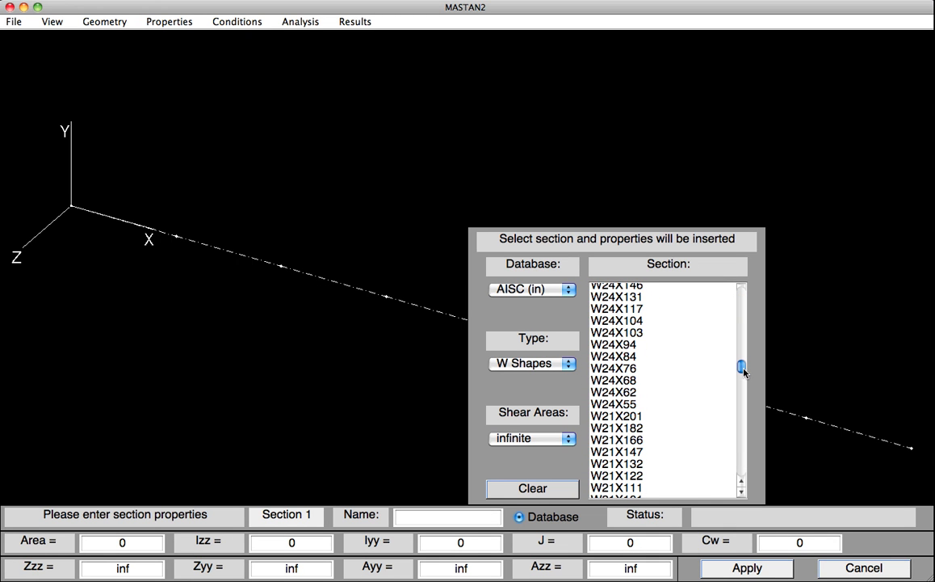
pyautogui.click(614, 380)
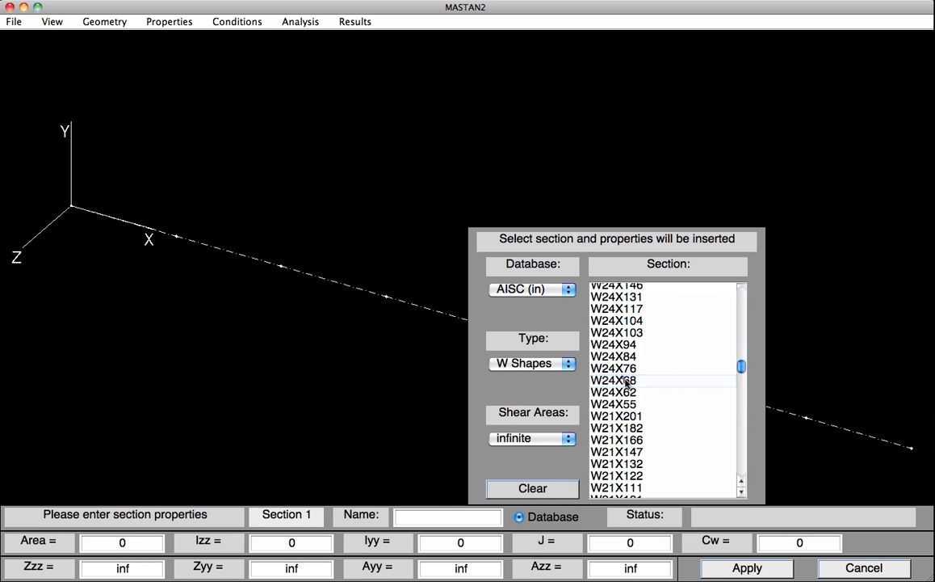
pyautogui.click(614, 380)
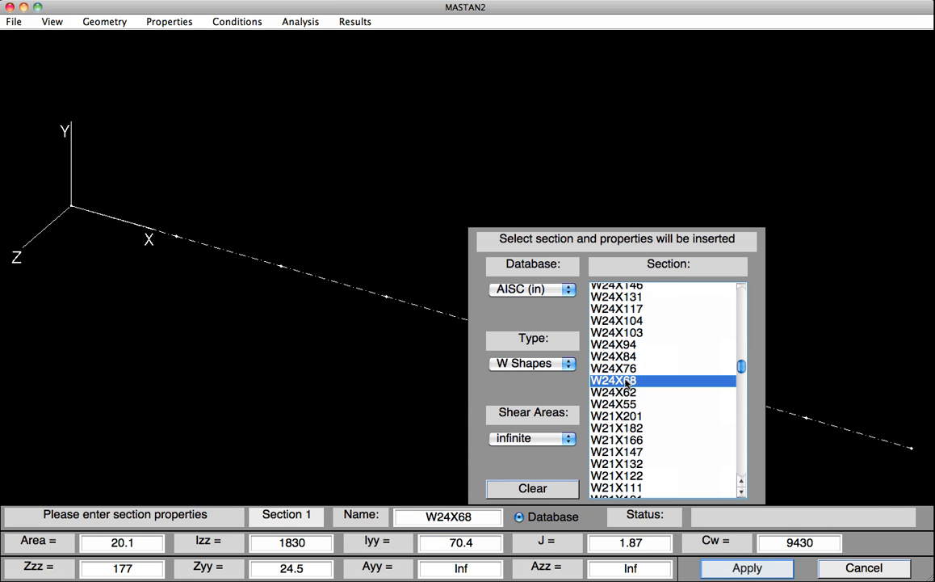
pyautogui.moveTo(726, 485)
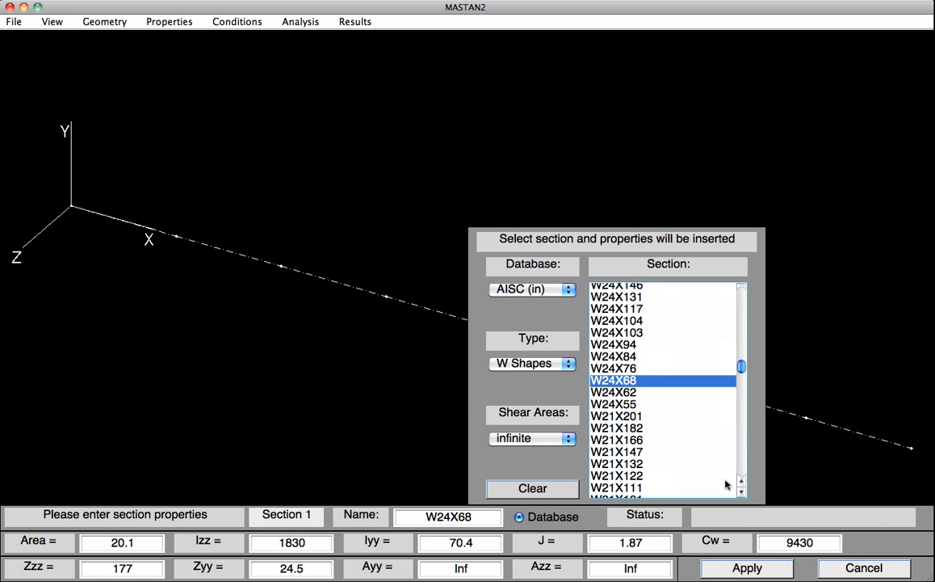
pyautogui.click(746, 567)
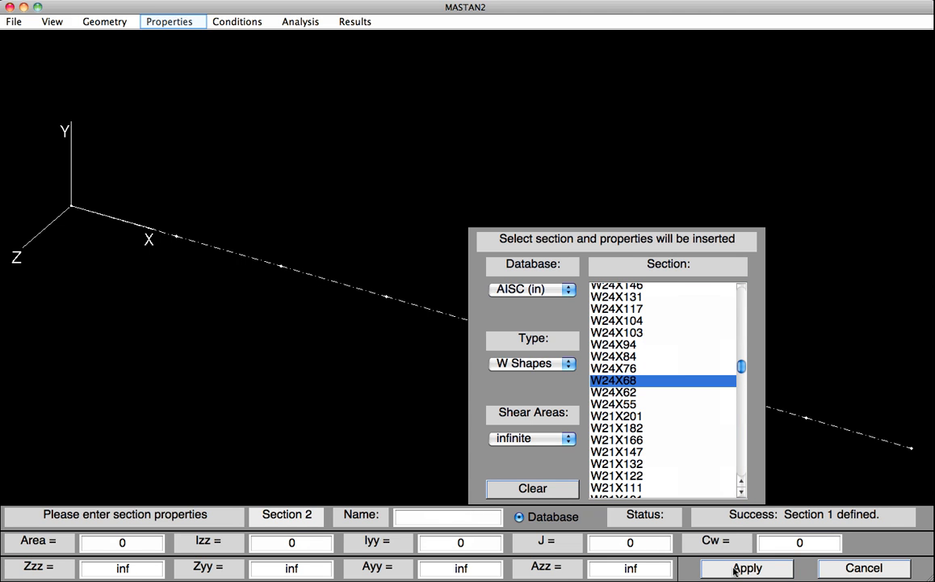
pyautogui.moveTo(168, 21)
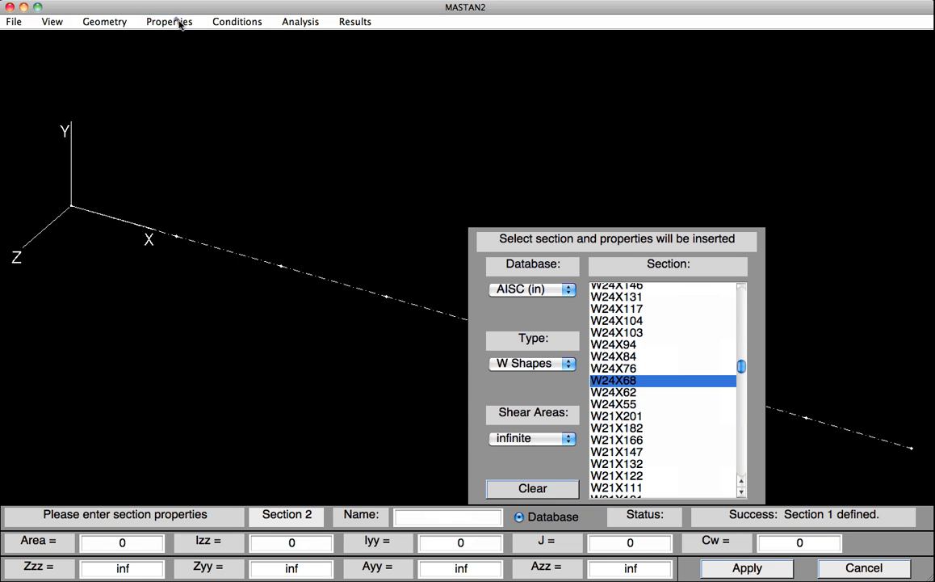
pyautogui.click(168, 21)
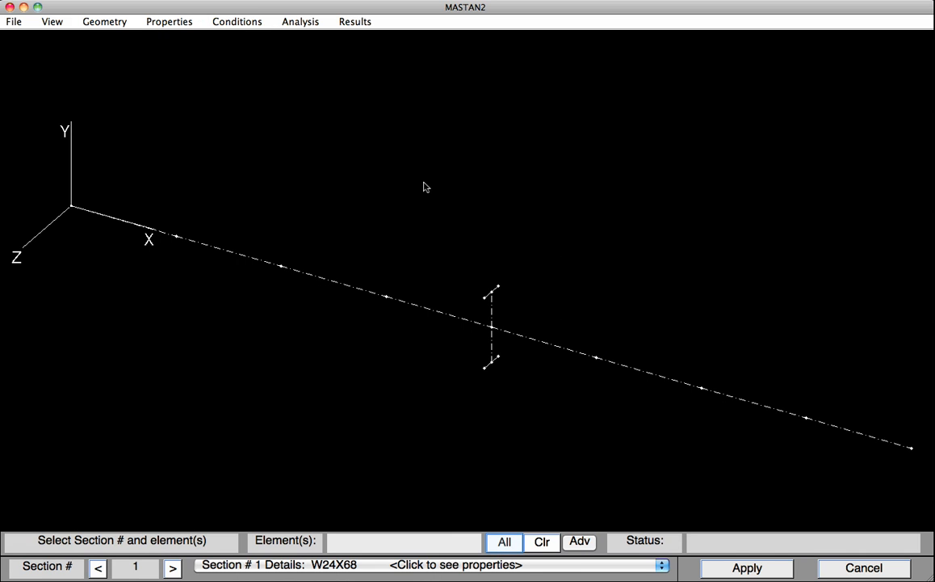
# - Attach Section 1 (W24X68) to all elements of the model
pyautogui.click(505, 540)
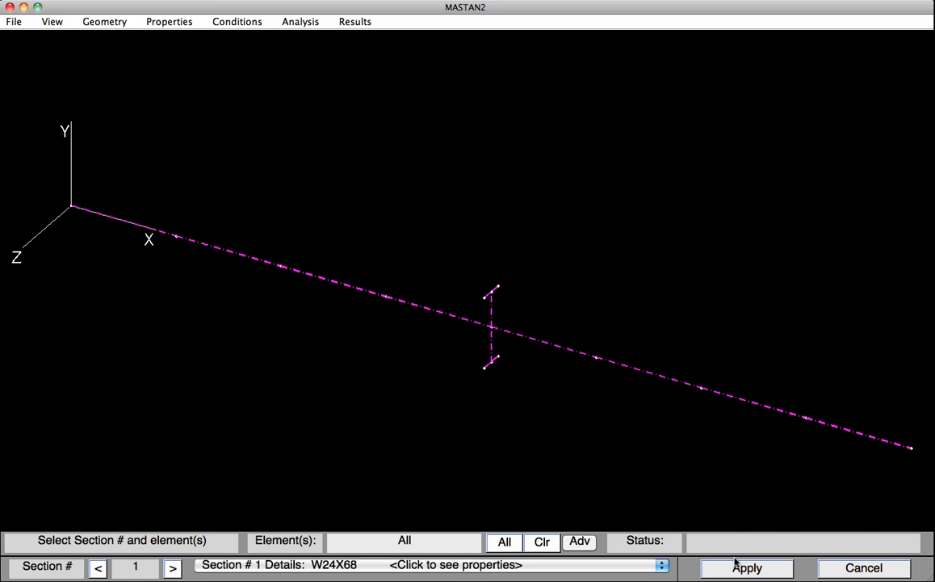
pyautogui.click(746, 567)
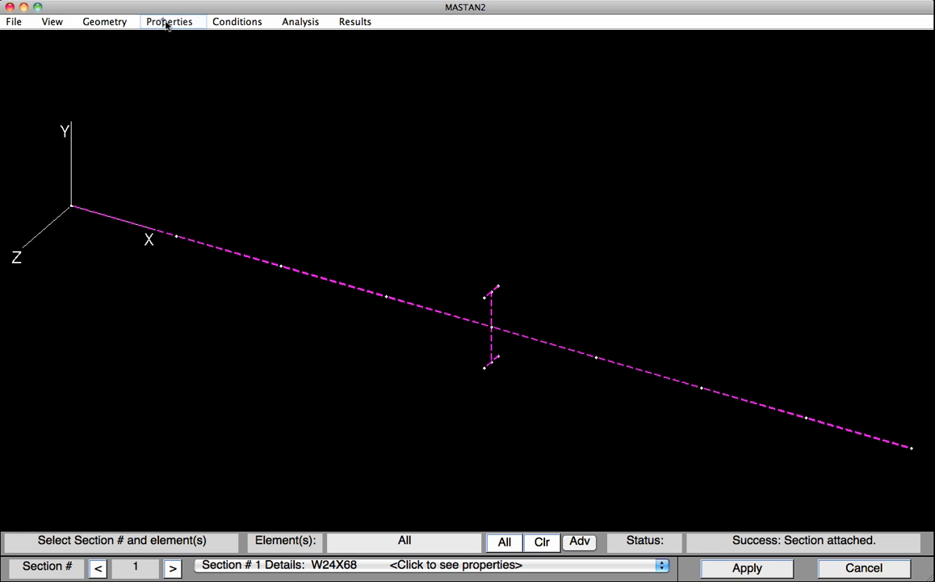
# - Define Material 1 named Steel with elastic modulus E = 29000
pyautogui.click(168, 21)
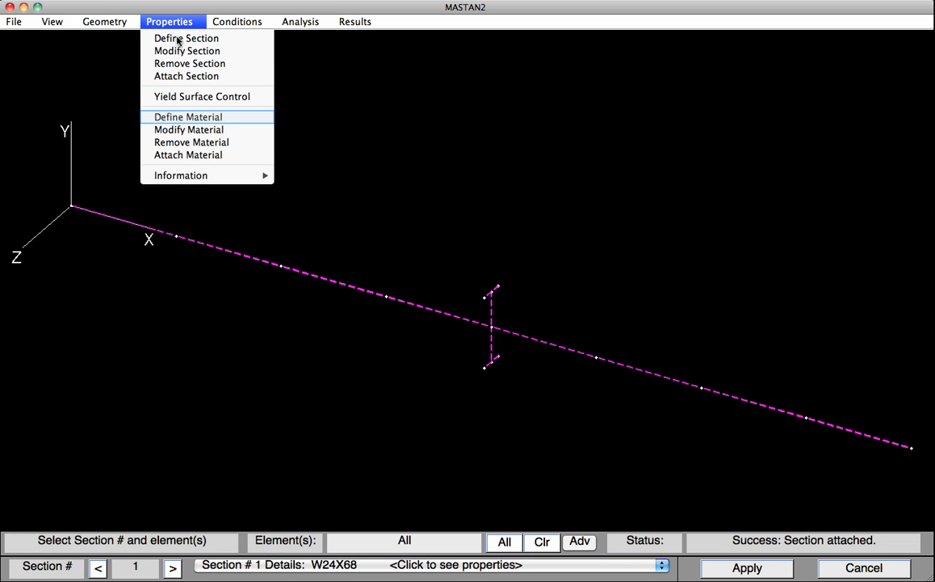
pyautogui.click(188, 117)
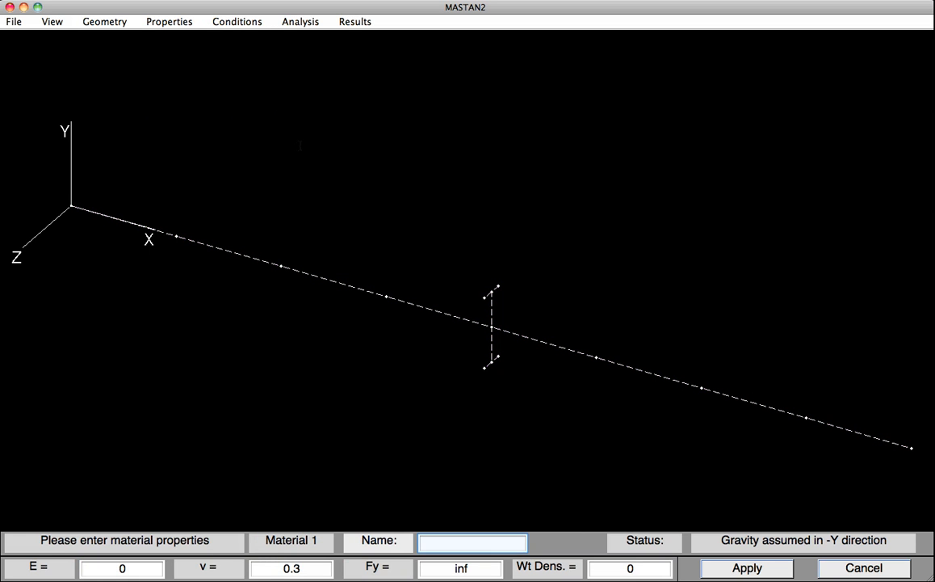
pyautogui.click(472, 543)
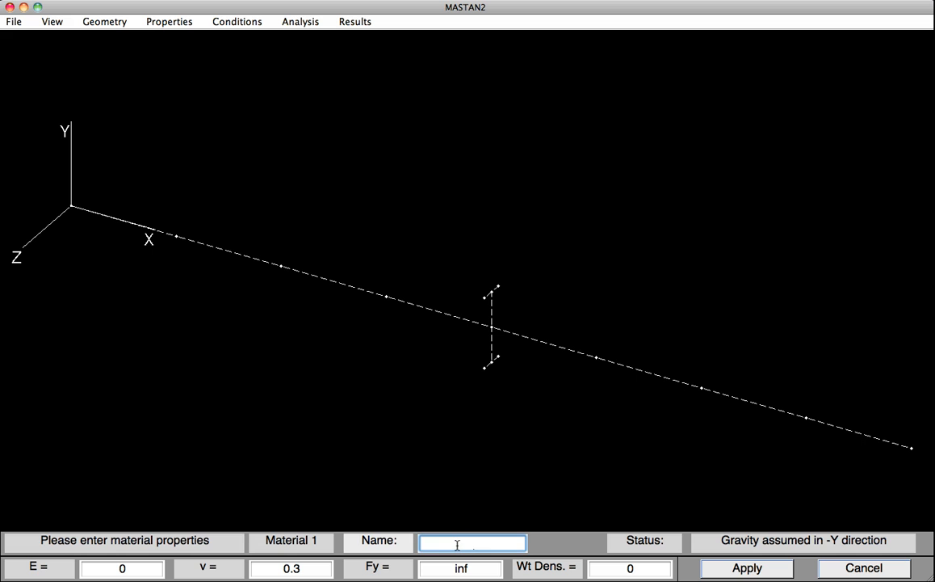
pyautogui.write('Steel')
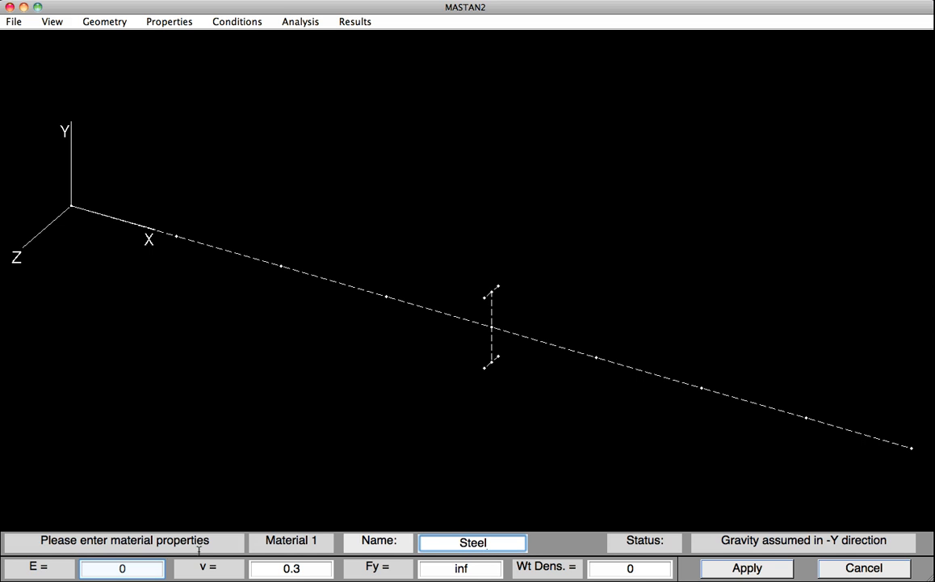
pyautogui.click(123, 569)
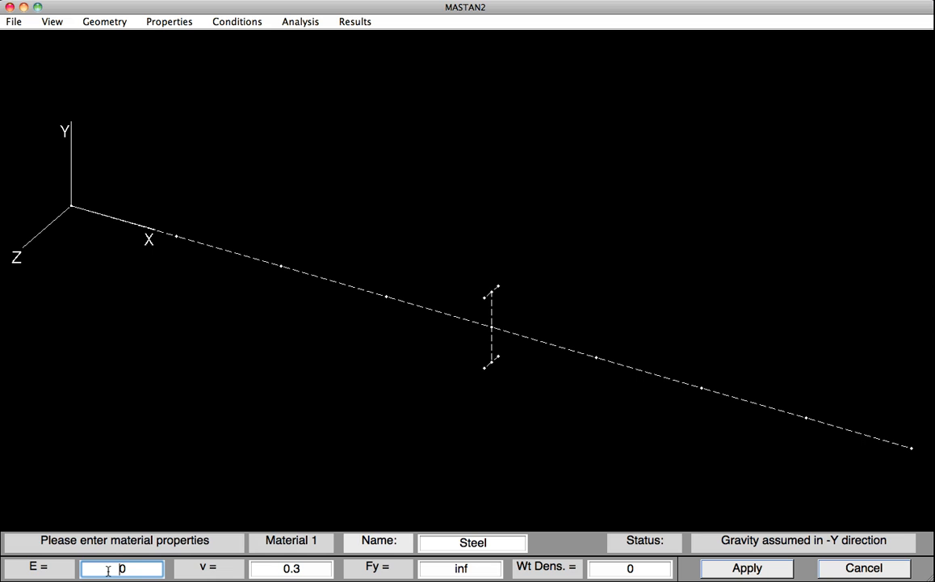
pyautogui.write('29000')
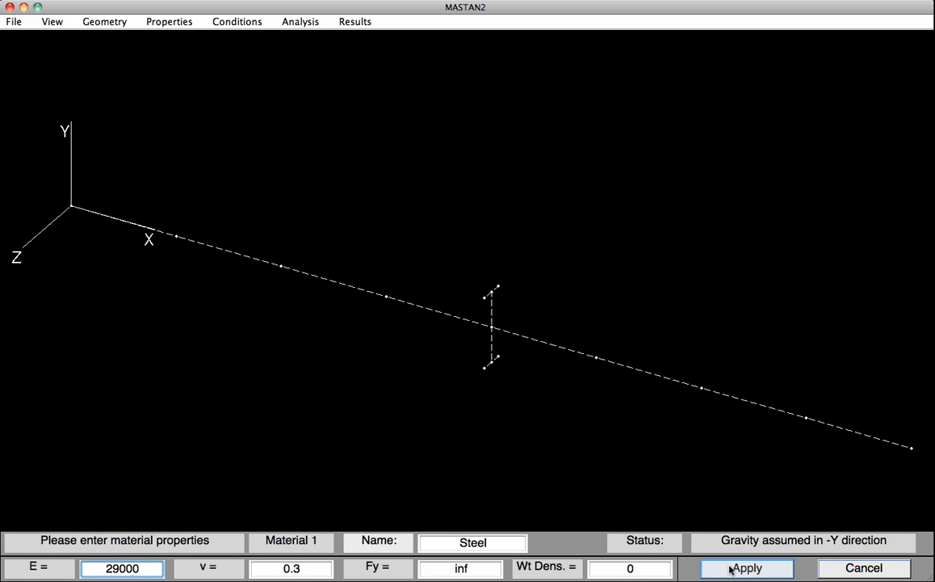
pyautogui.click(746, 569)
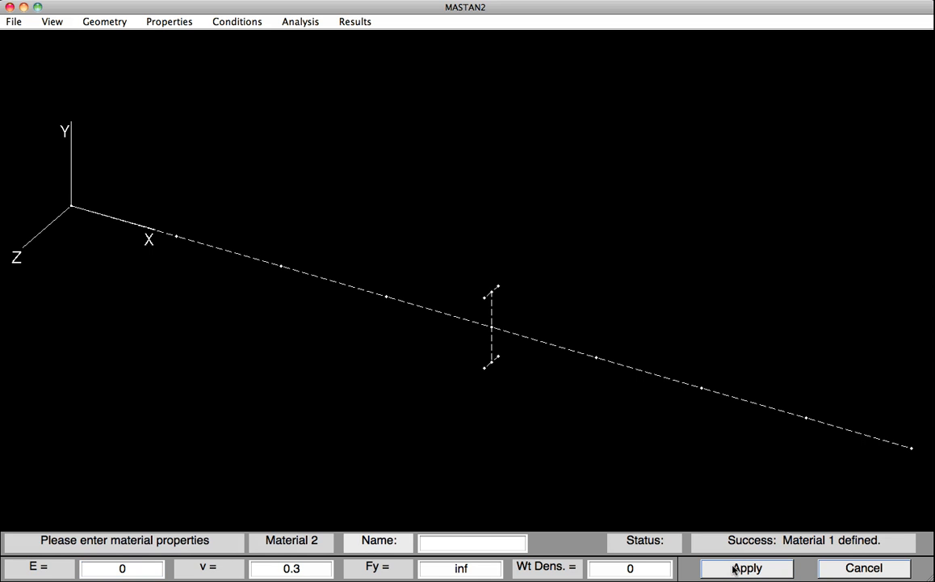
pyautogui.click(168, 21)
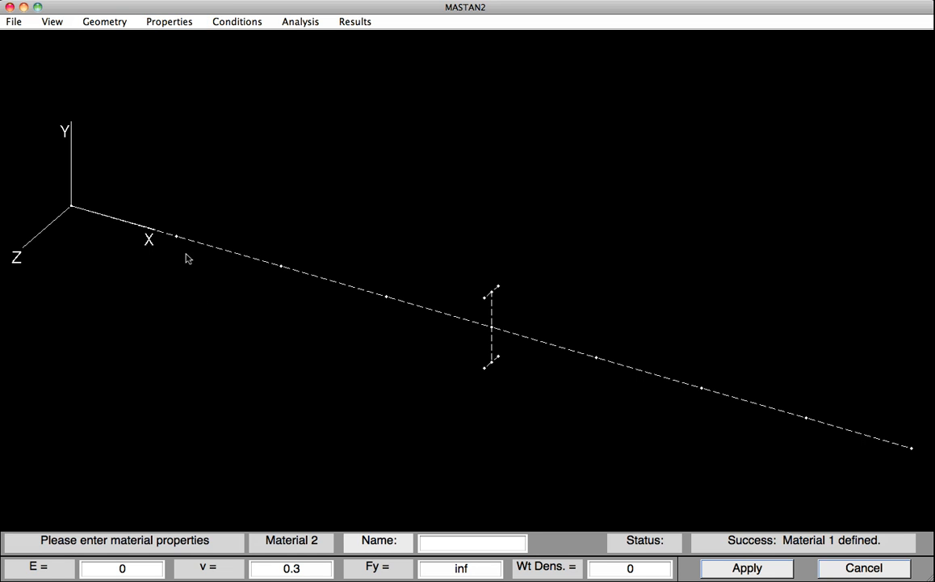
# - Attach Material 1 (Steel) to all elements of the beam
pyautogui.click(168, 21)
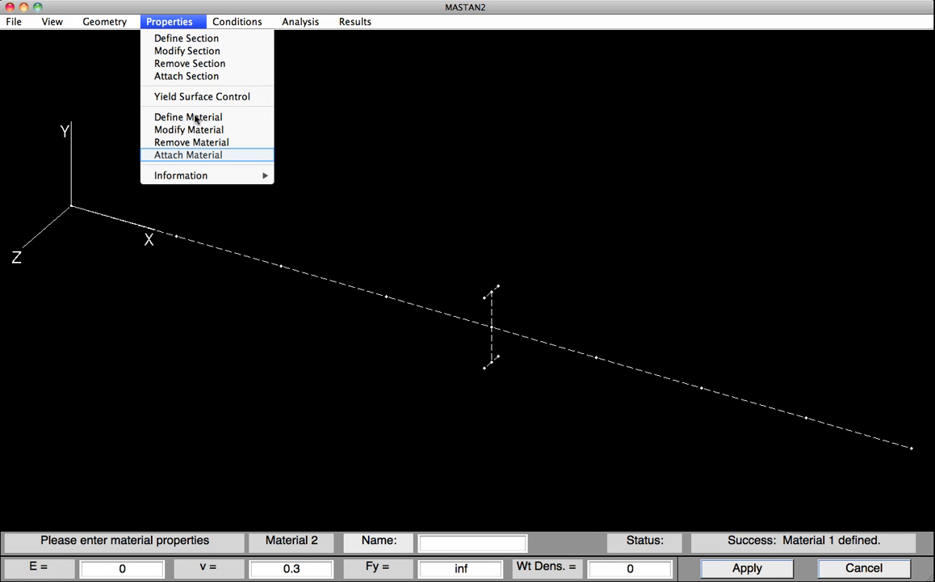
pyautogui.click(187, 155)
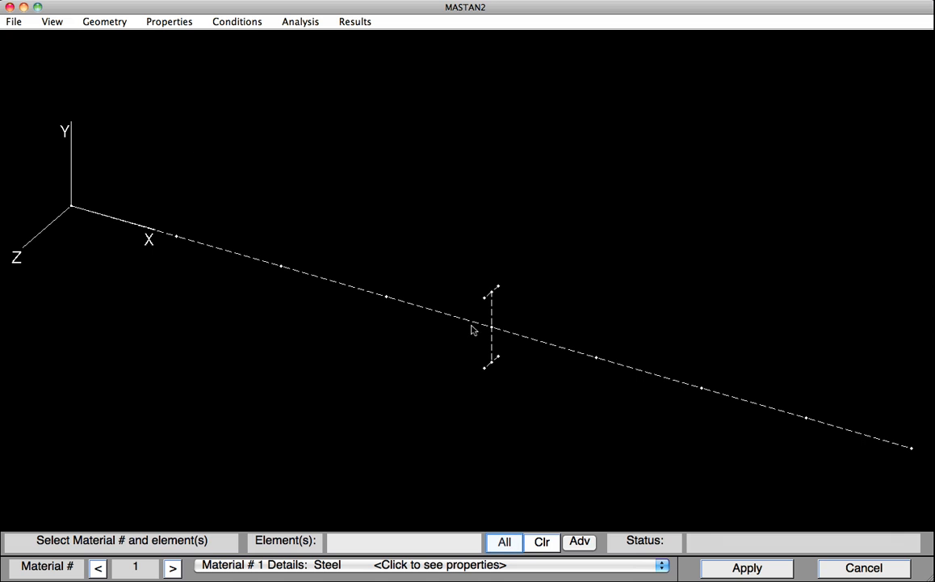
pyautogui.click(504, 539)
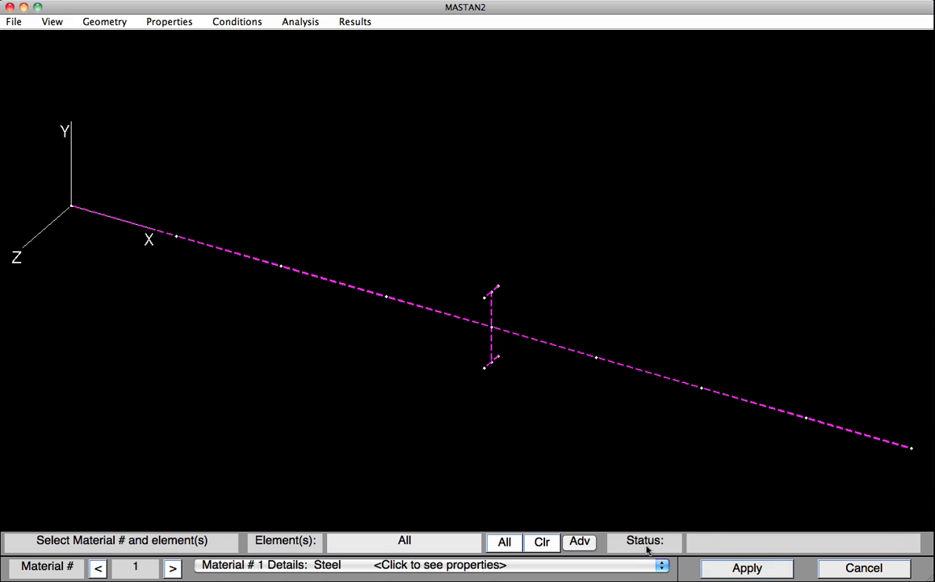
pyautogui.click(746, 567)
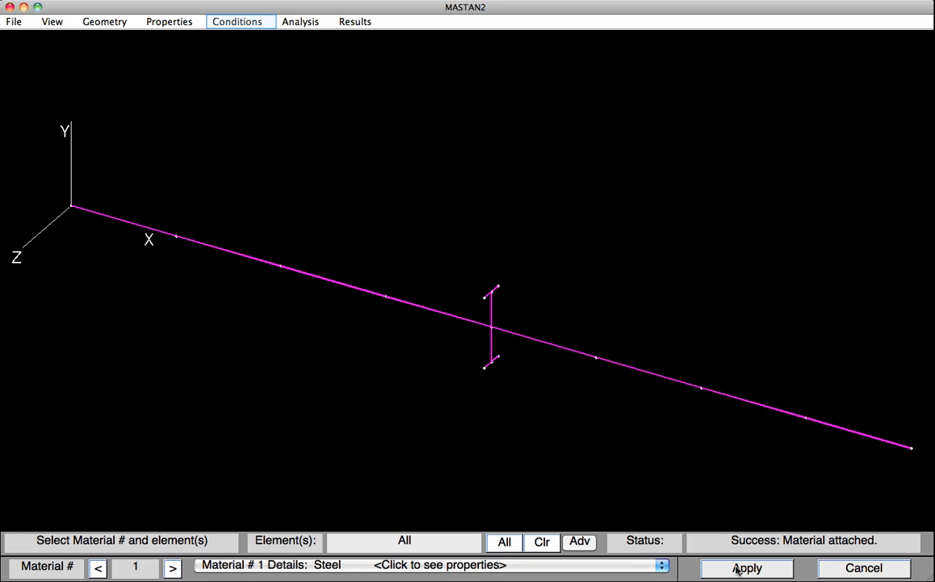
pyautogui.moveTo(307, 373)
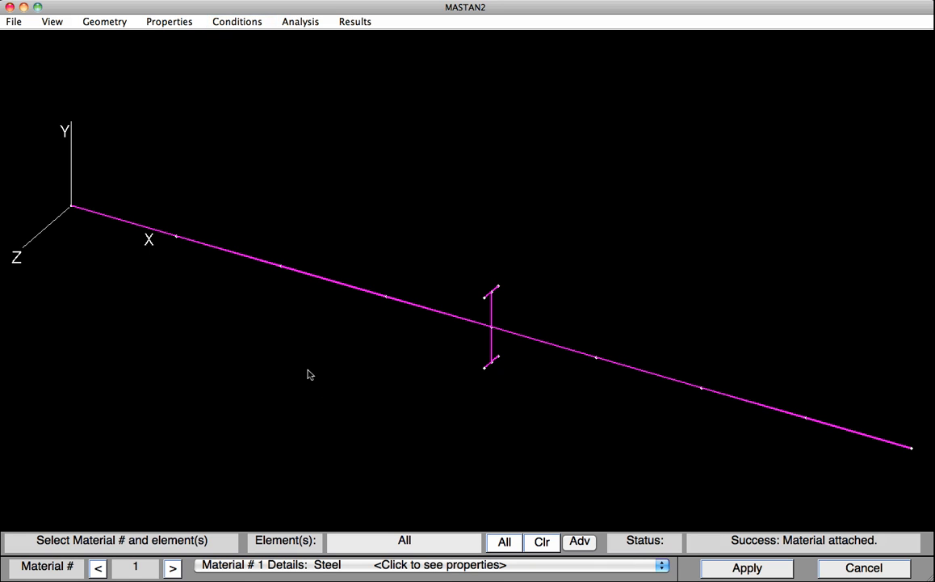
# - Fix node 1 against X, Y and Z displacement and X rotation via Define Fixities
pyautogui.click(235, 21)
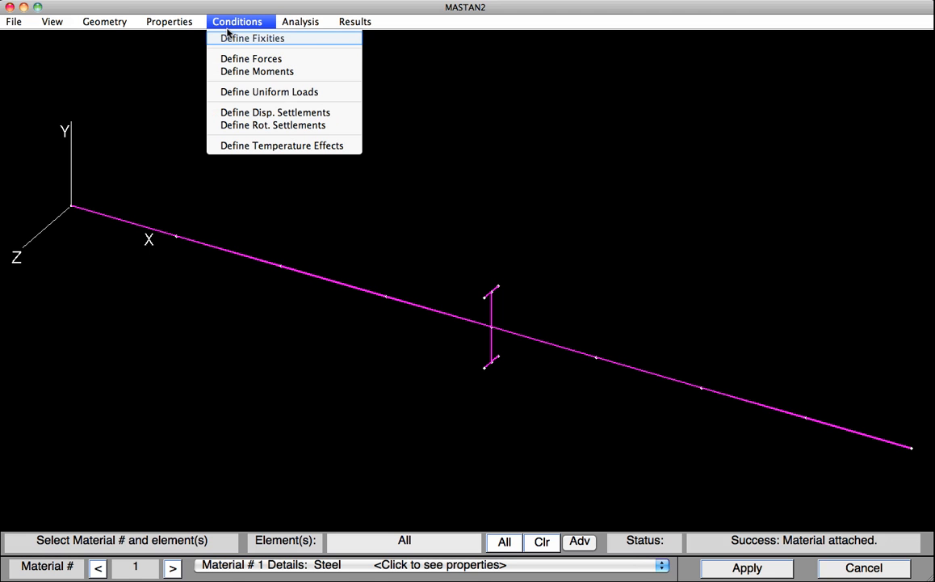
pyautogui.click(230, 42)
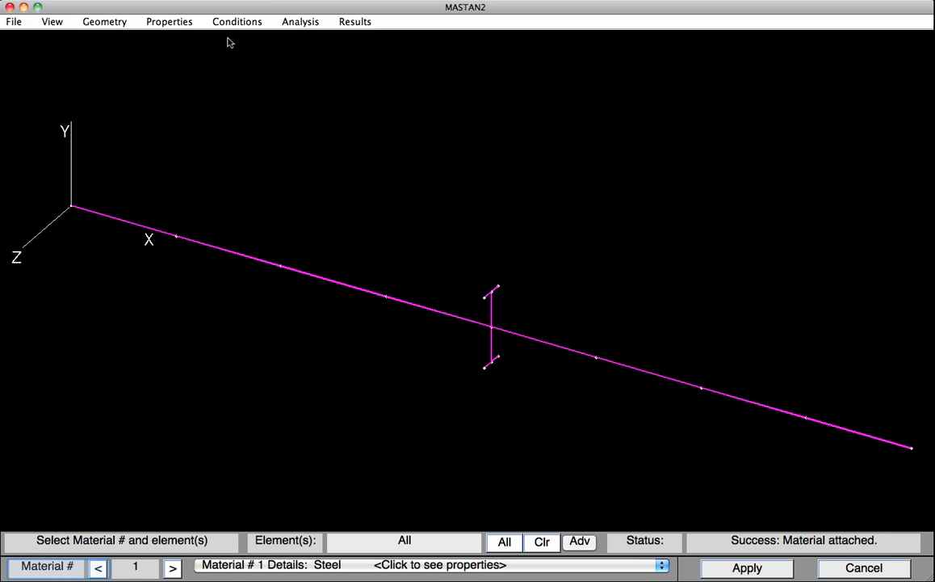
pyautogui.moveTo(100, 147)
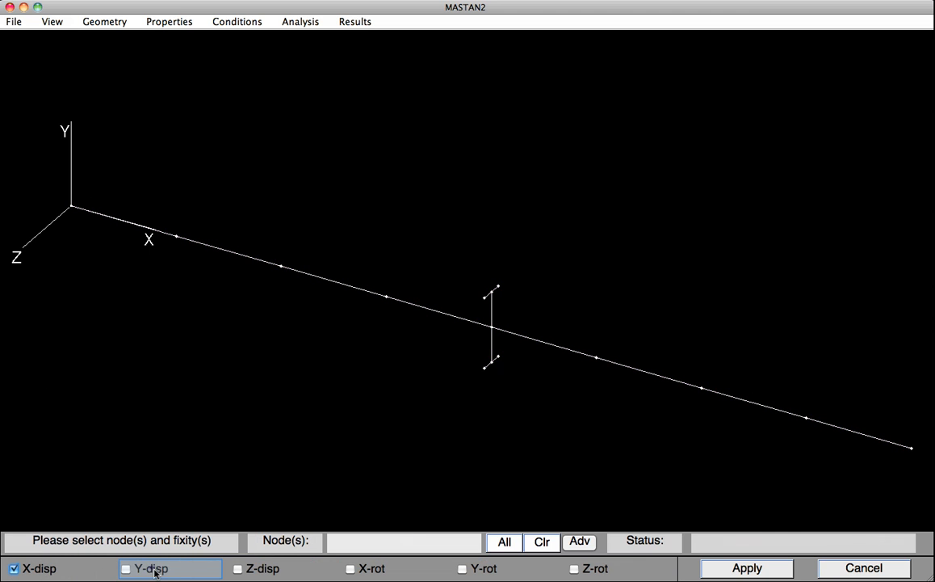
pyautogui.click(237, 569)
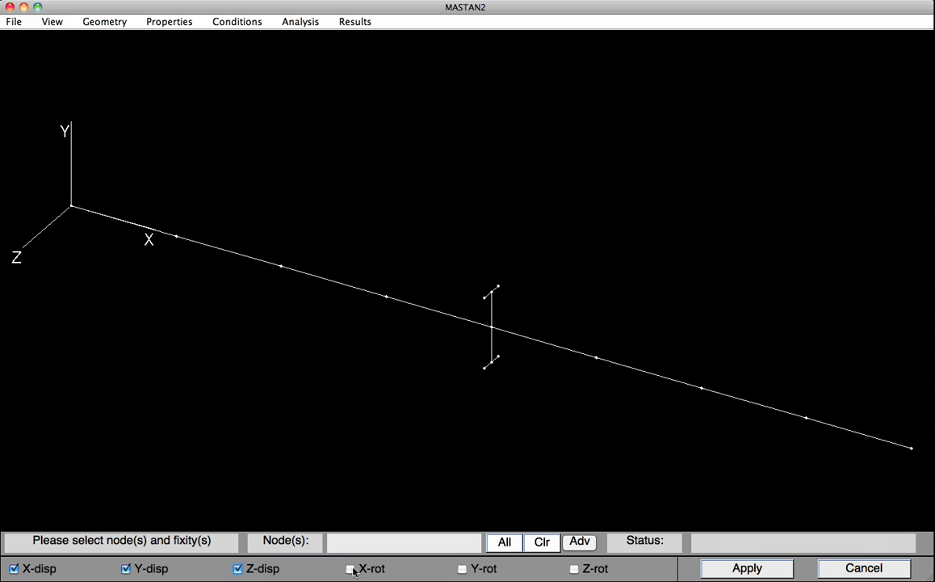
pyautogui.click(352, 568)
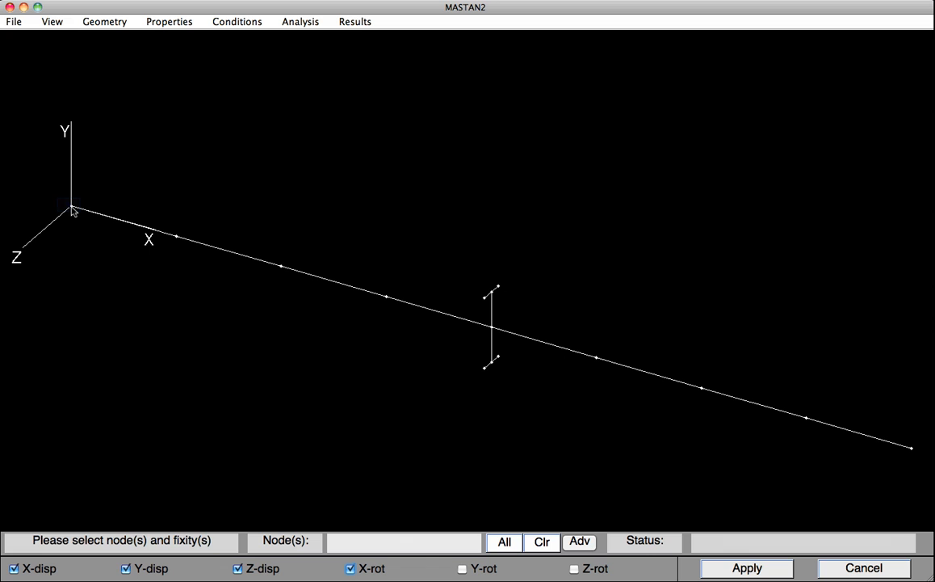
pyautogui.click(71, 207)
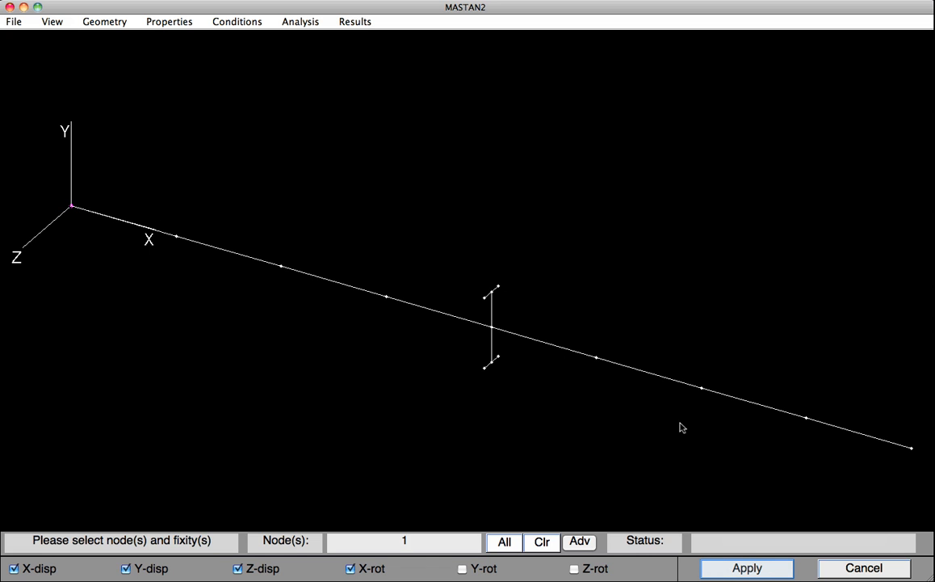
pyautogui.click(746, 568)
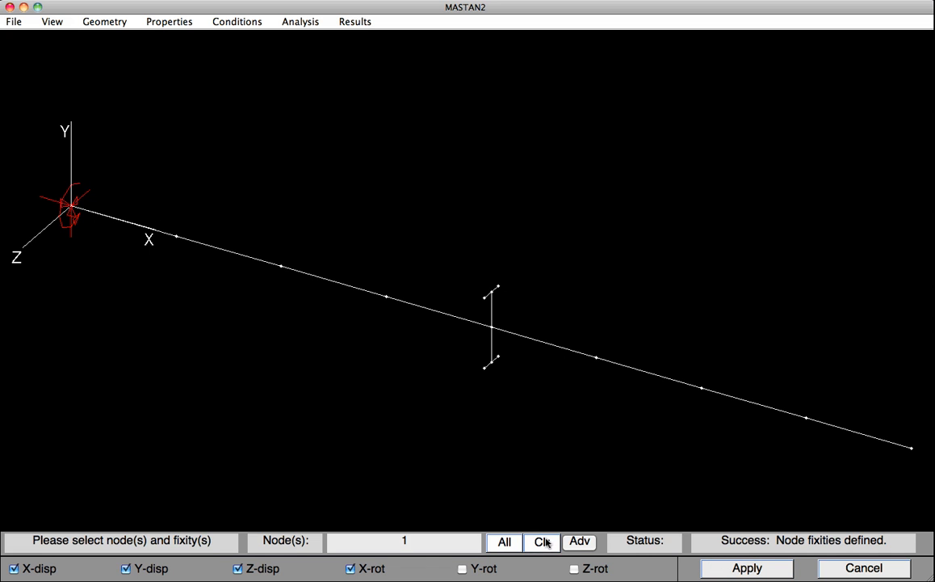
# - Fix node 2 at the far end against Y and Z displacement and X rotation
pyautogui.click(542, 541)
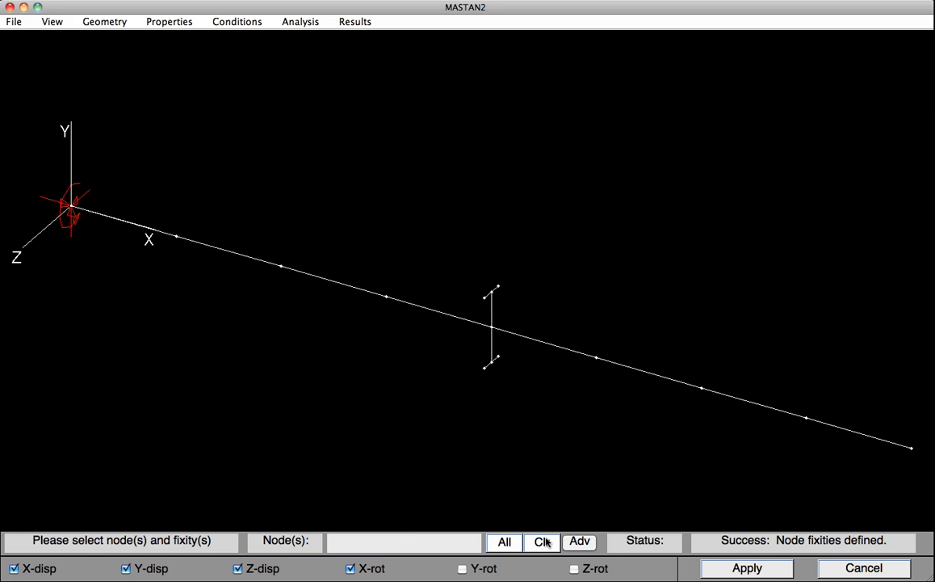
pyautogui.click(13, 569)
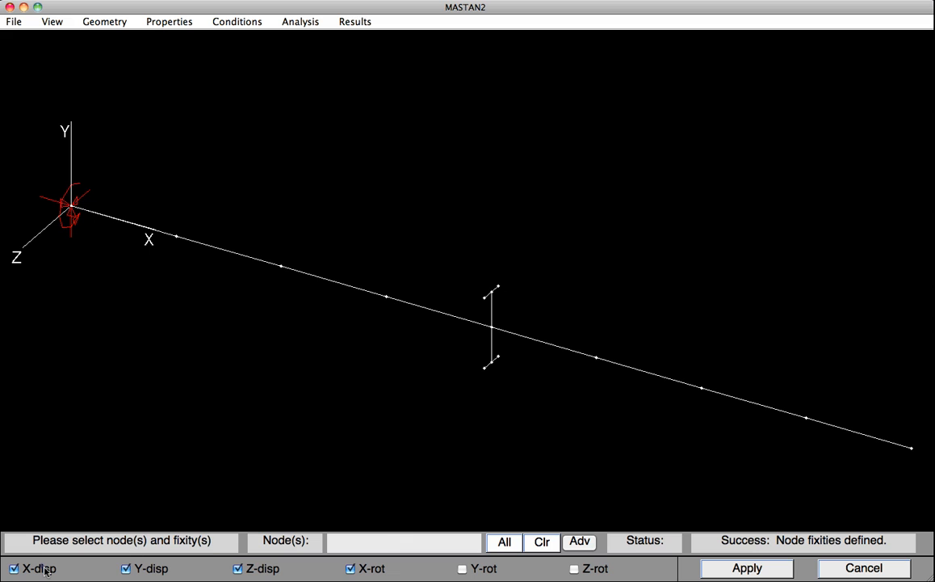
pyautogui.click(13, 568)
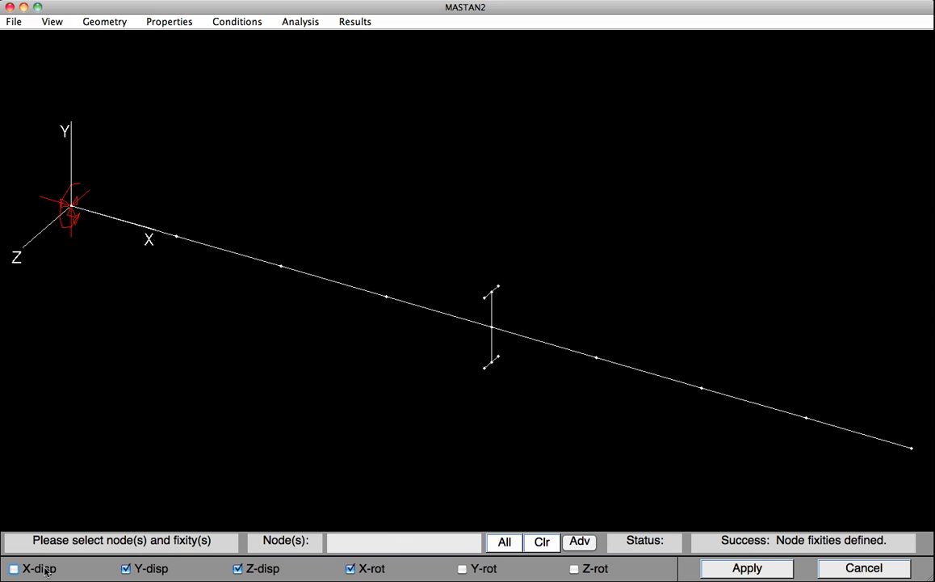
pyautogui.click(911, 446)
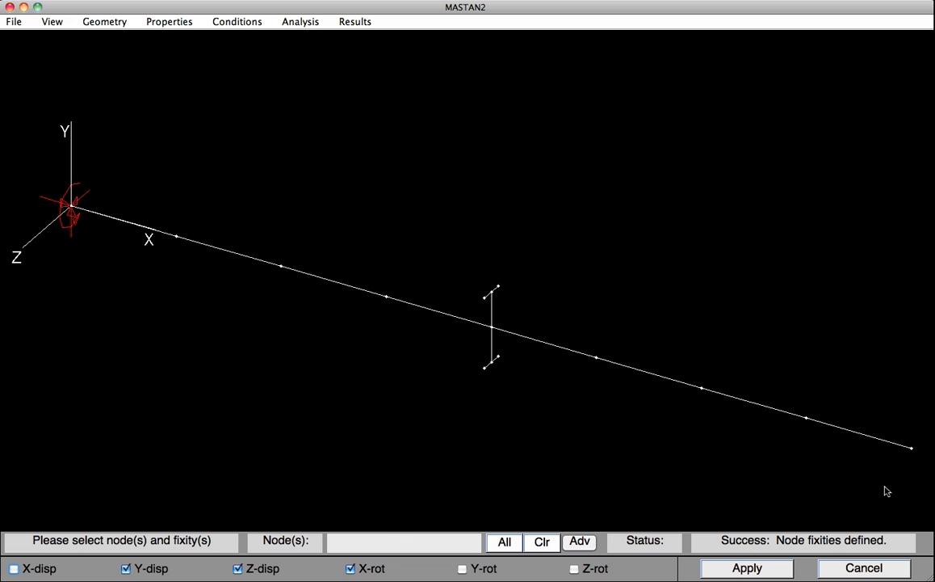
pyautogui.click(911, 447)
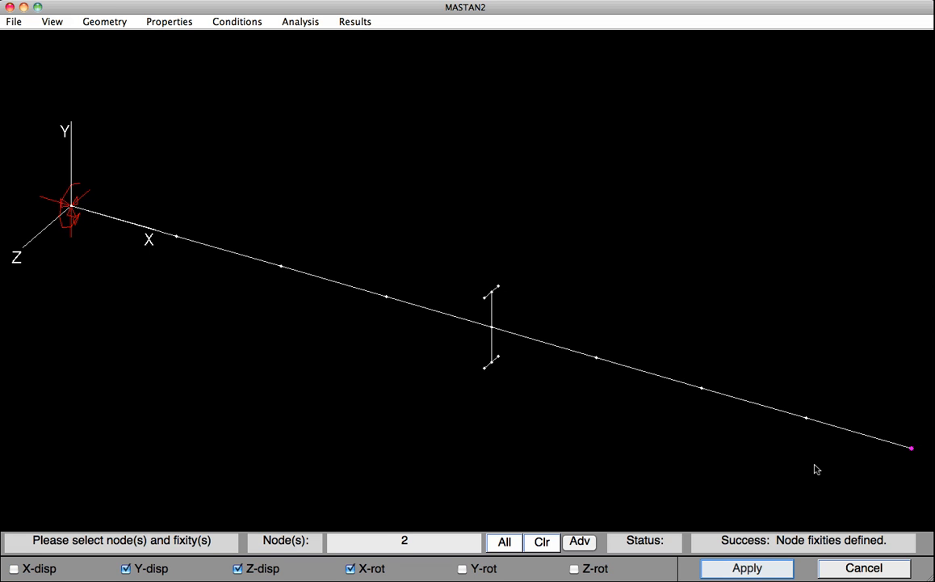
pyautogui.click(747, 568)
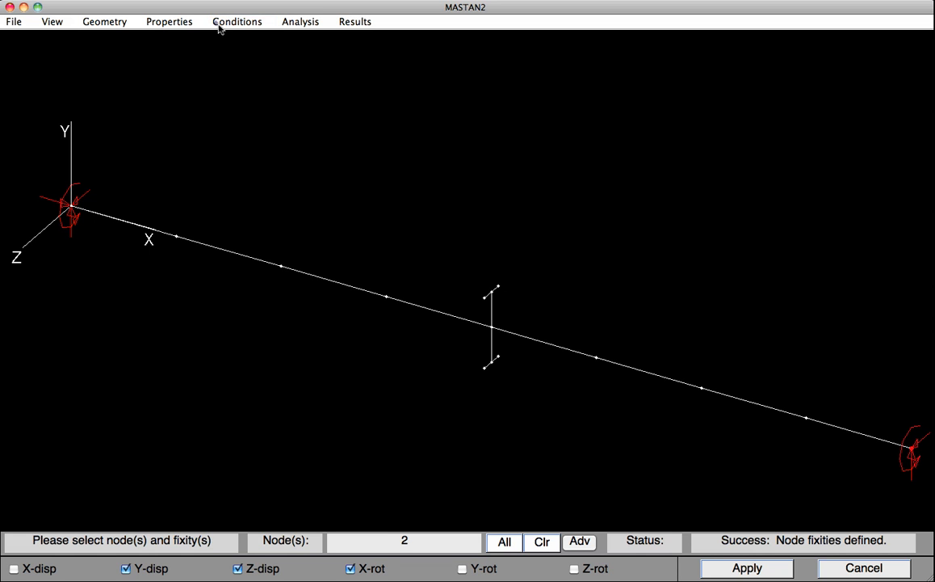
# - Apply a moment MZ = -1000 at node 1 via Define Moments
pyautogui.click(236, 21)
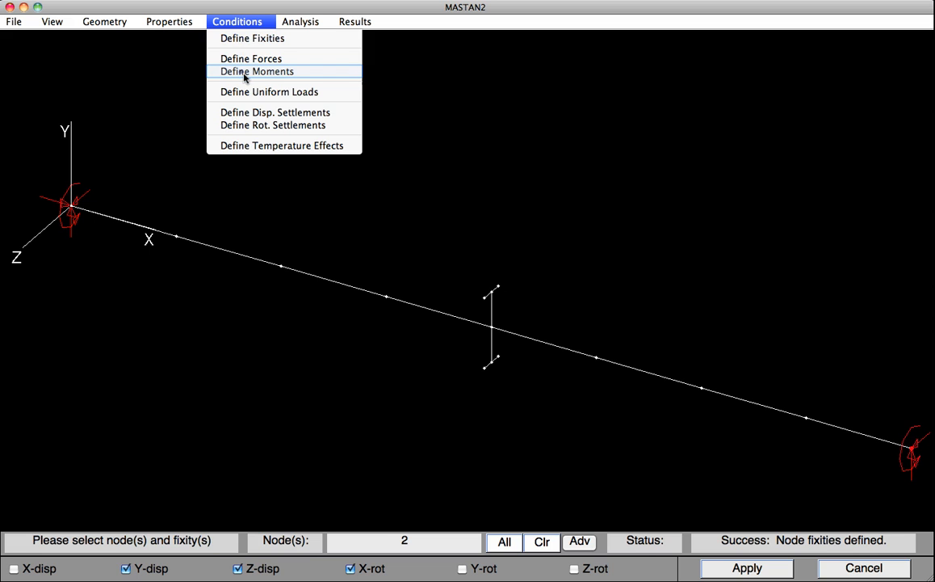
pyautogui.click(255, 71)
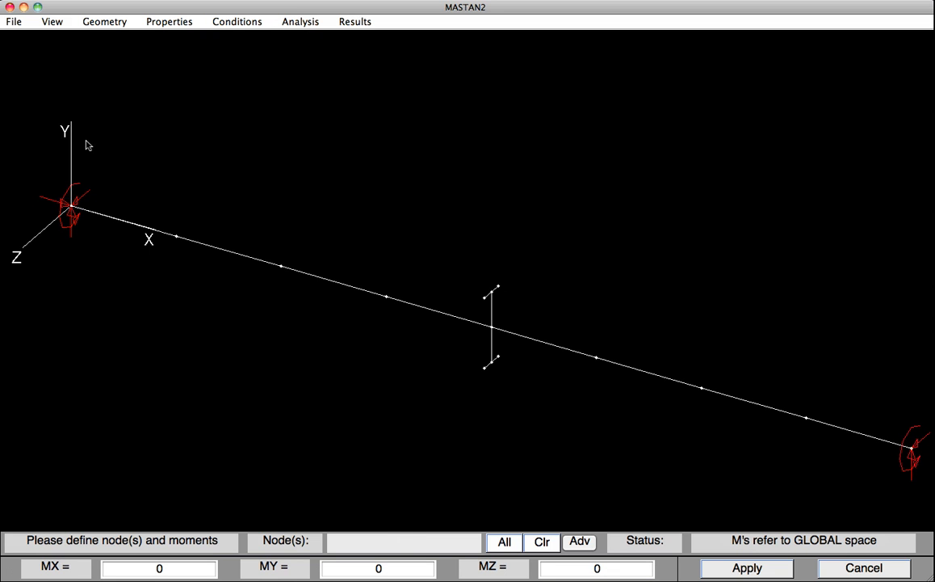
pyautogui.click(71, 208)
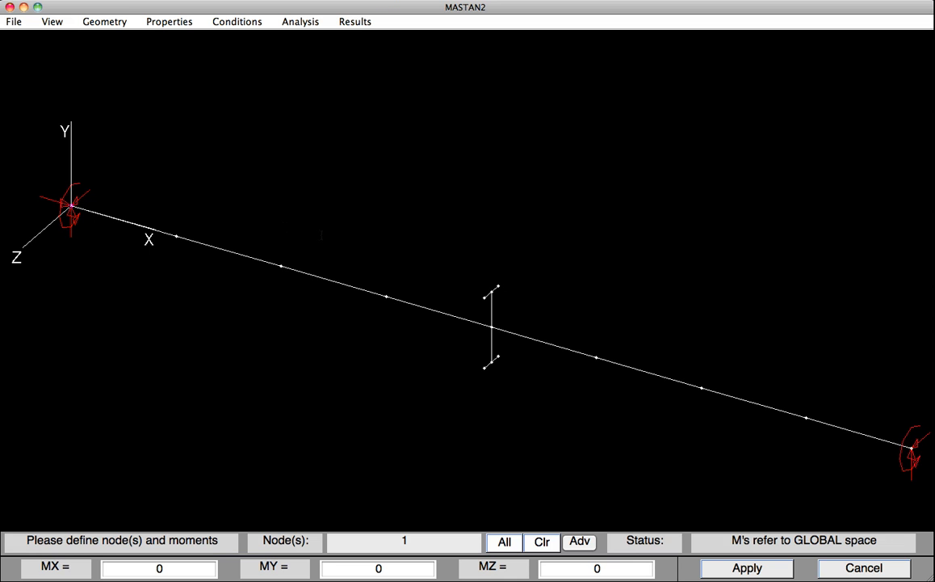
pyautogui.click(596, 569)
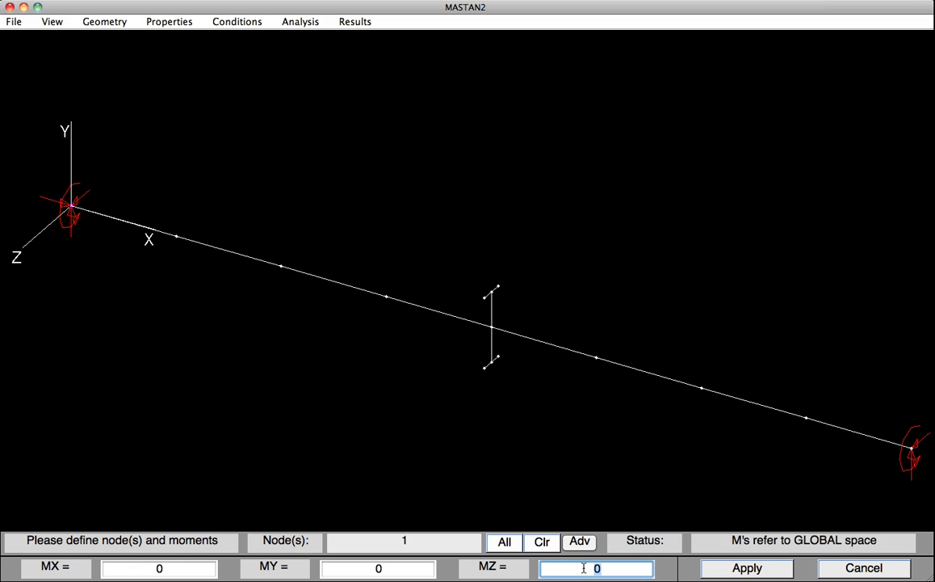
pyautogui.write('-')
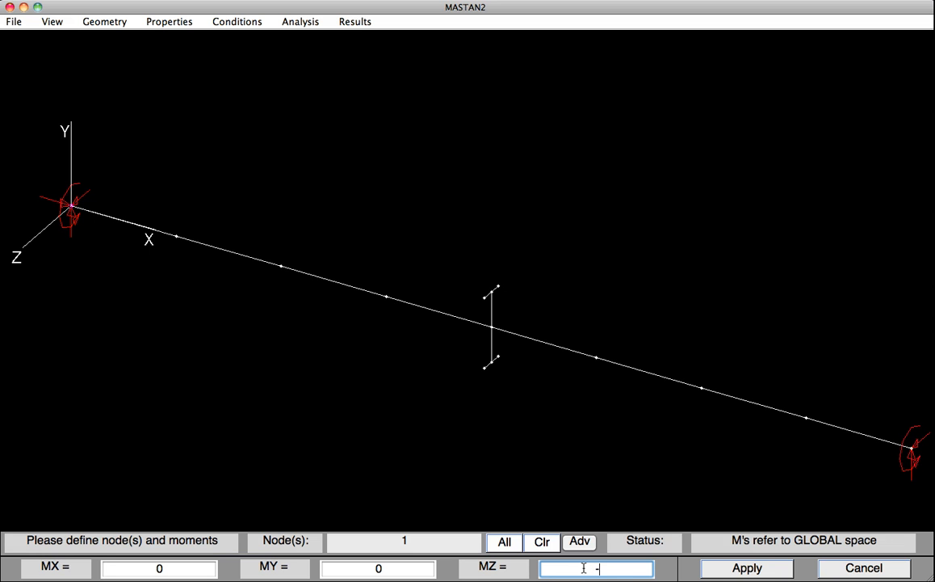
pyautogui.write('-1000')
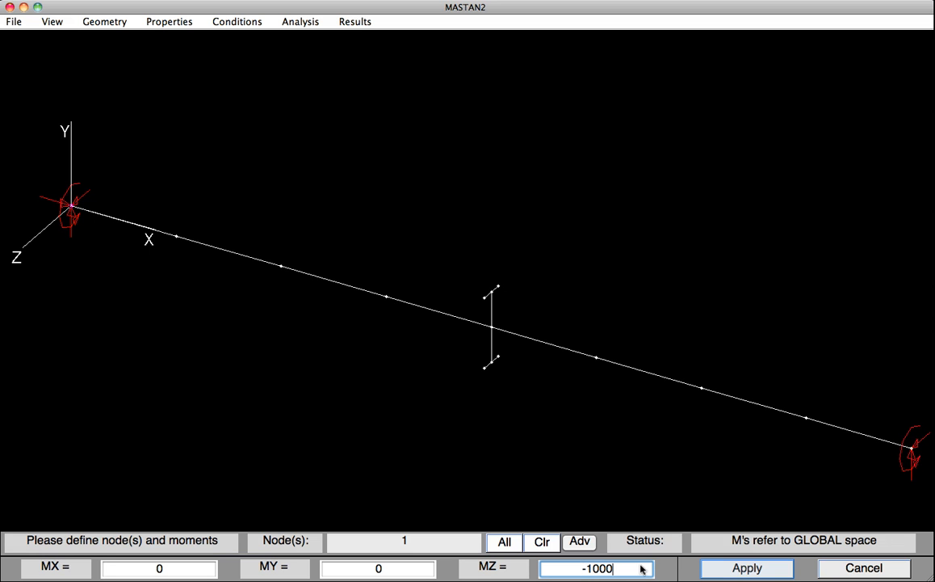
pyautogui.click(746, 567)
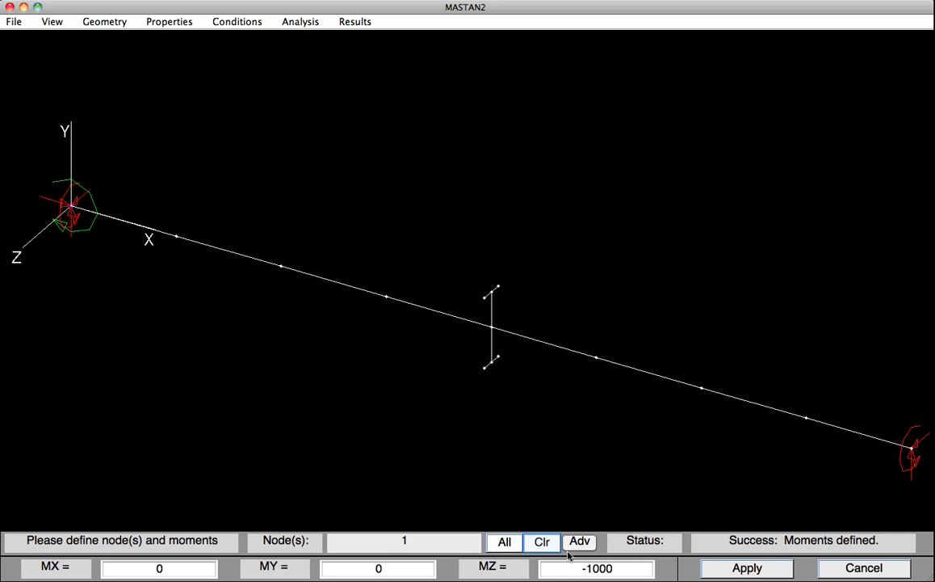
# - Apply the reversed moment MZ = +1000 at node 2
pyautogui.click(541, 541)
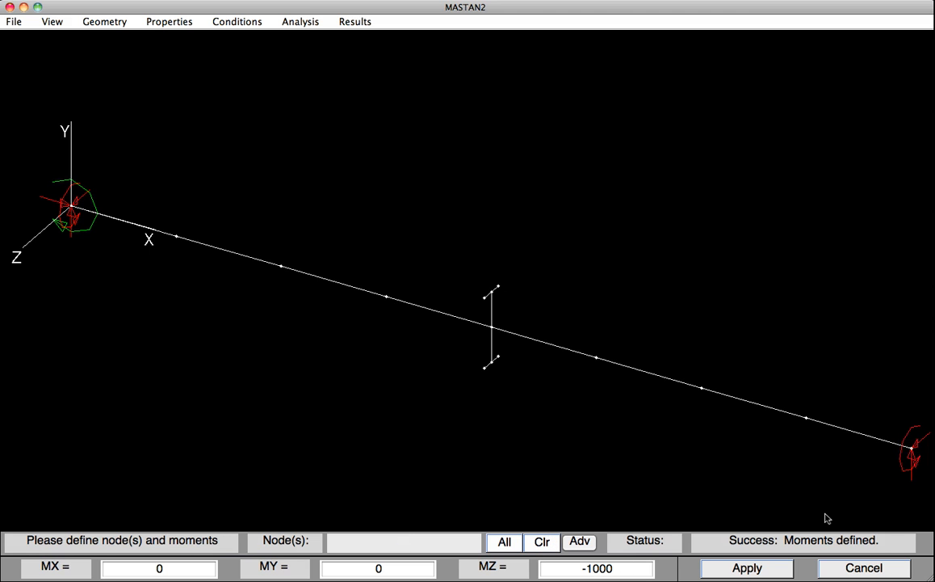
pyautogui.click(912, 449)
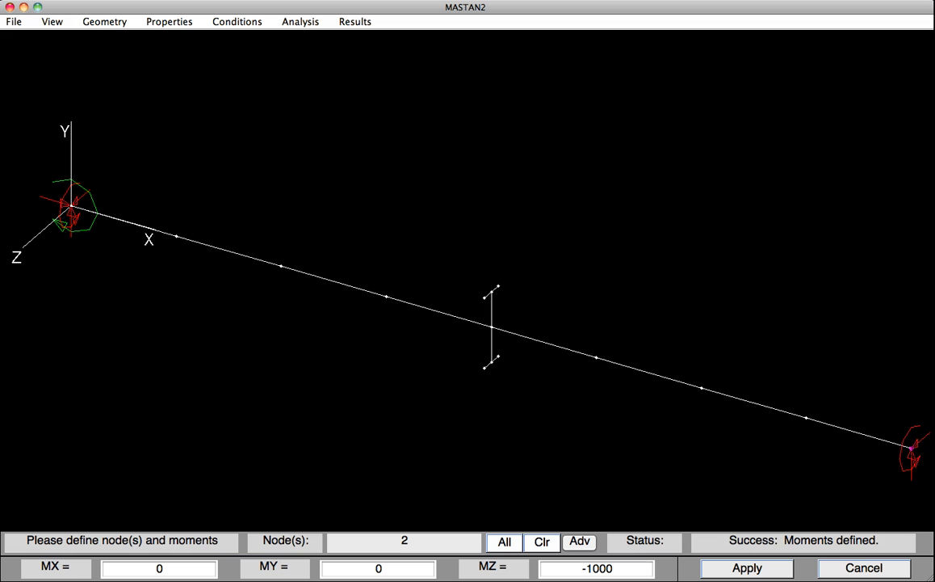
pyautogui.click(596, 569)
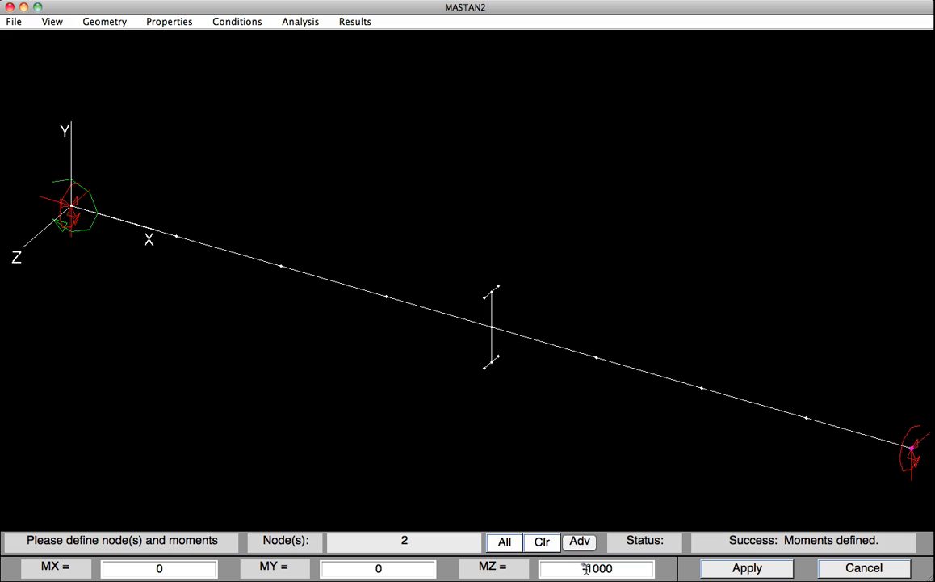
pyautogui.click(596, 569)
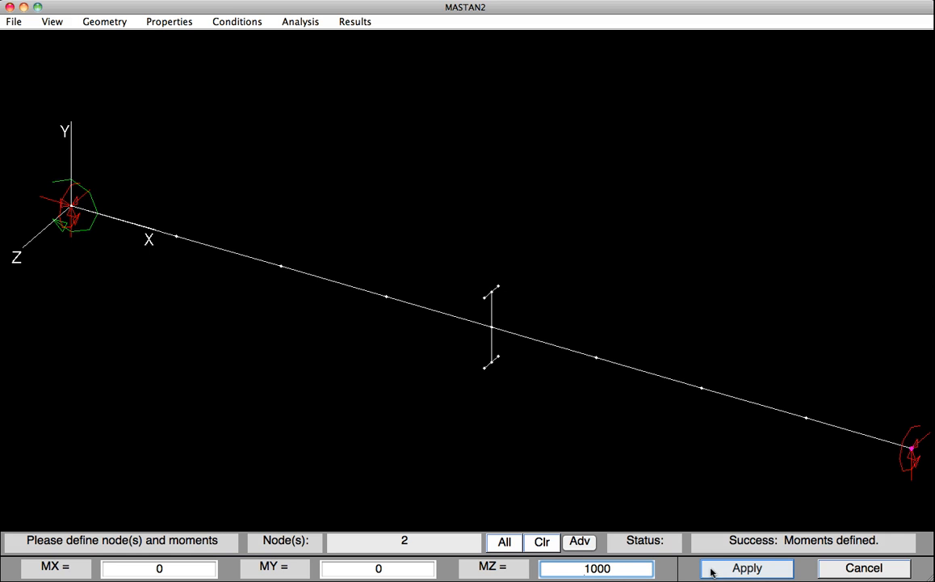
pyautogui.click(746, 567)
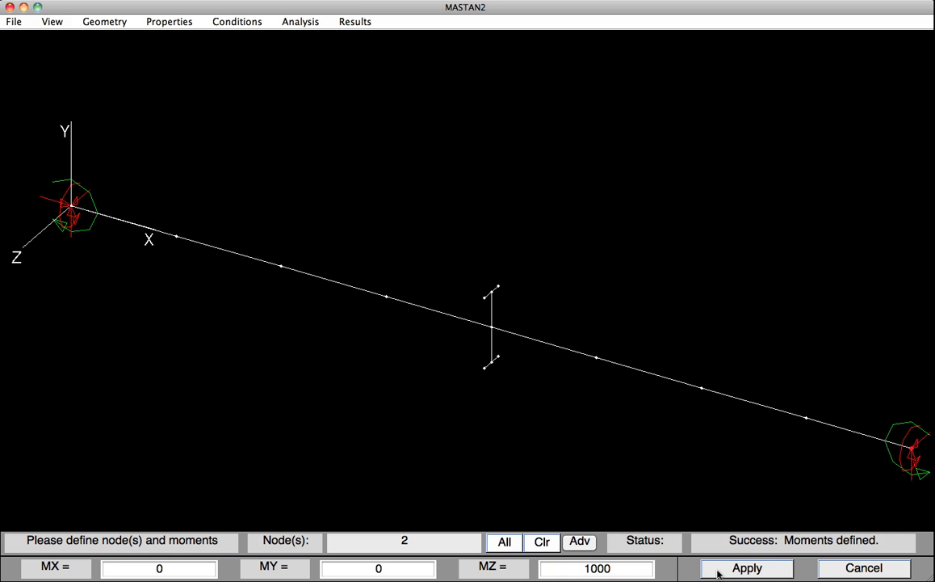
pyautogui.click(300, 21)
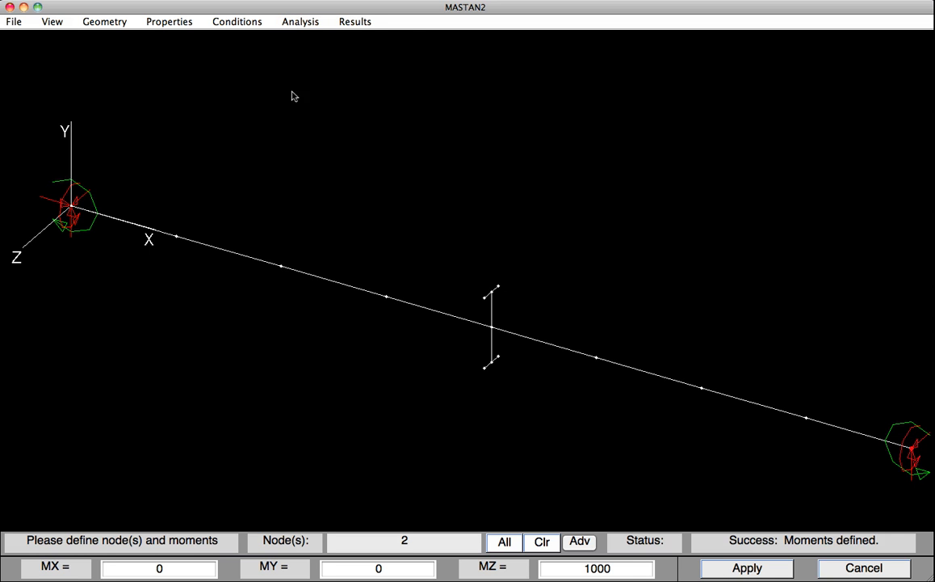
# - Run an elastic critical load analysis as a space frame with 1 mode
pyautogui.click(300, 21)
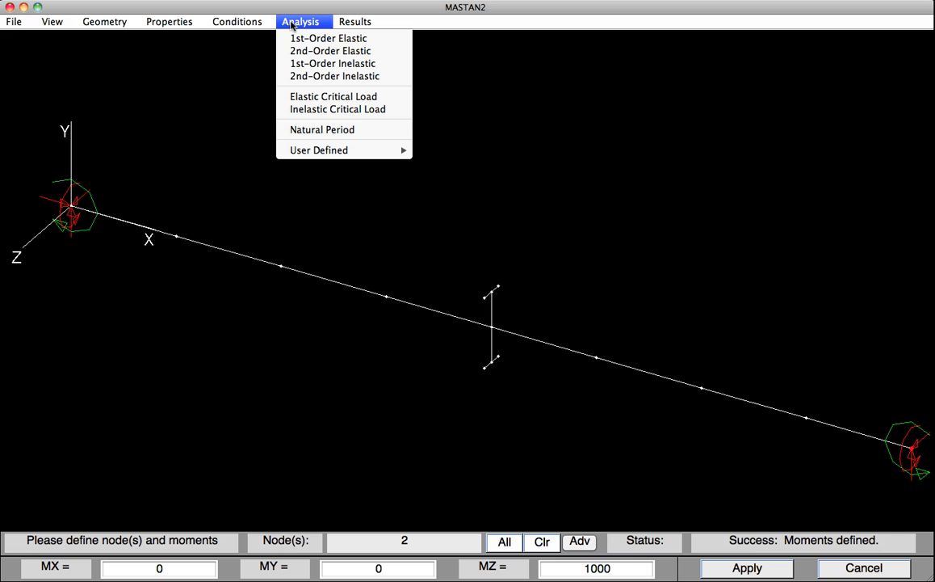
pyautogui.moveTo(332, 97)
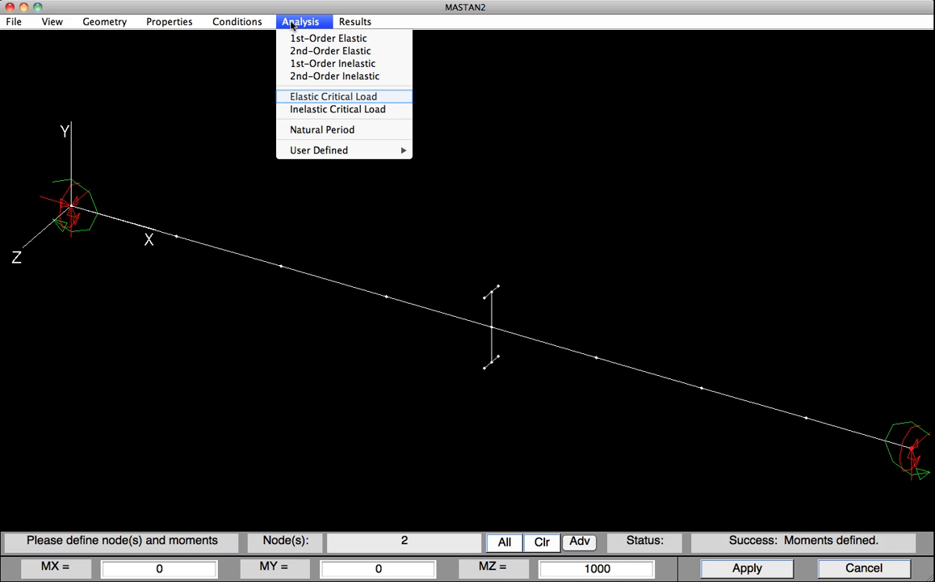
pyautogui.moveTo(314, 100)
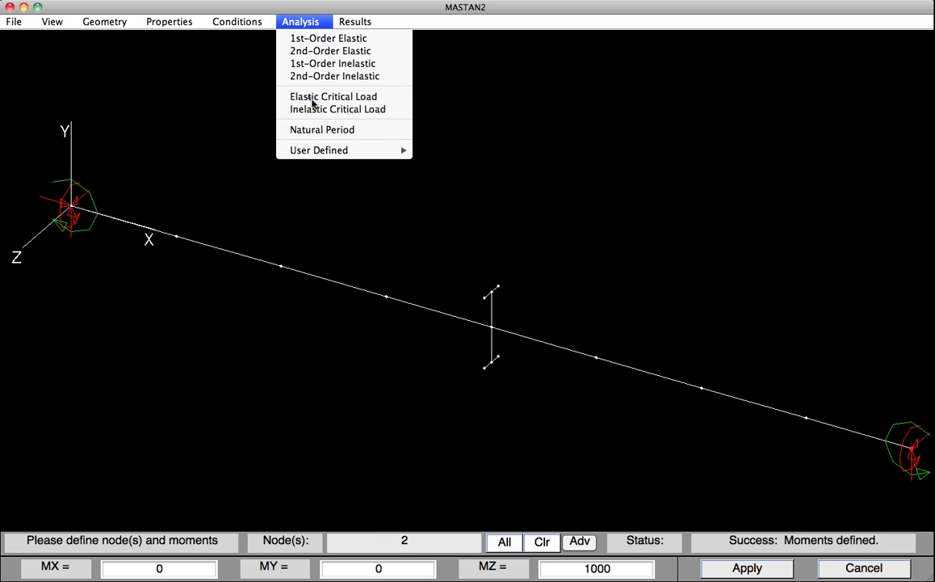
pyautogui.click(333, 97)
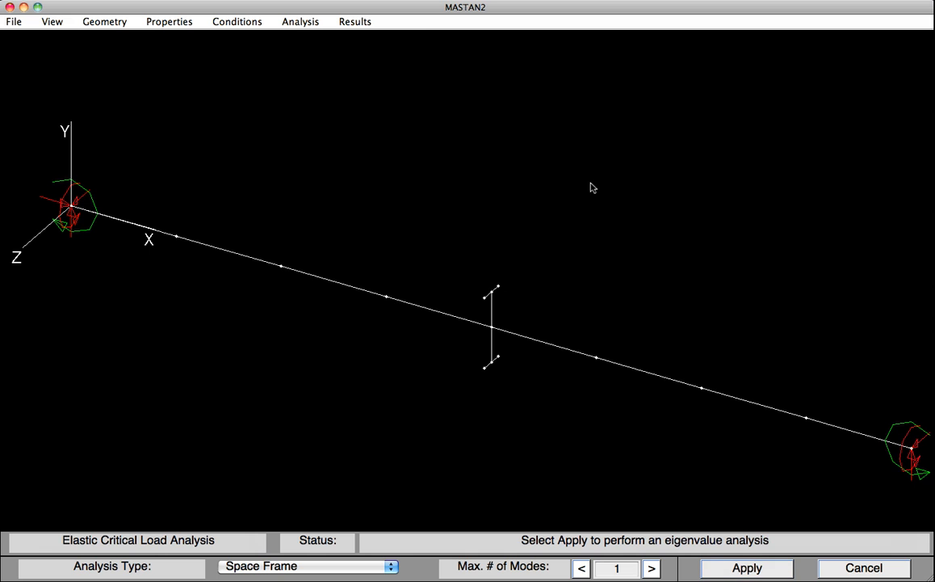
pyautogui.click(747, 567)
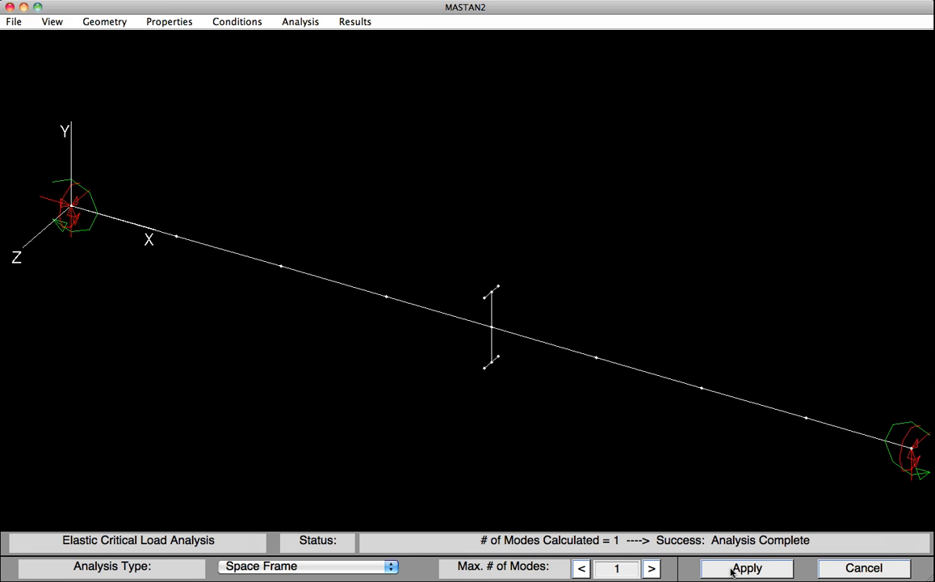
pyautogui.click(356, 21)
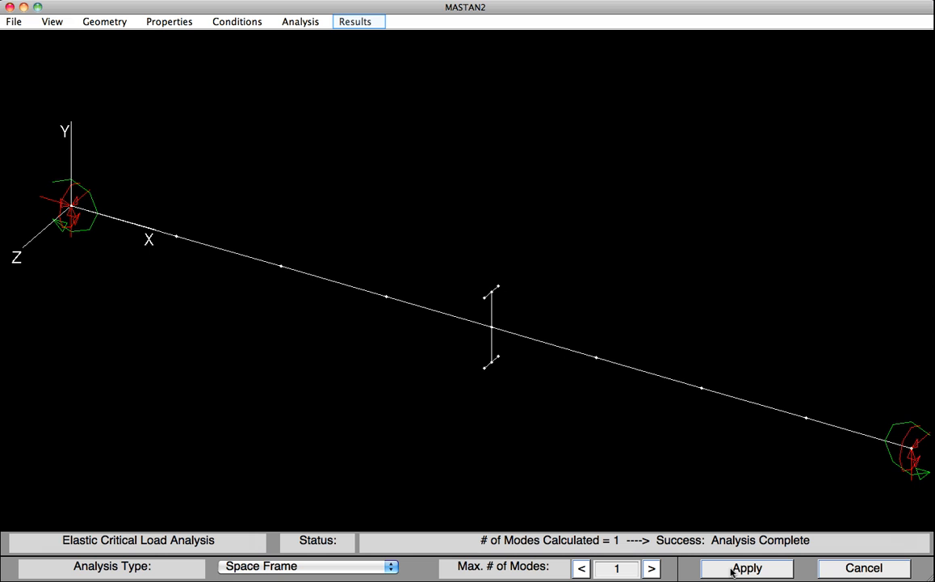
pyautogui.moveTo(375, 223)
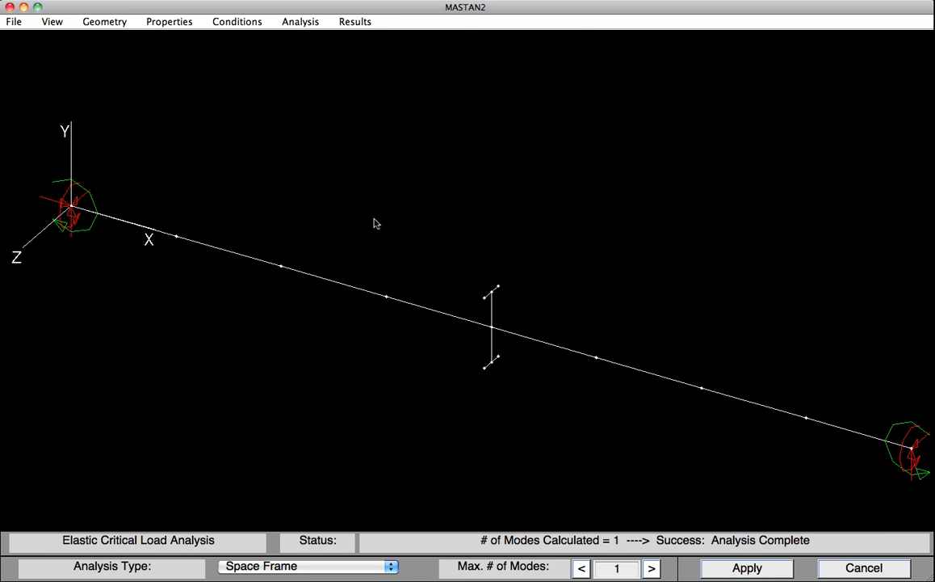
# - Draw the mode 1 deflected shape at scale 10, giving applied load ratio 2.2654
pyautogui.click(355, 21)
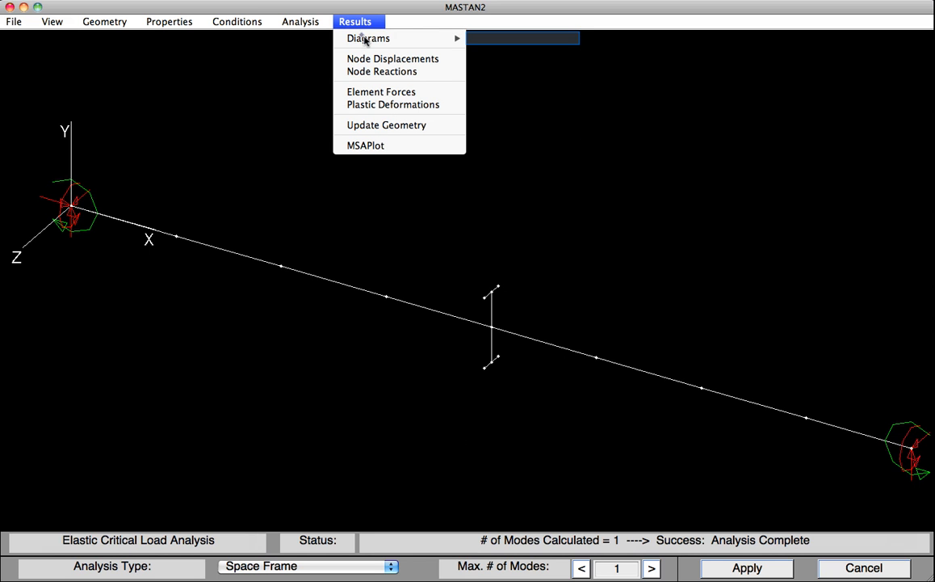
pyautogui.moveTo(368, 39)
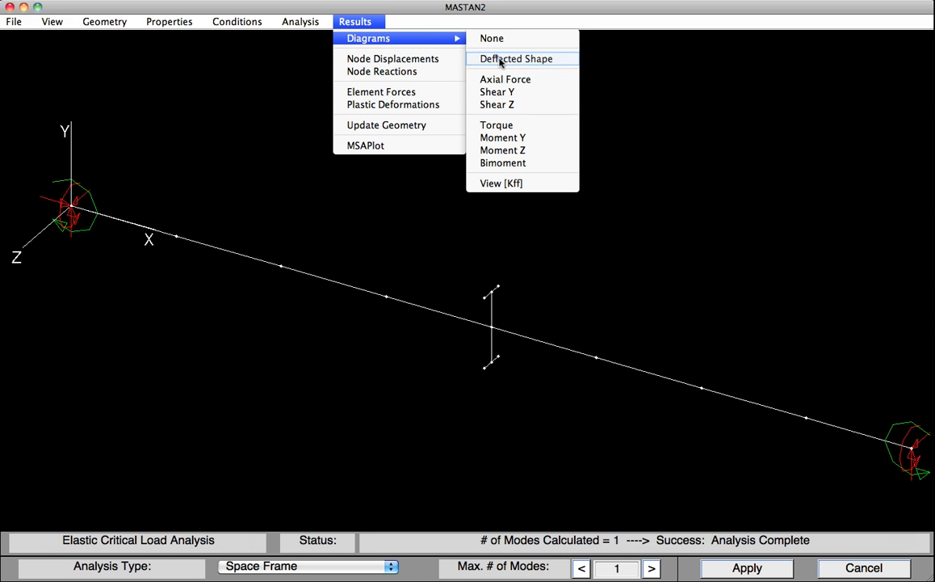
pyautogui.click(517, 58)
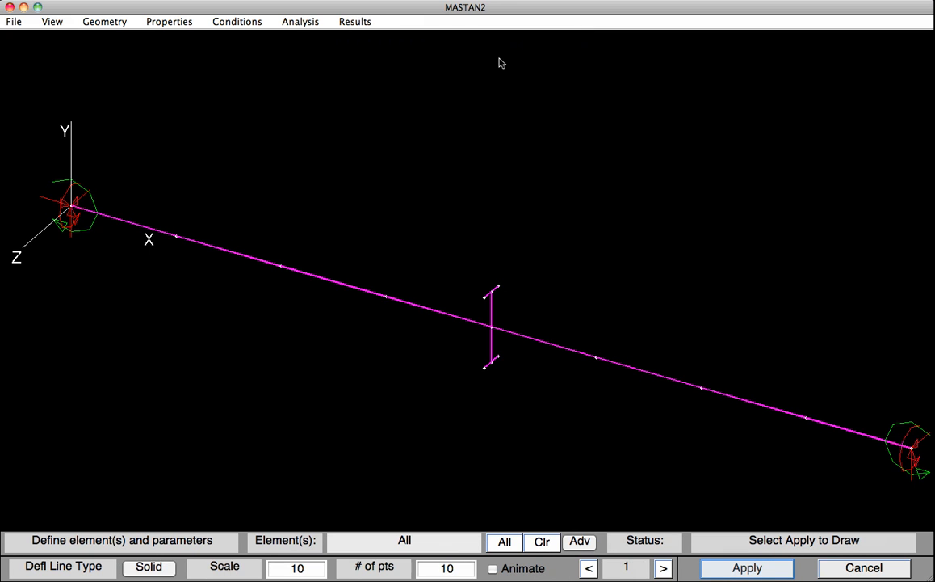
pyautogui.click(746, 567)
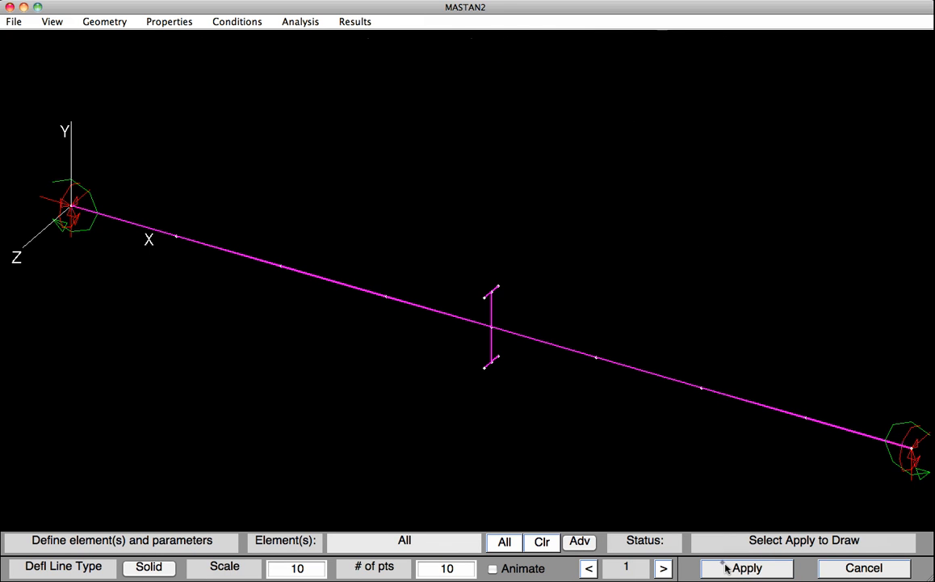
pyautogui.click(746, 567)
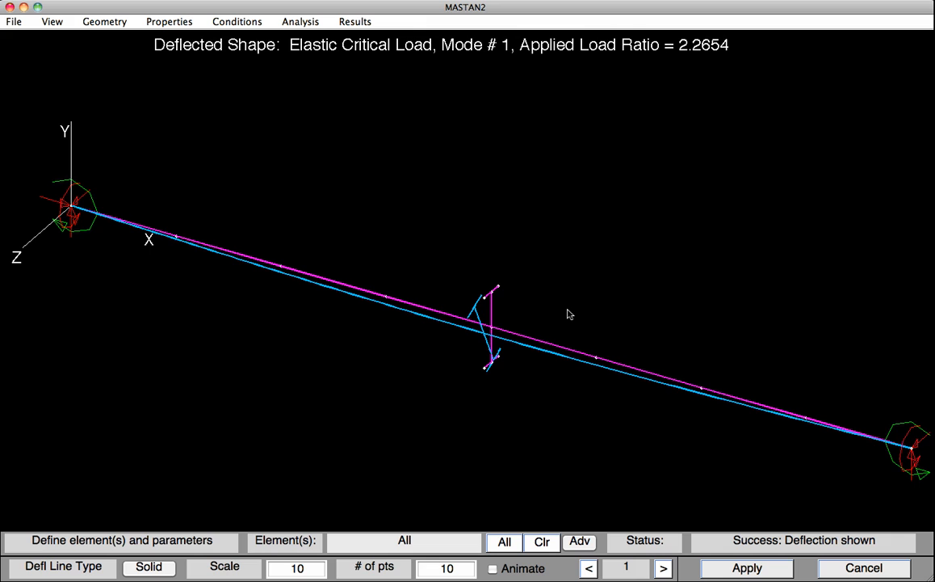
pyautogui.moveTo(630, 291)
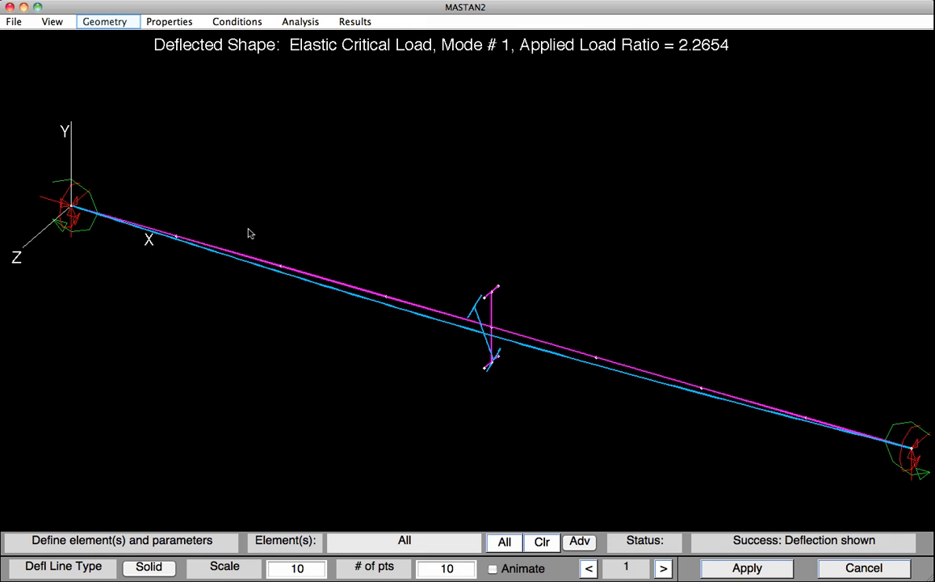
# - Set Node i and Node j warping restraint to Continuous in Define Warping Restraint
pyautogui.click(104, 21)
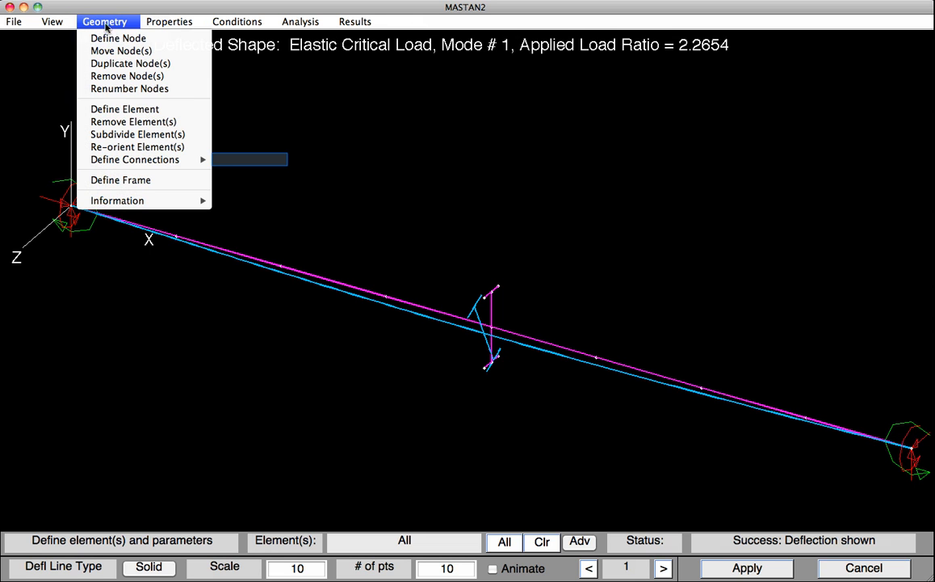
pyautogui.moveTo(136, 160)
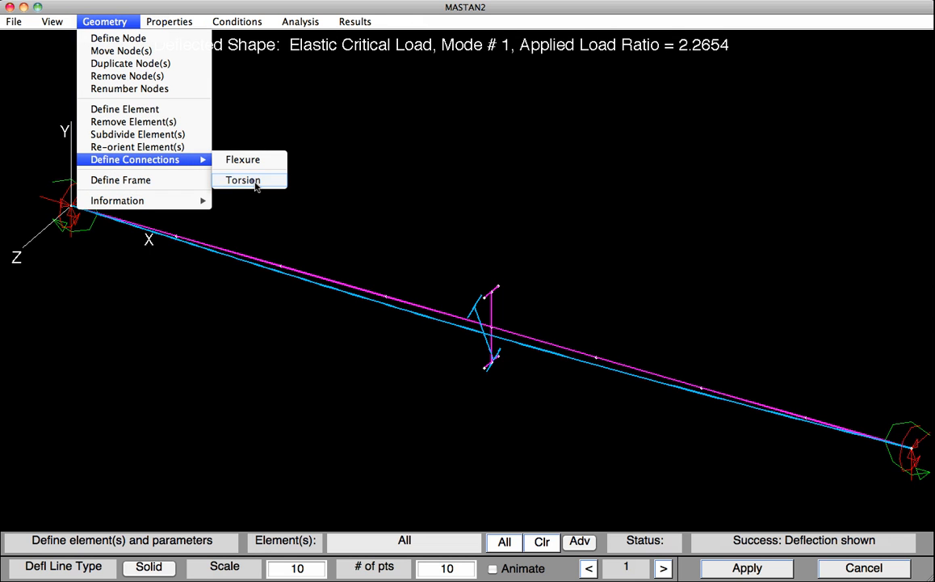
pyautogui.click(243, 180)
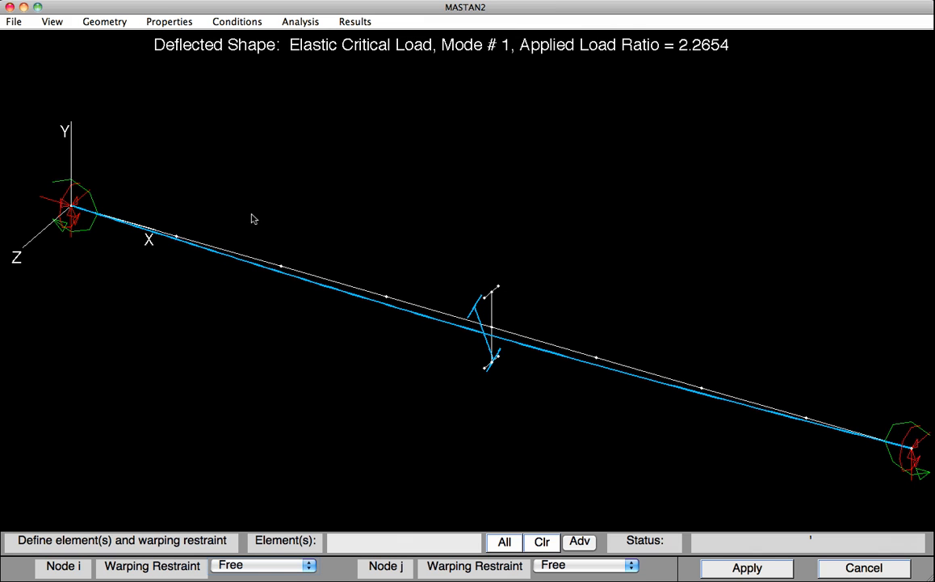
pyautogui.click(265, 565)
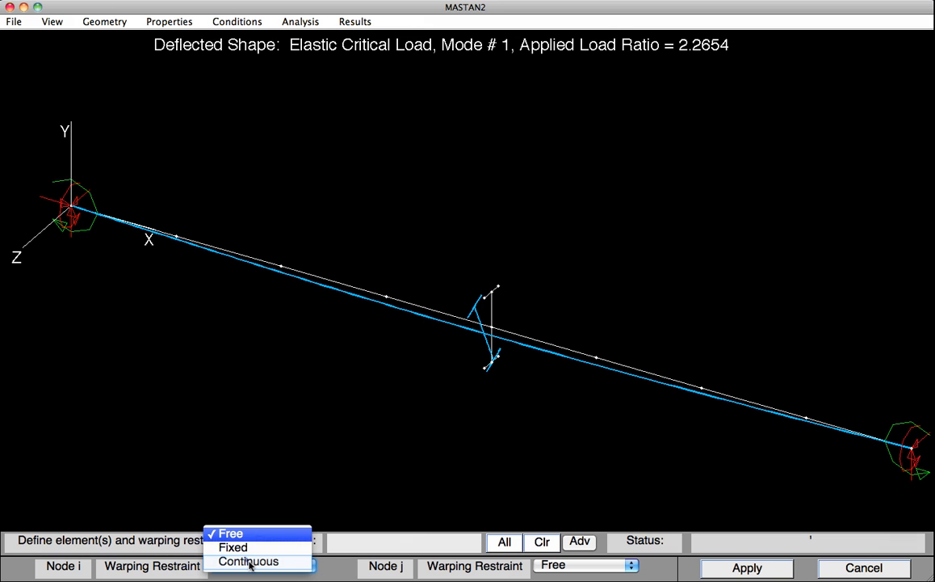
pyautogui.click(249, 560)
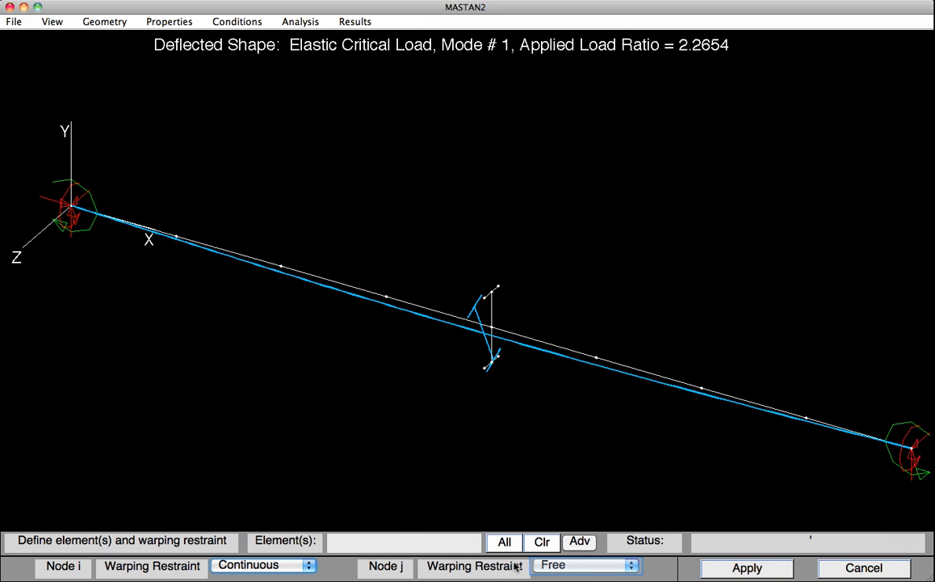
pyautogui.click(585, 565)
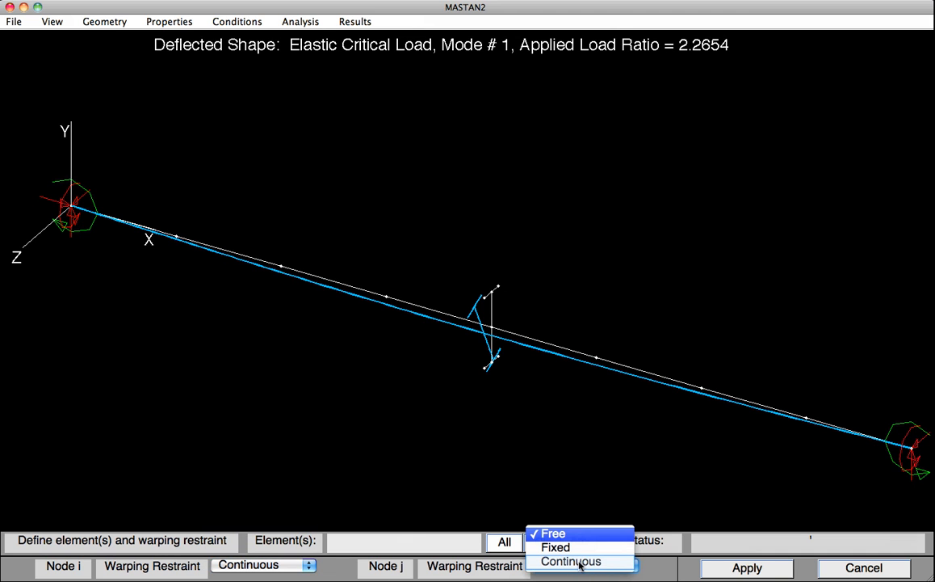
pyautogui.click(572, 560)
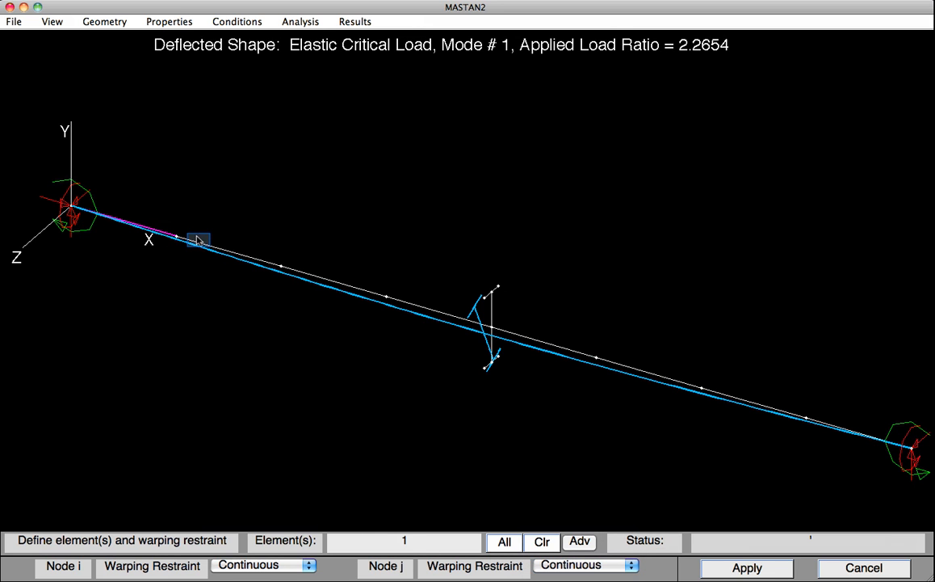
# - Select elements 1–8 and apply the continuous warping restraint to them
pyautogui.click(302, 272)
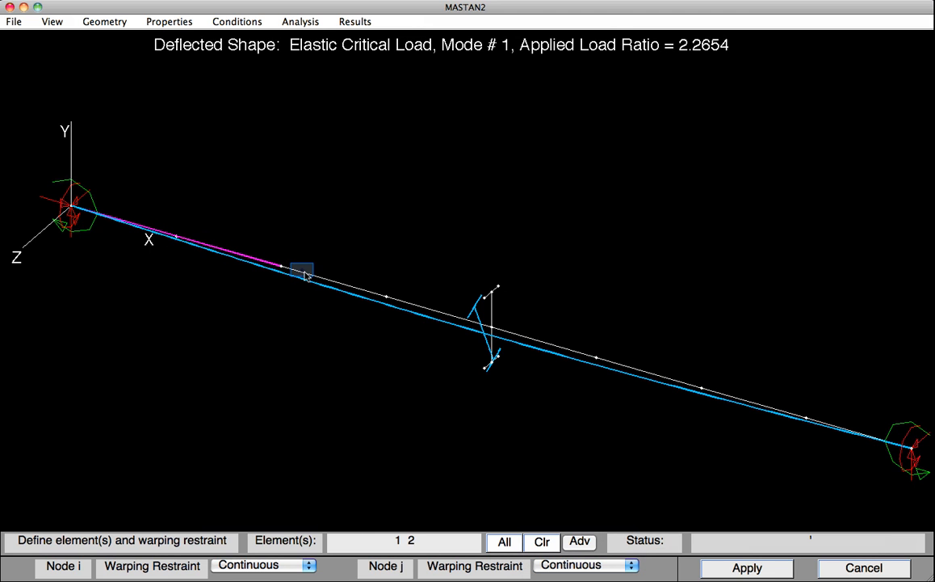
pyautogui.click(420, 306)
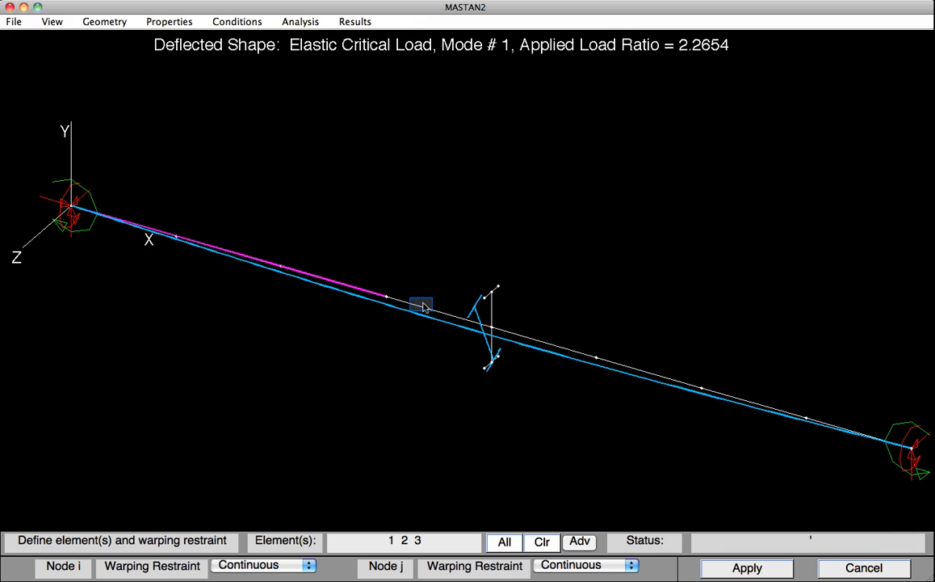
pyautogui.click(590, 347)
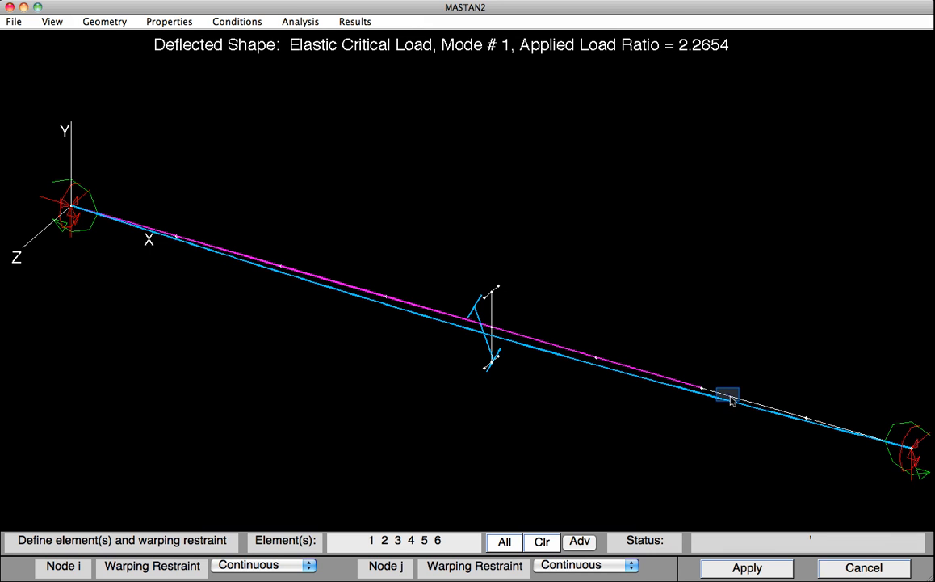
pyautogui.click(724, 396)
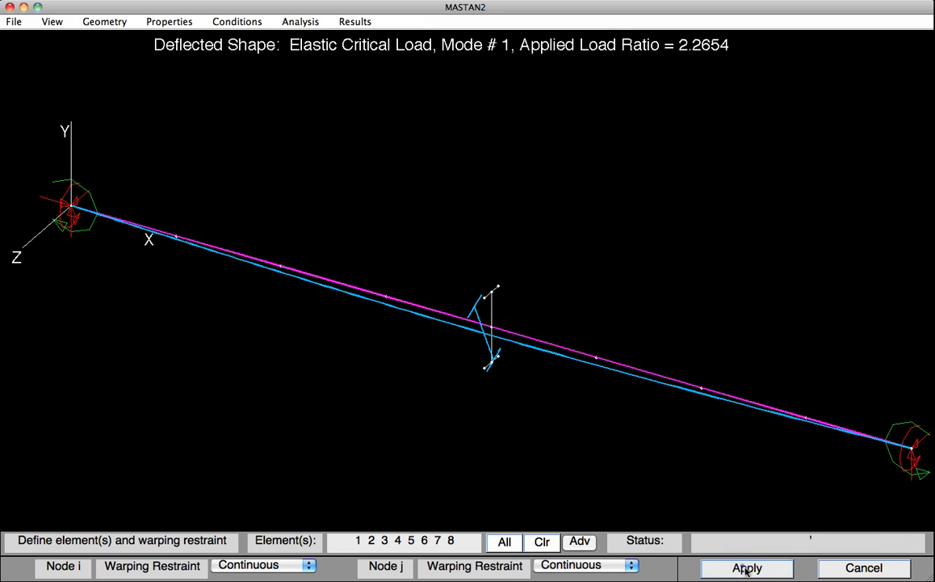
pyautogui.click(746, 567)
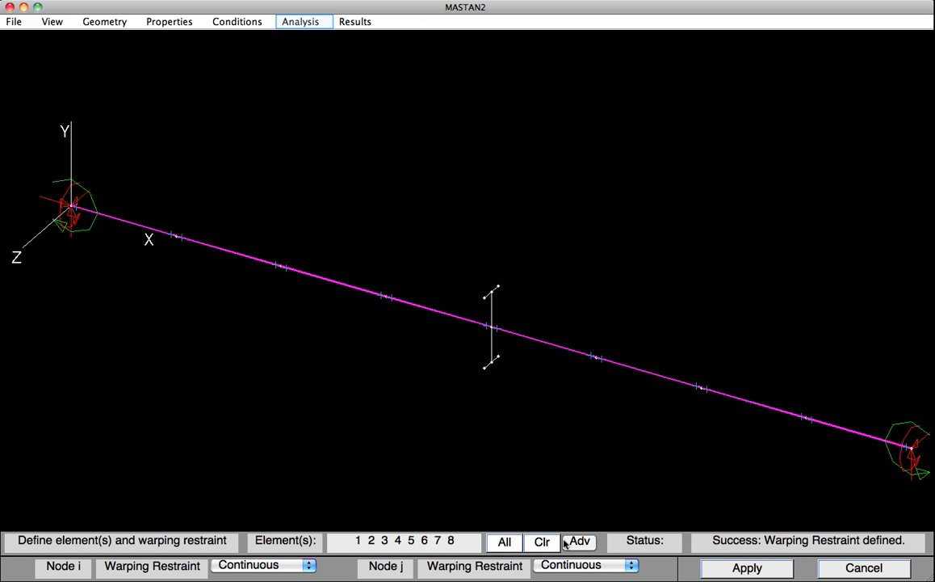
# - Rerun the elastic critical load analysis with warping restraint, 1 mode
pyautogui.click(301, 21)
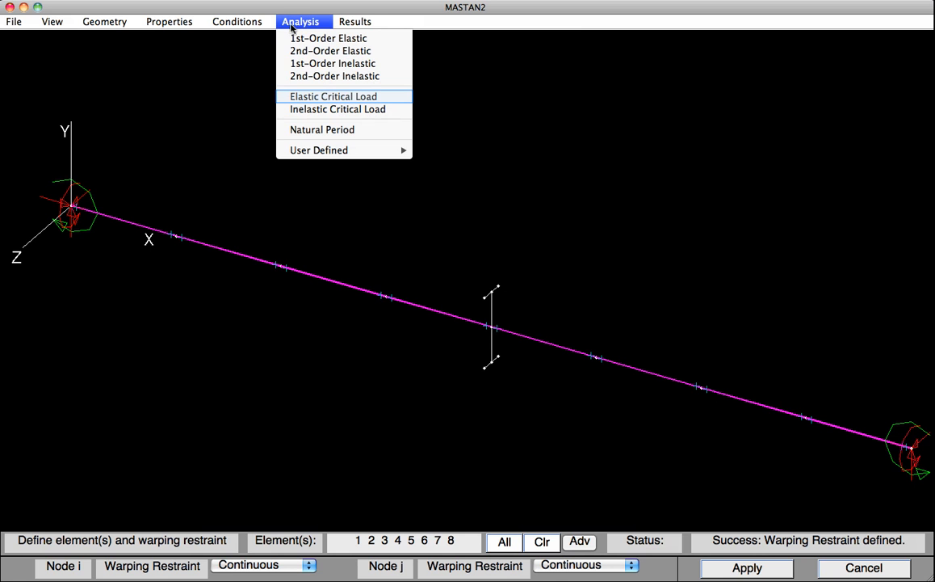
pyautogui.click(332, 97)
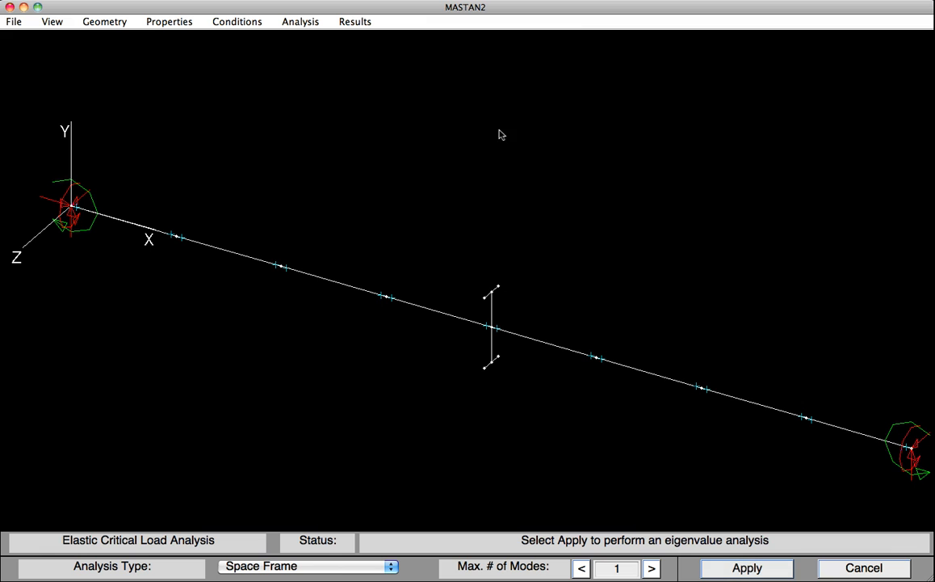
pyautogui.click(747, 567)
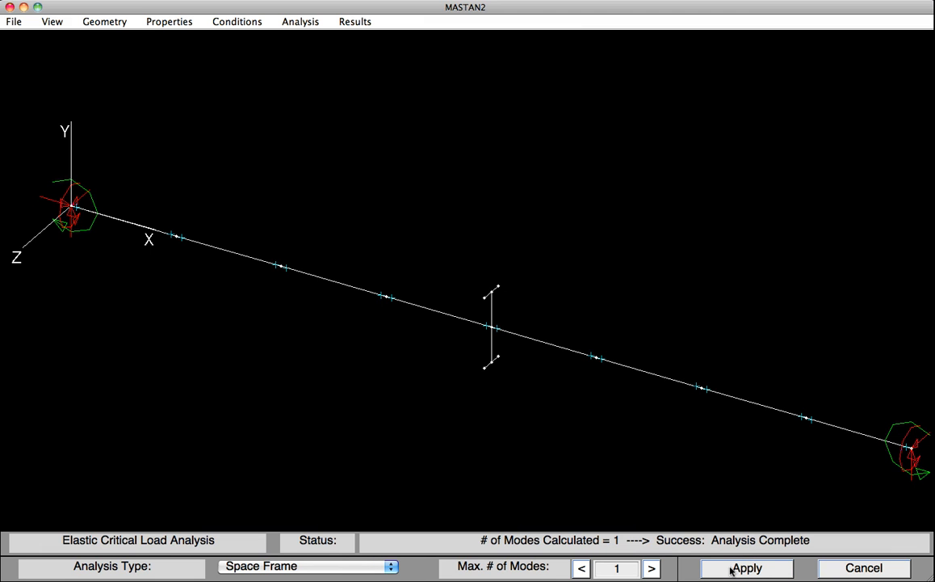
pyautogui.click(355, 21)
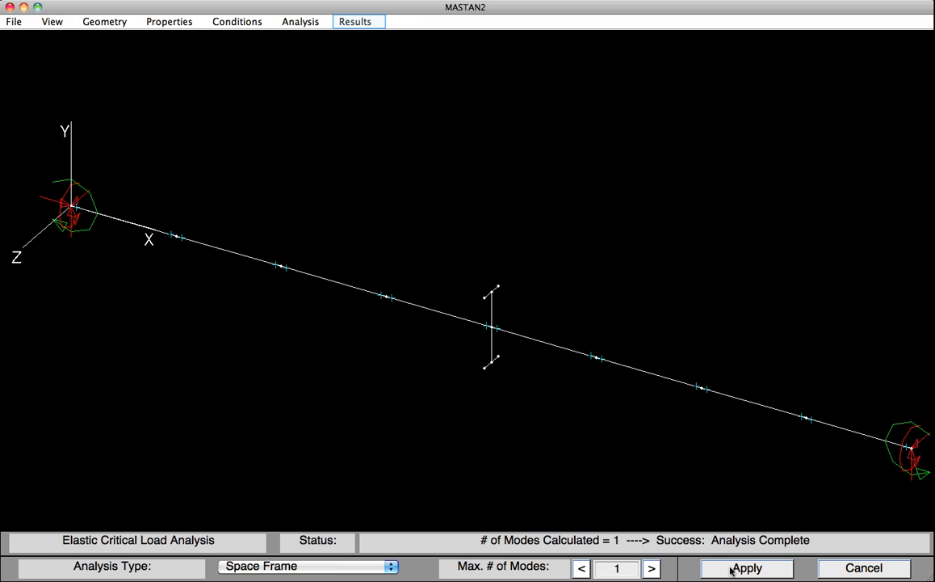
pyautogui.moveTo(377, 278)
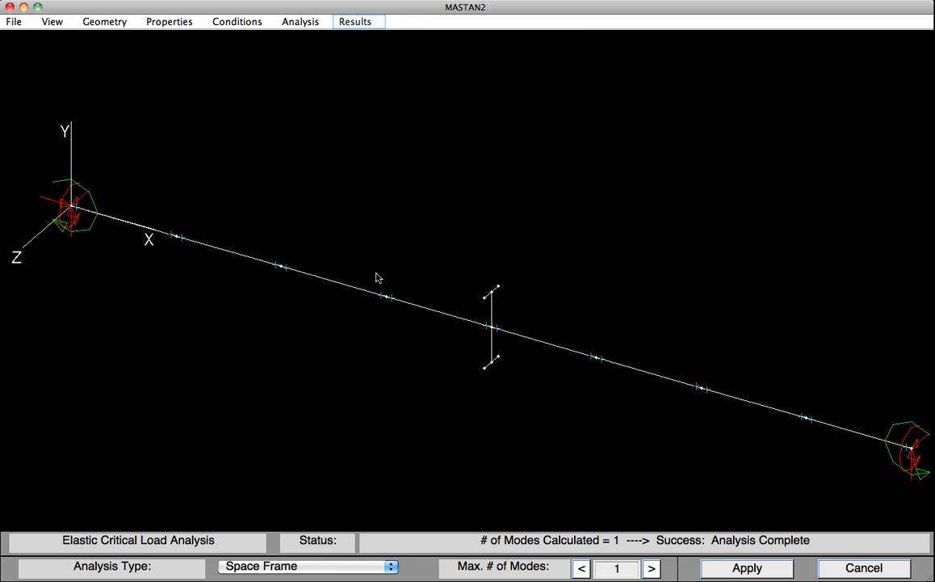
# - Draw the mode 1 buckled shape, now with applied load ratio 3.6018
pyautogui.click(356, 21)
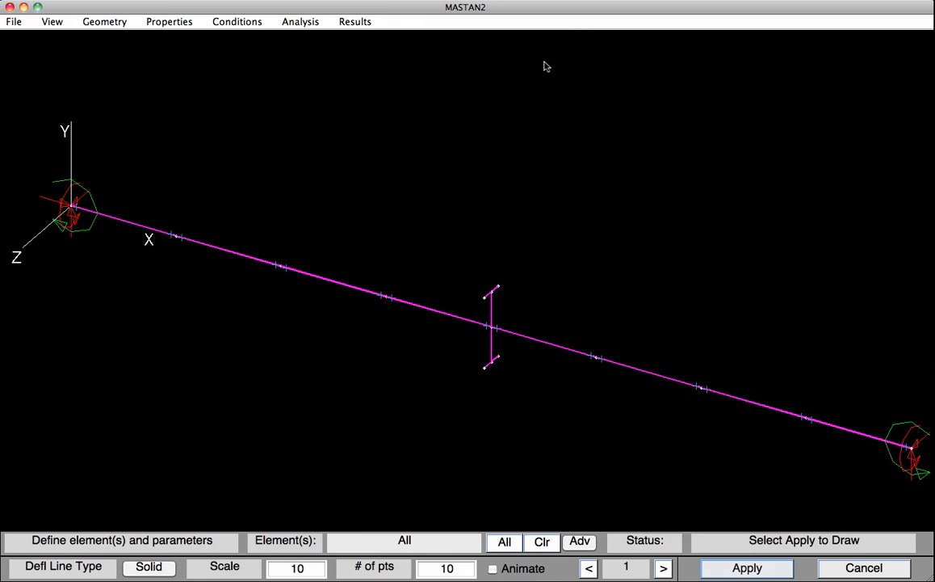
pyautogui.click(747, 567)
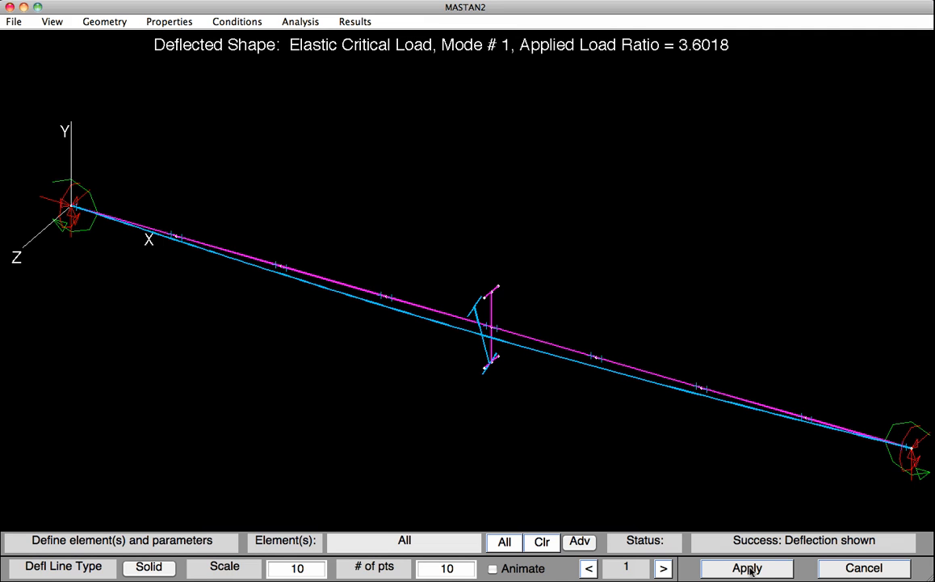
pyautogui.moveTo(725, 375)
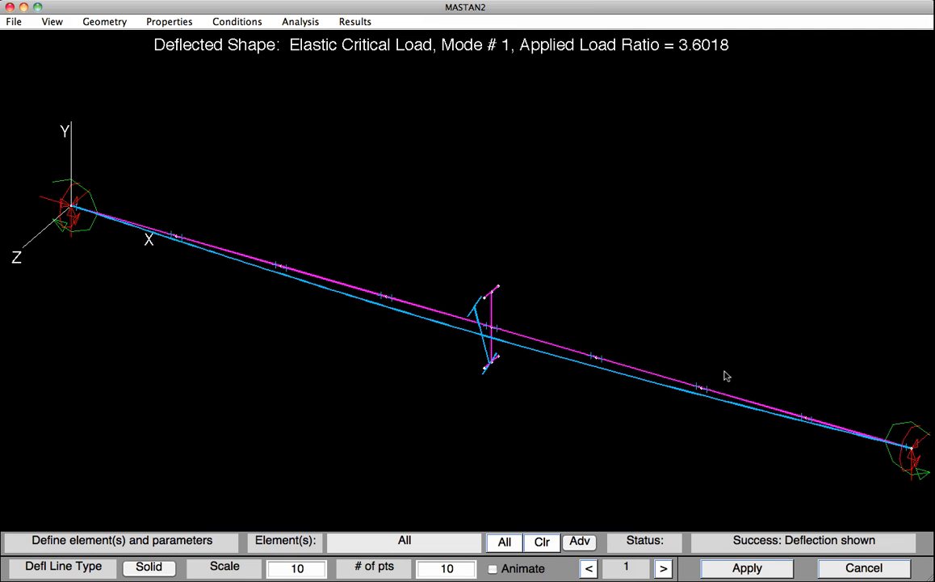
pyautogui.moveTo(726, 267)
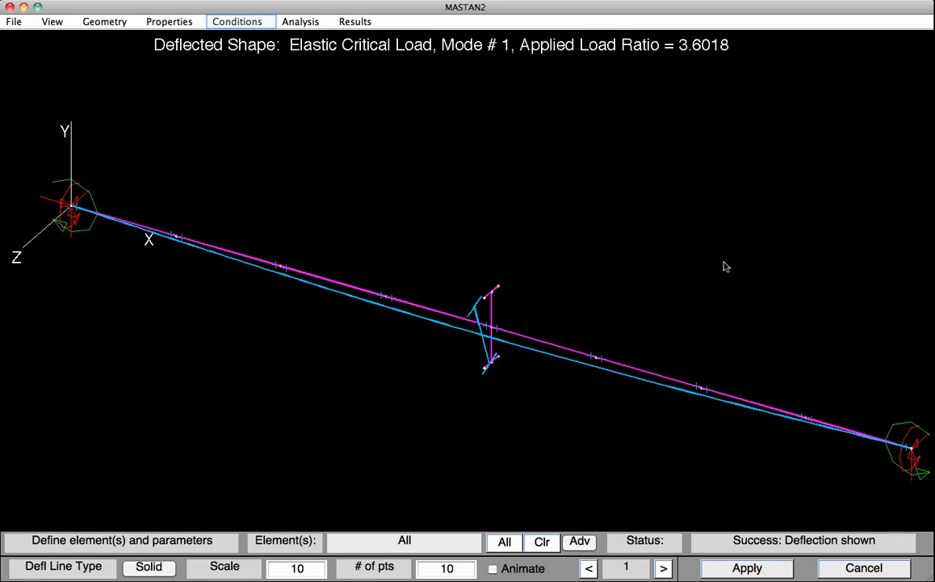
pyautogui.moveTo(605, 262)
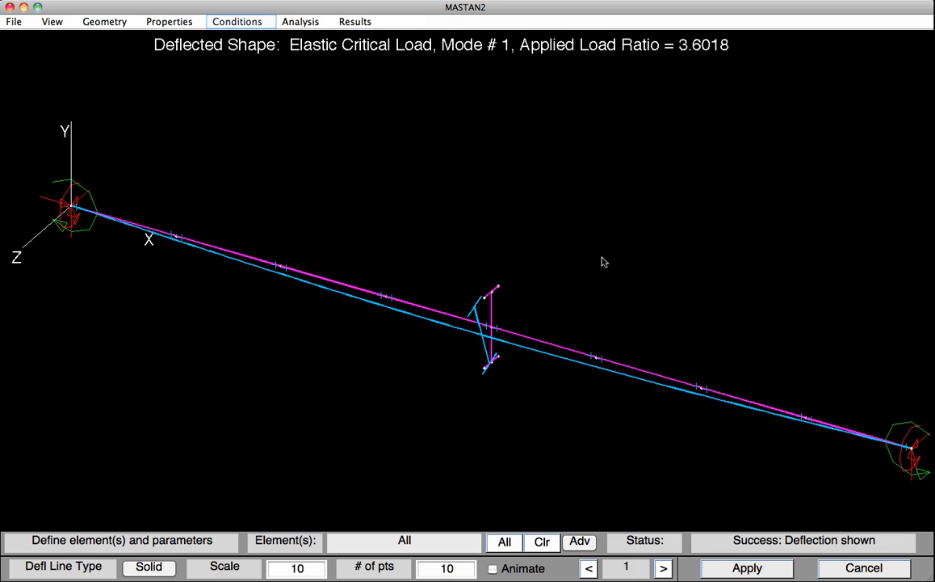
# - Change the moment at node 2 to MZ = -1000 via Define Moments
pyautogui.click(236, 21)
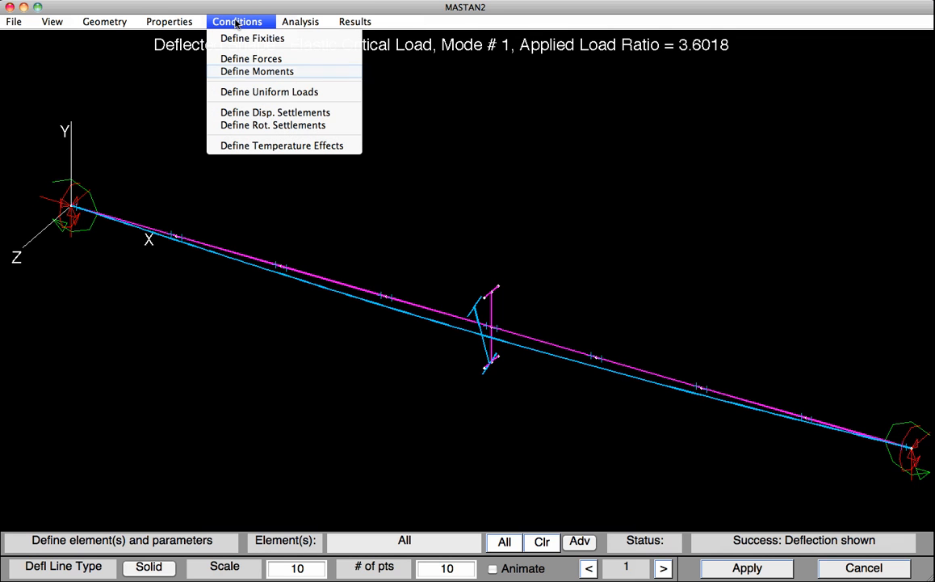
pyautogui.moveTo(257, 71)
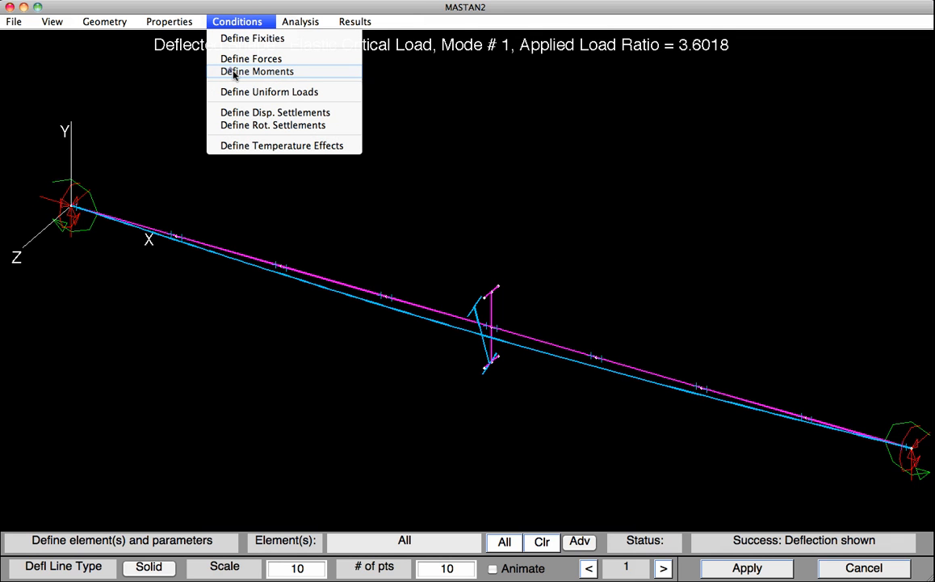
pyautogui.click(257, 71)
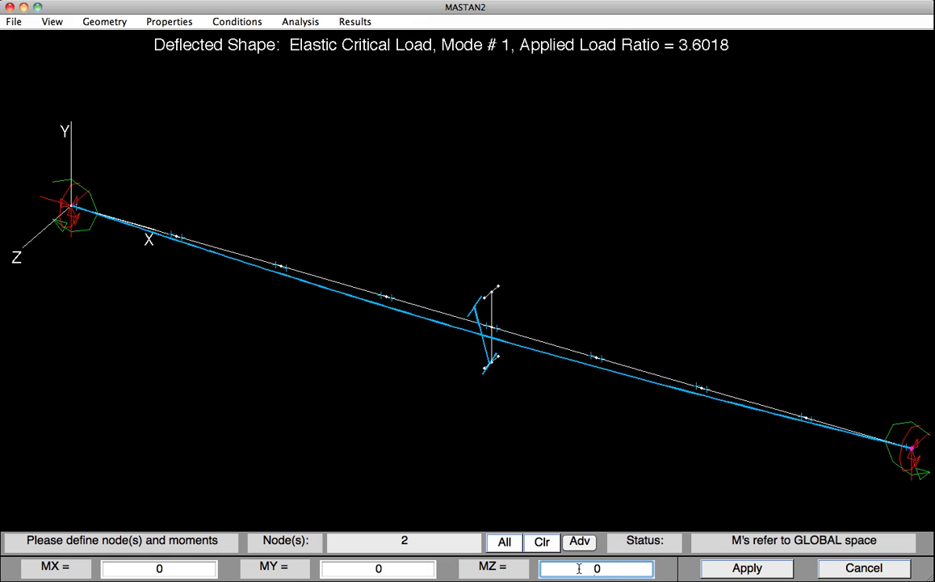
pyautogui.write('-100')
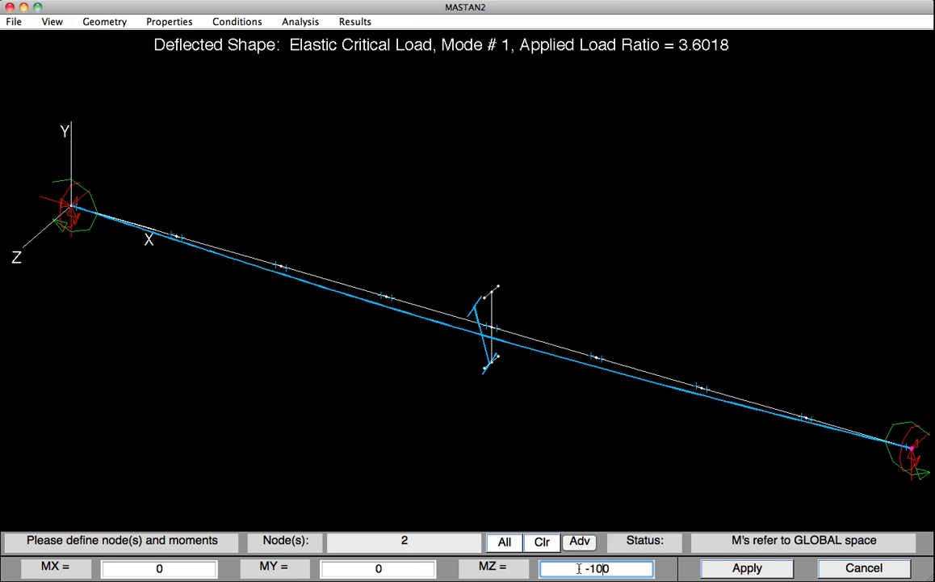
pyautogui.click(747, 567)
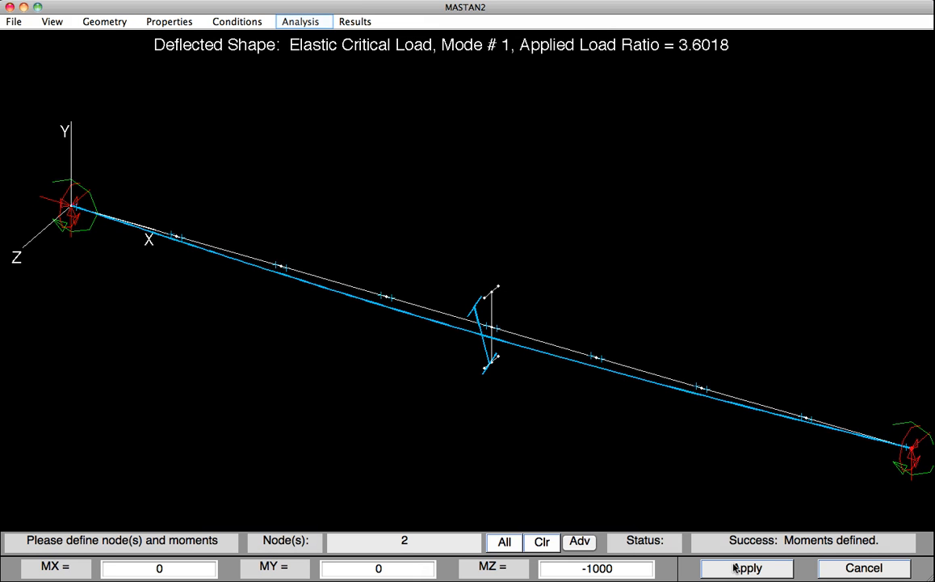
pyautogui.moveTo(622, 558)
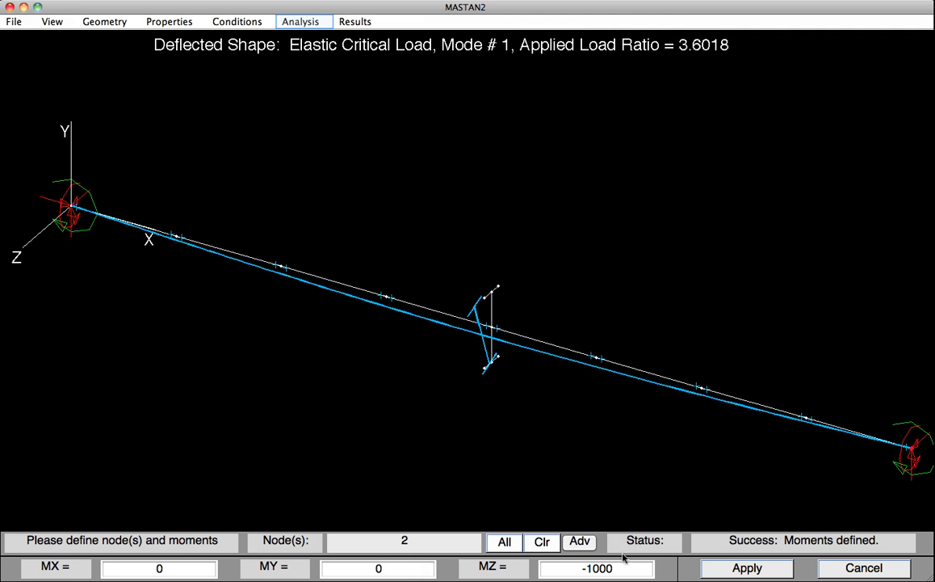
# - Recompute one elastic critical load mode under the reversed end moment
pyautogui.click(301, 21)
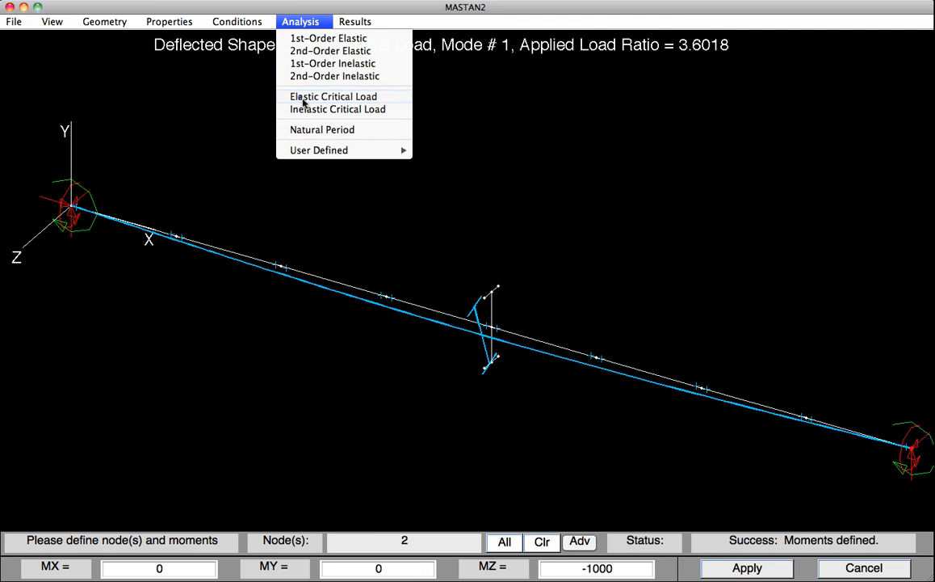
pyautogui.click(333, 97)
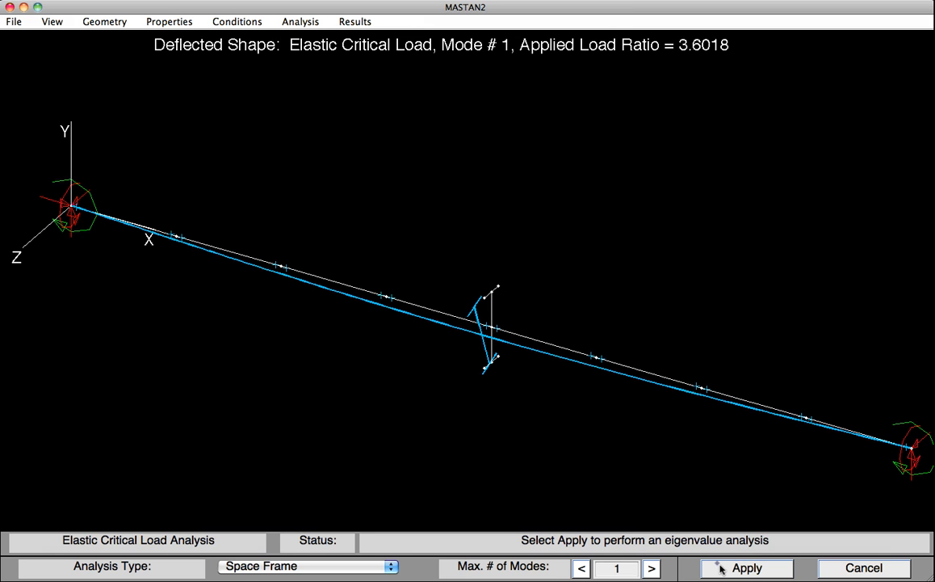
pyautogui.click(747, 568)
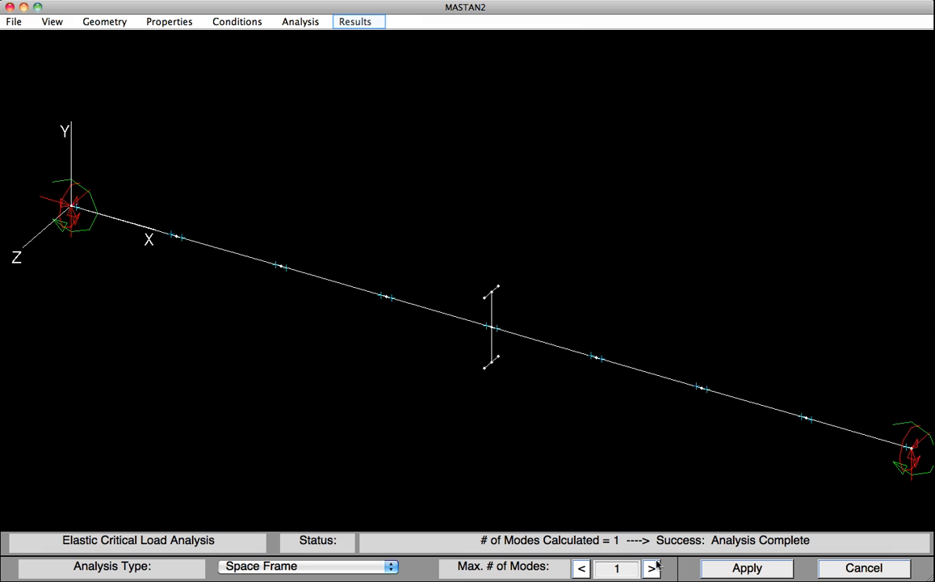
# - Plot the mode 1 twisted buckled shape at applied load ratio 9.8385
pyautogui.click(356, 21)
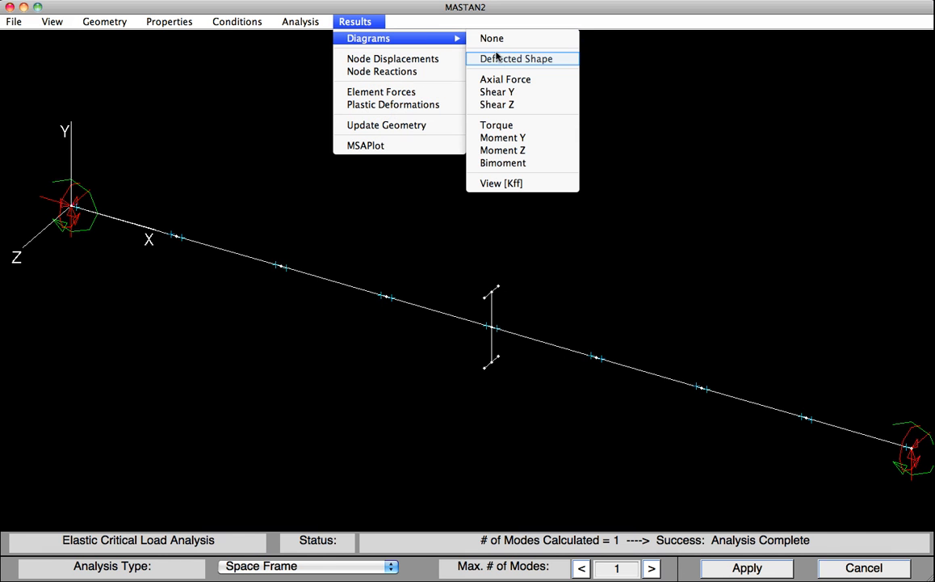
pyautogui.click(515, 58)
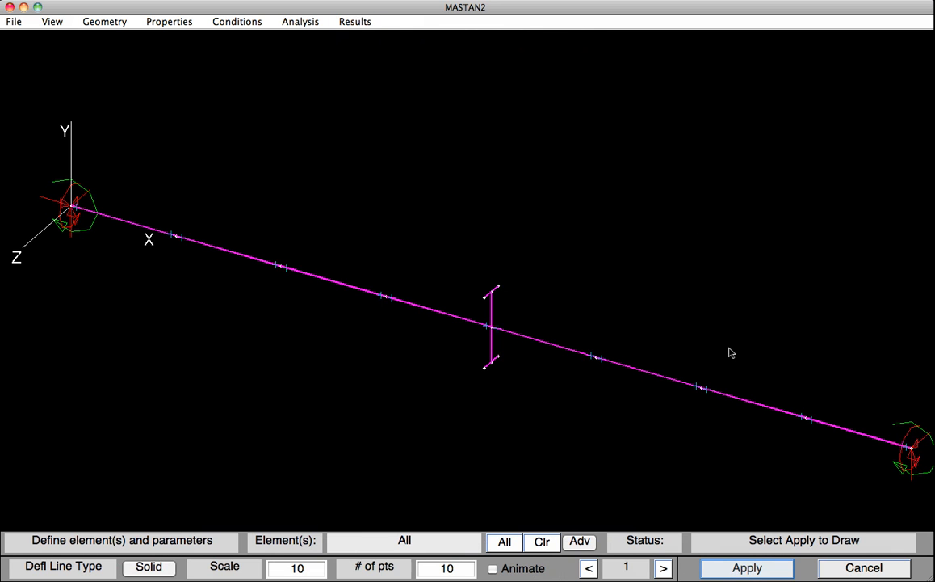
pyautogui.click(746, 569)
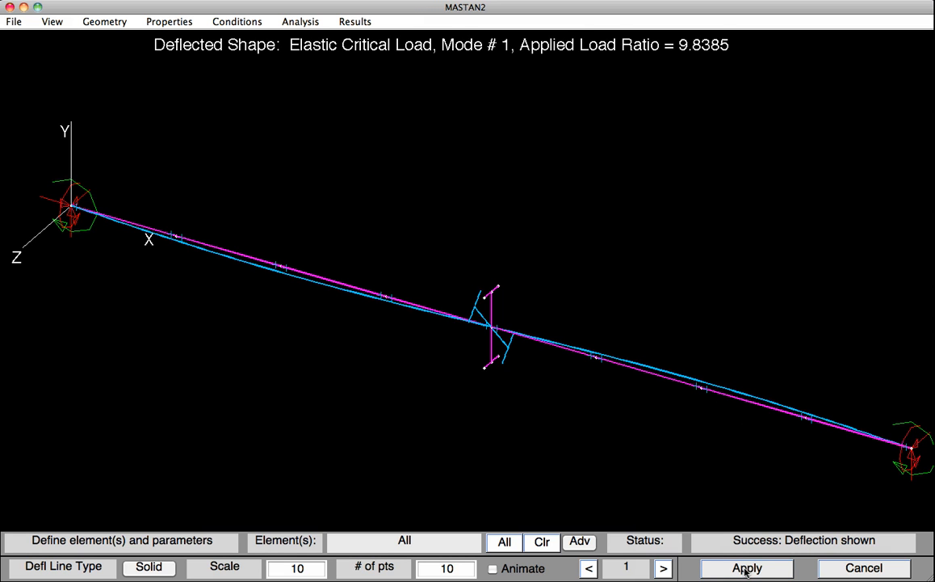